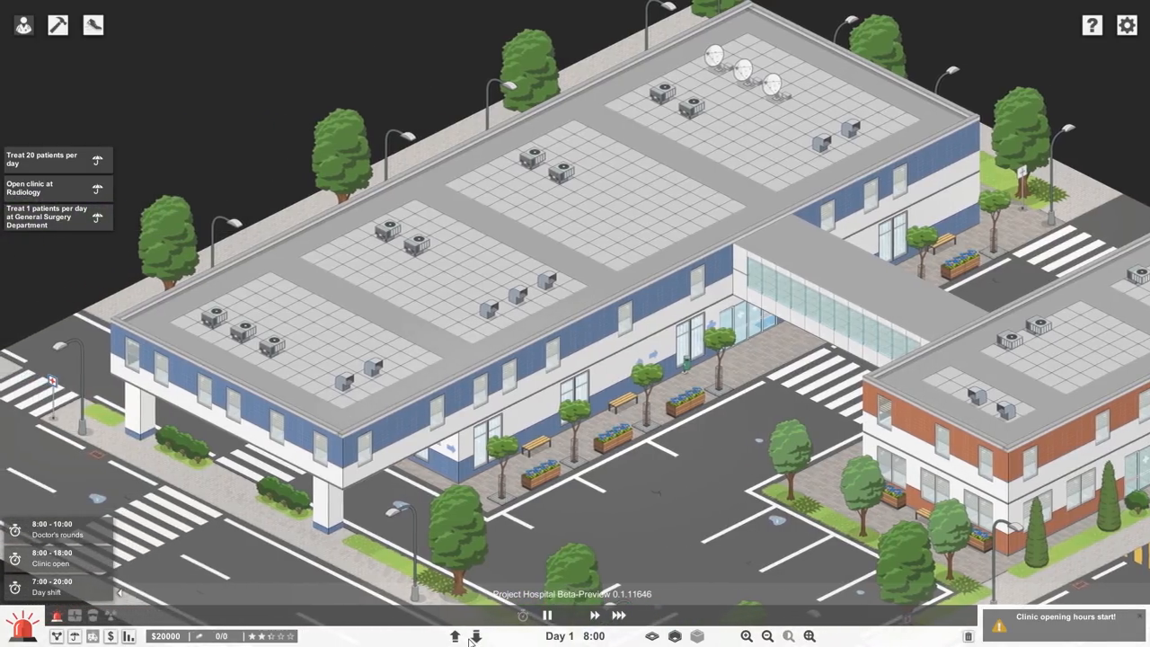
Go down two levels from the rooftops to reveal the furnished ground-floor interiors
left_click(474, 632)
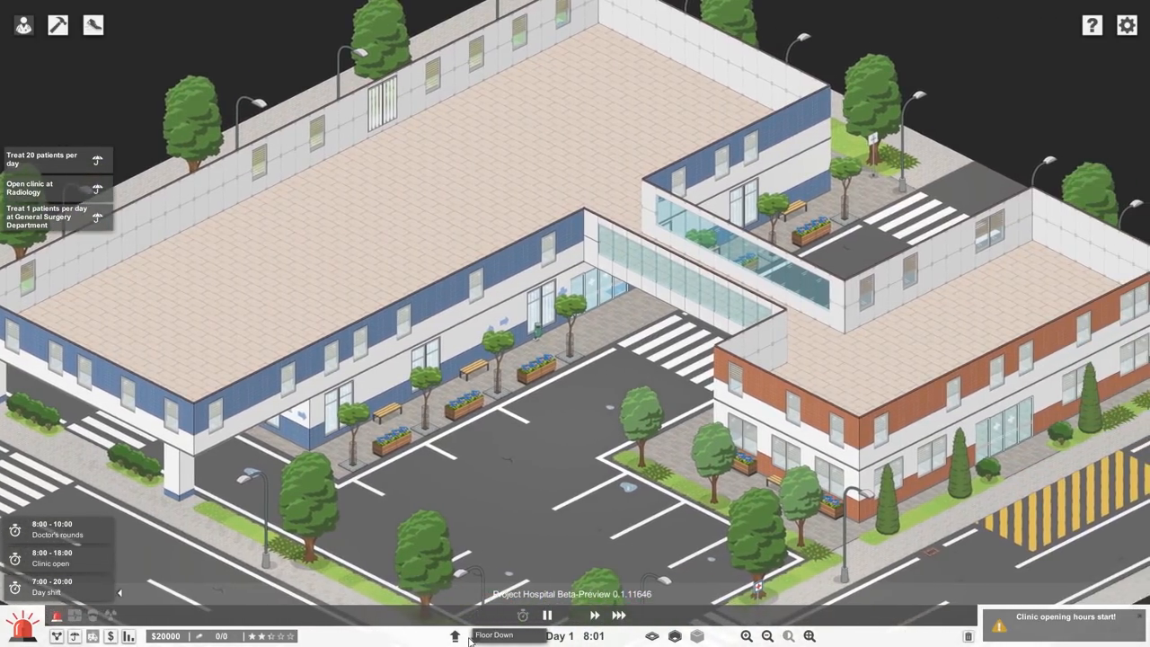
left_click(474, 636)
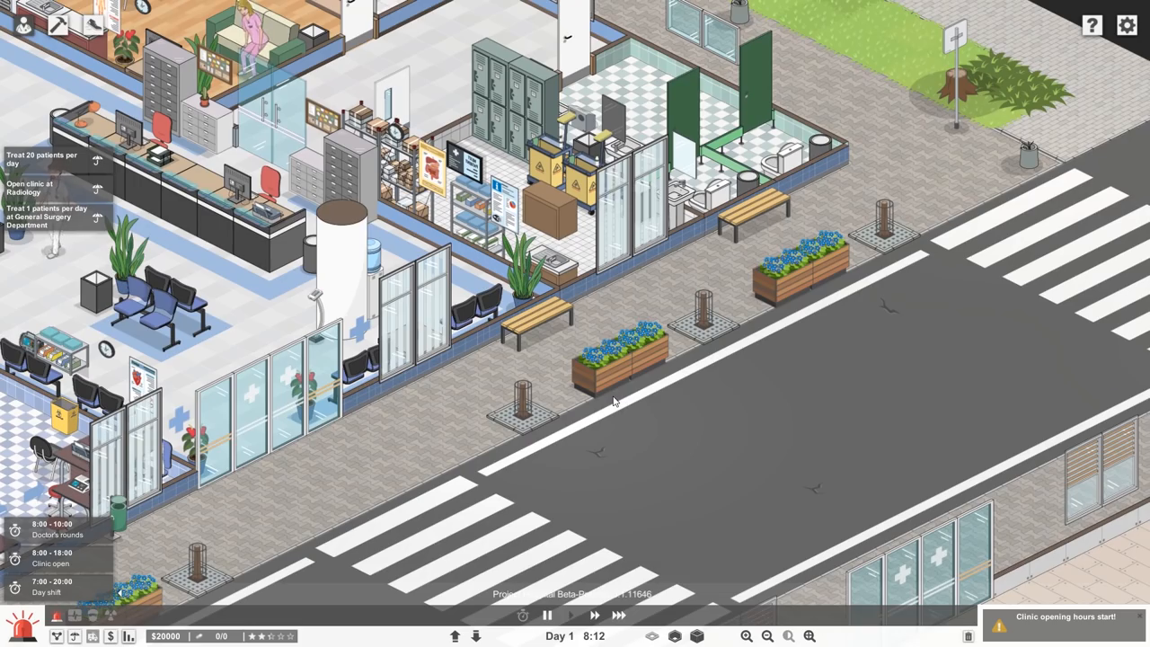
scroll("down", 3)
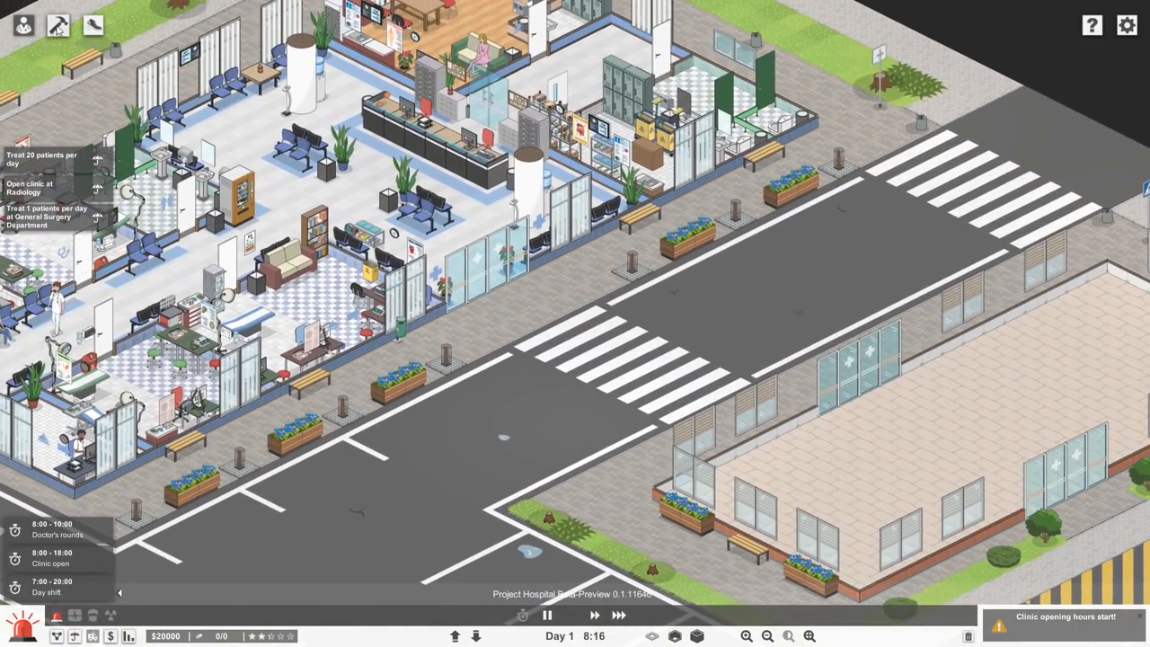
Bring up the construction tools for the empty neighbouring block
left_click(54, 22)
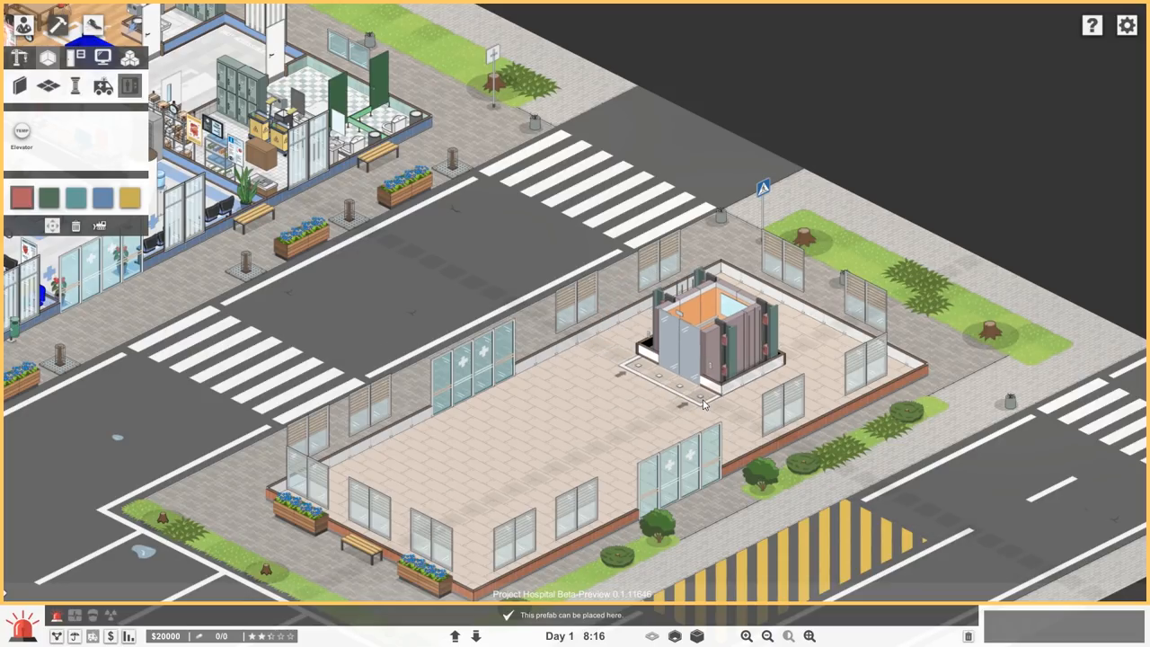
mouse_move(695, 397)
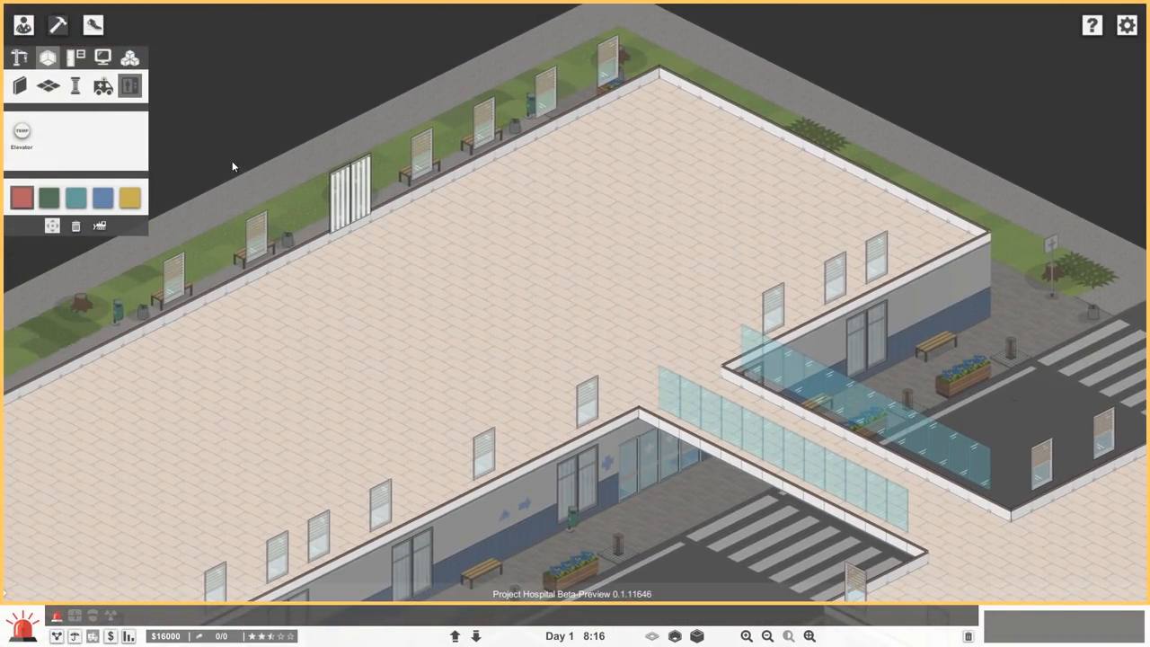
mouse_move(493, 325)
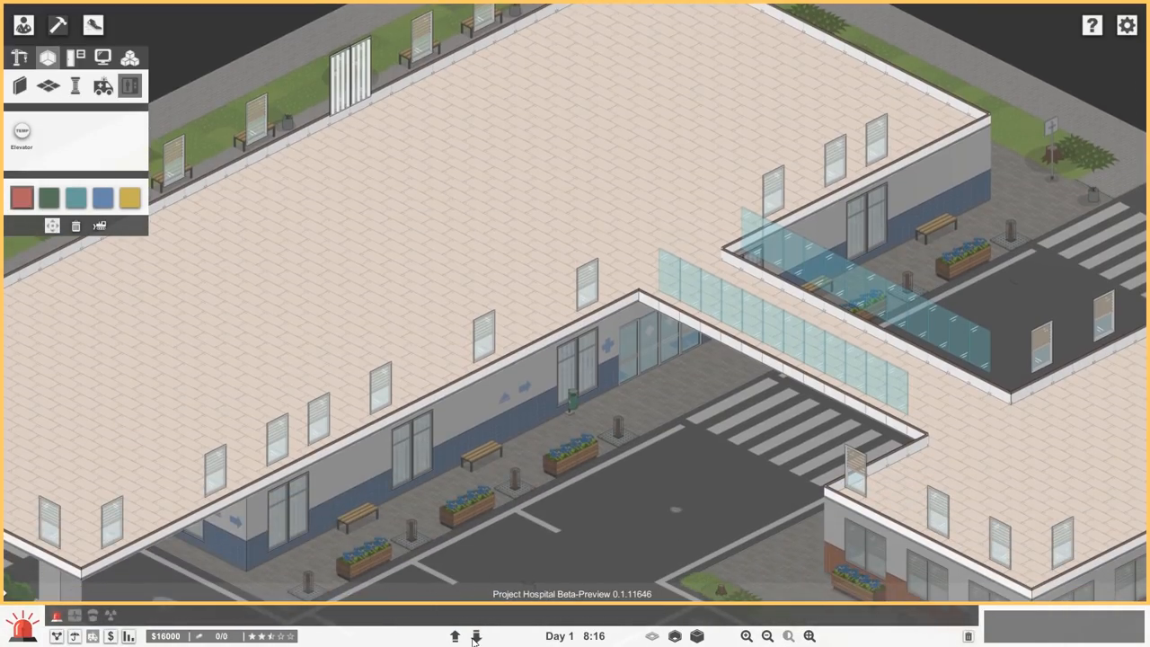
mouse_move(27, 50)
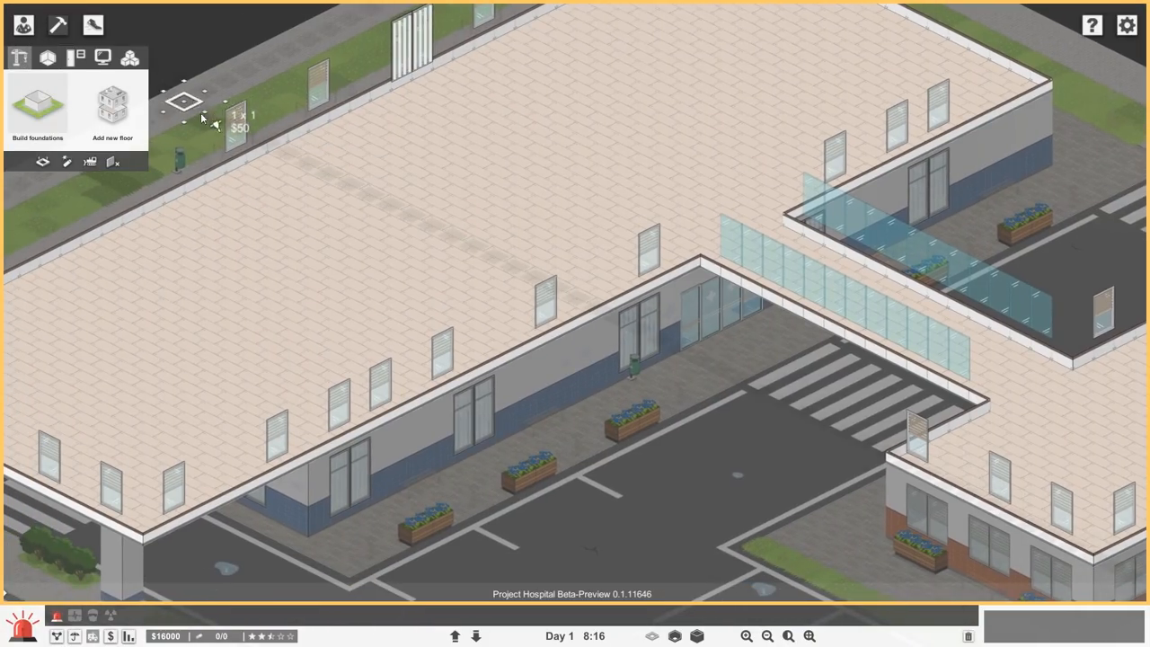
Choose the X-ray room from the ready-made room layouts for the upper floor
left_click(50, 55)
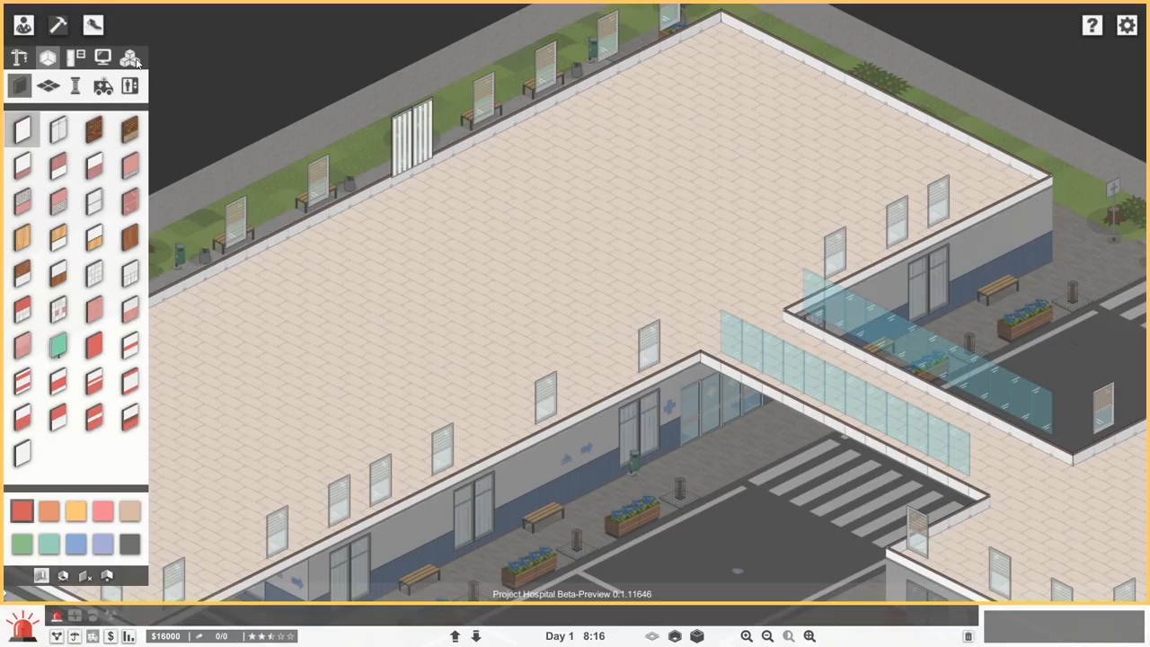
left_click(129, 52)
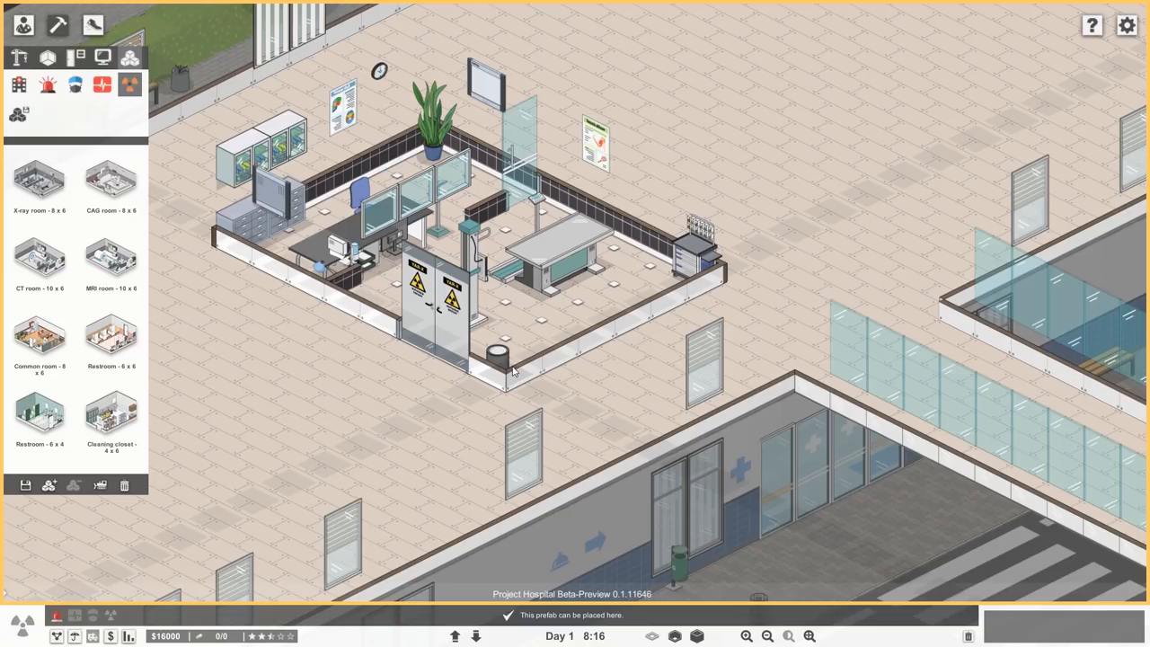
mouse_move(514, 366)
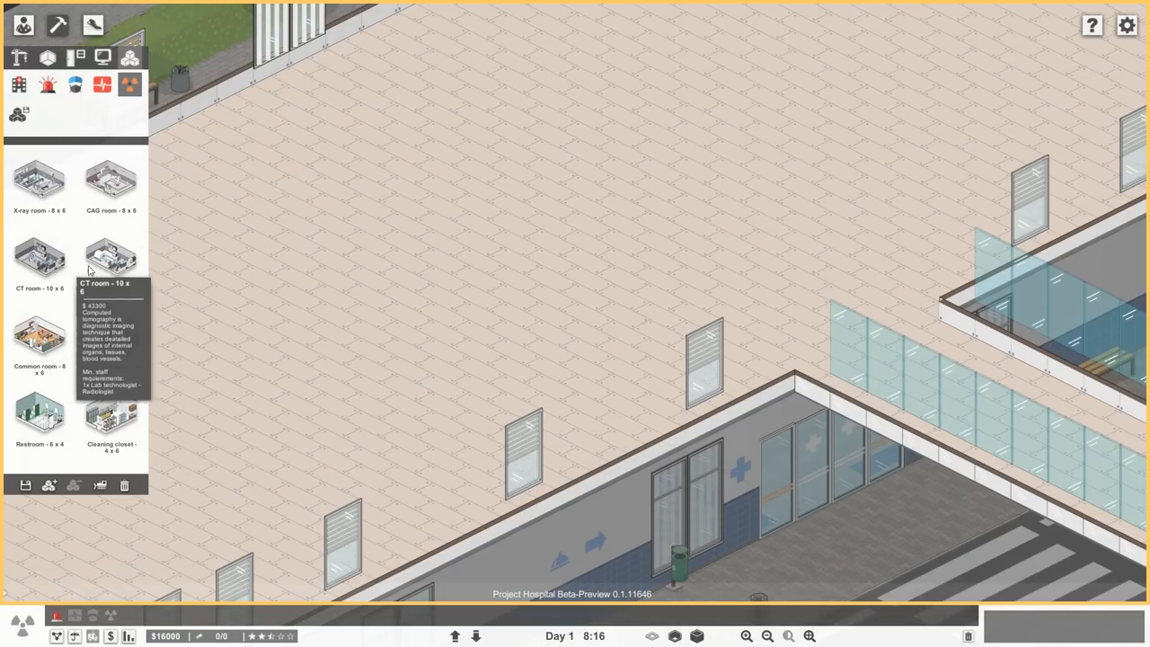
left_click(110, 261)
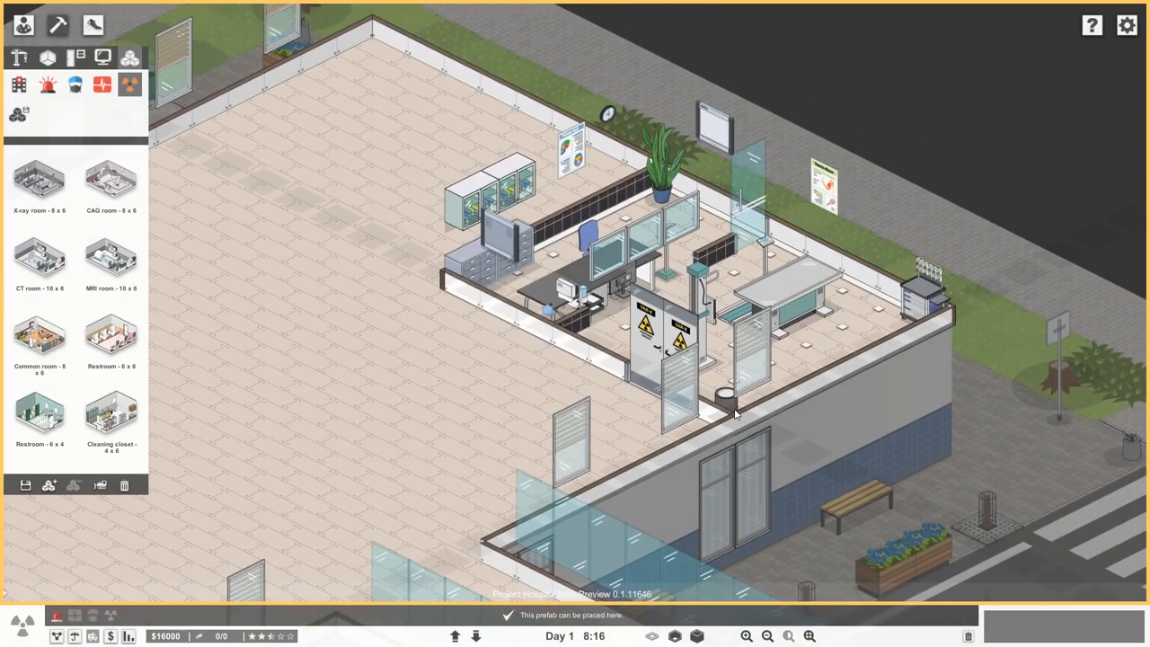
mouse_move(711, 421)
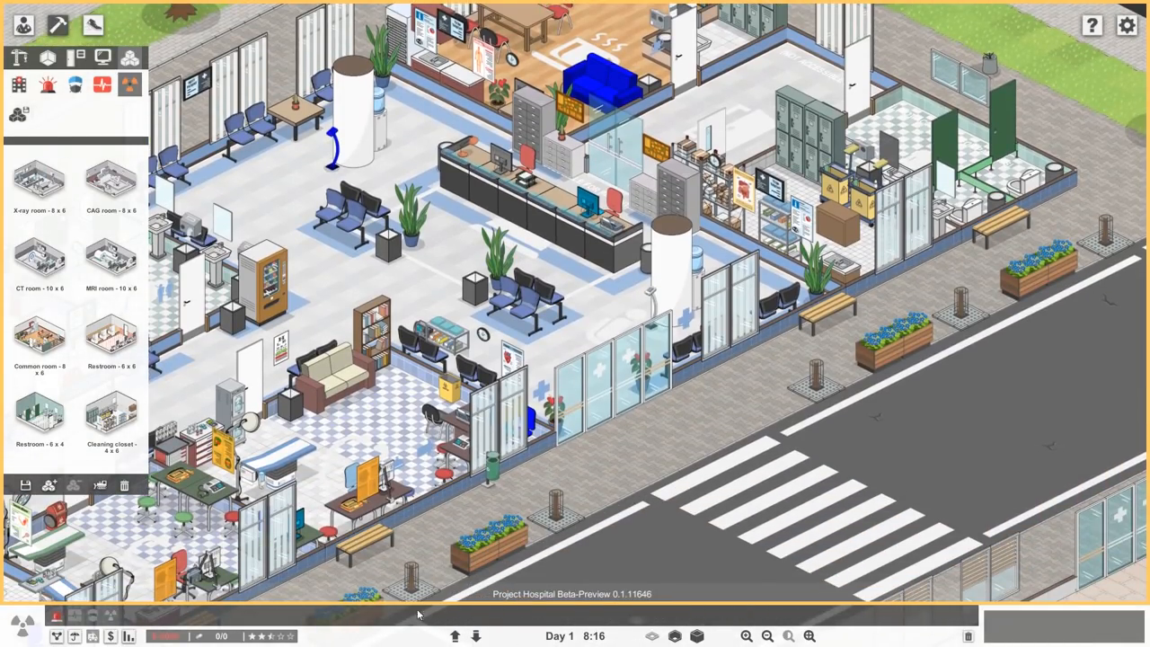
mouse_move(81, 600)
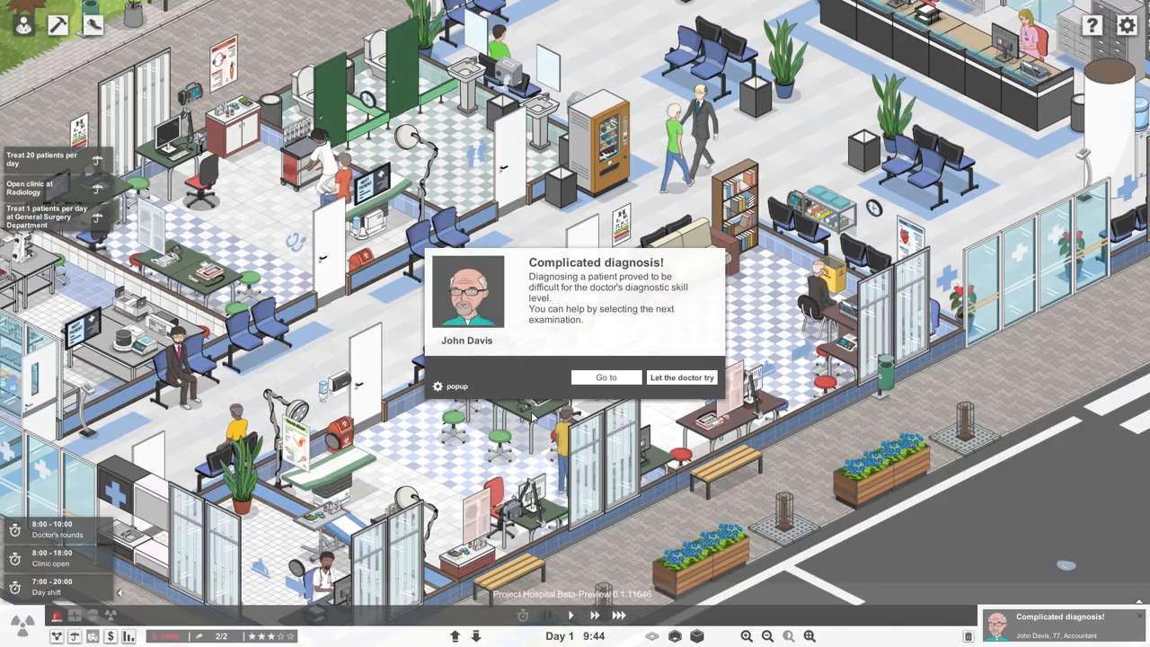
mouse_move(619, 284)
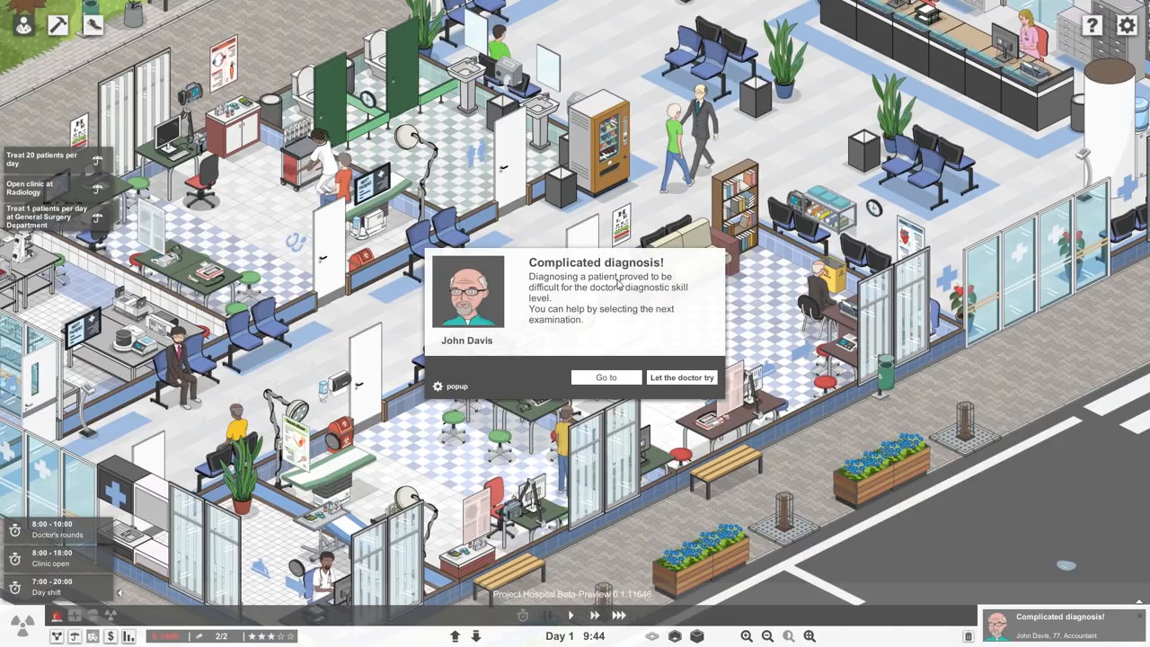
mouse_move(604, 297)
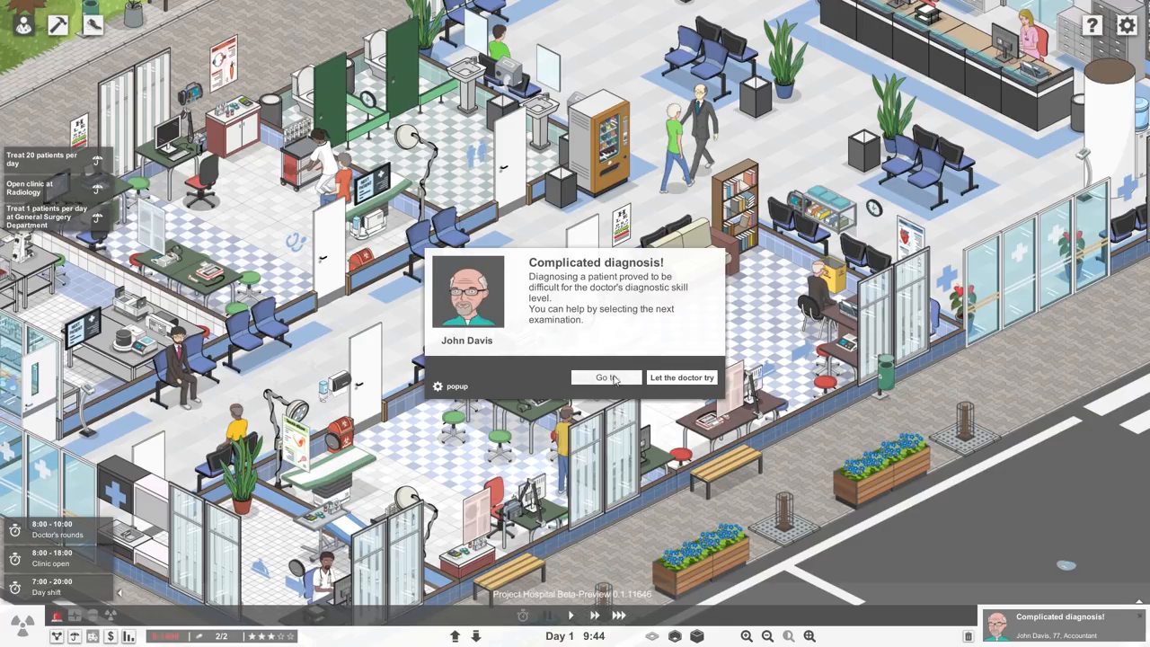
left_click(605, 377)
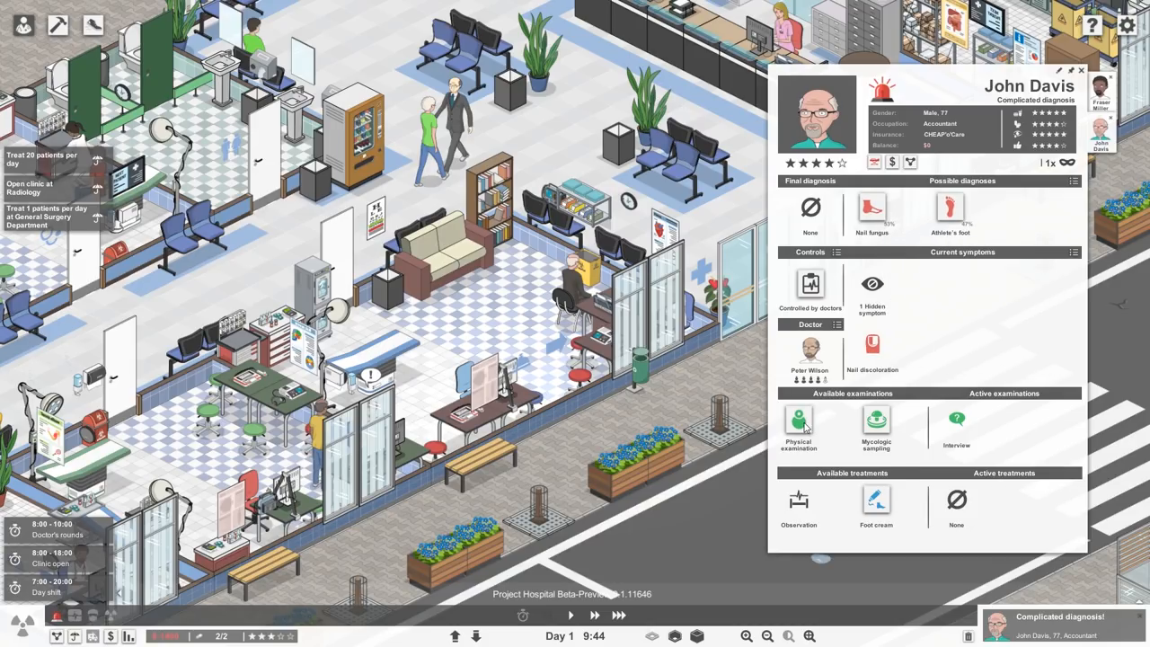
mouse_move(875, 429)
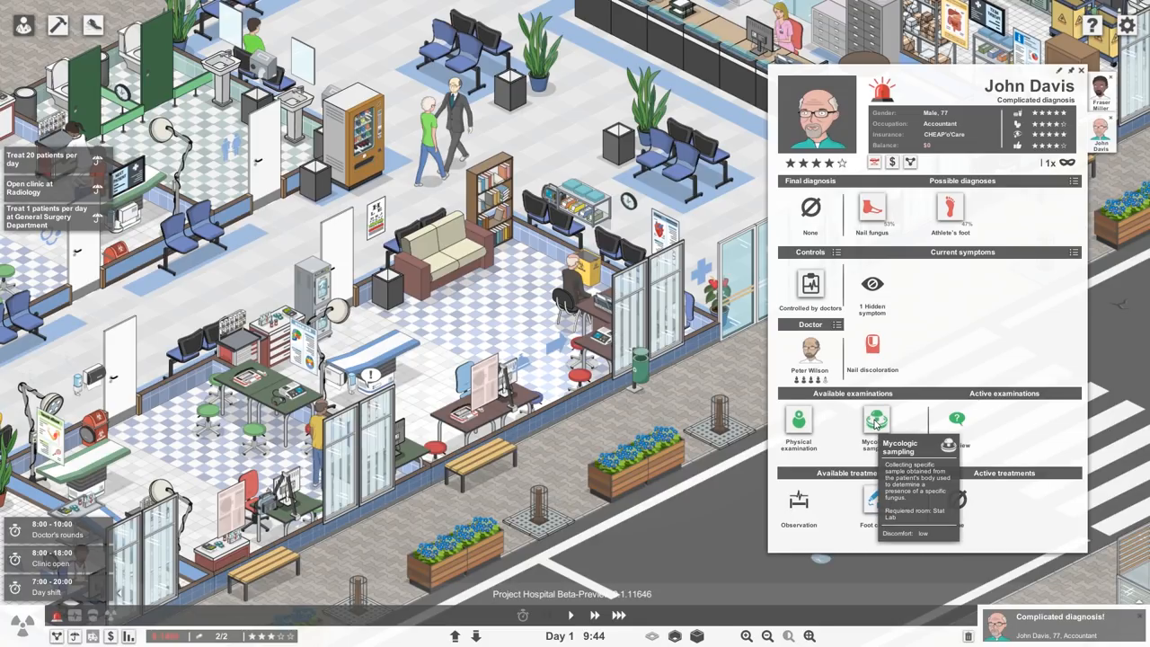
mouse_move(797, 424)
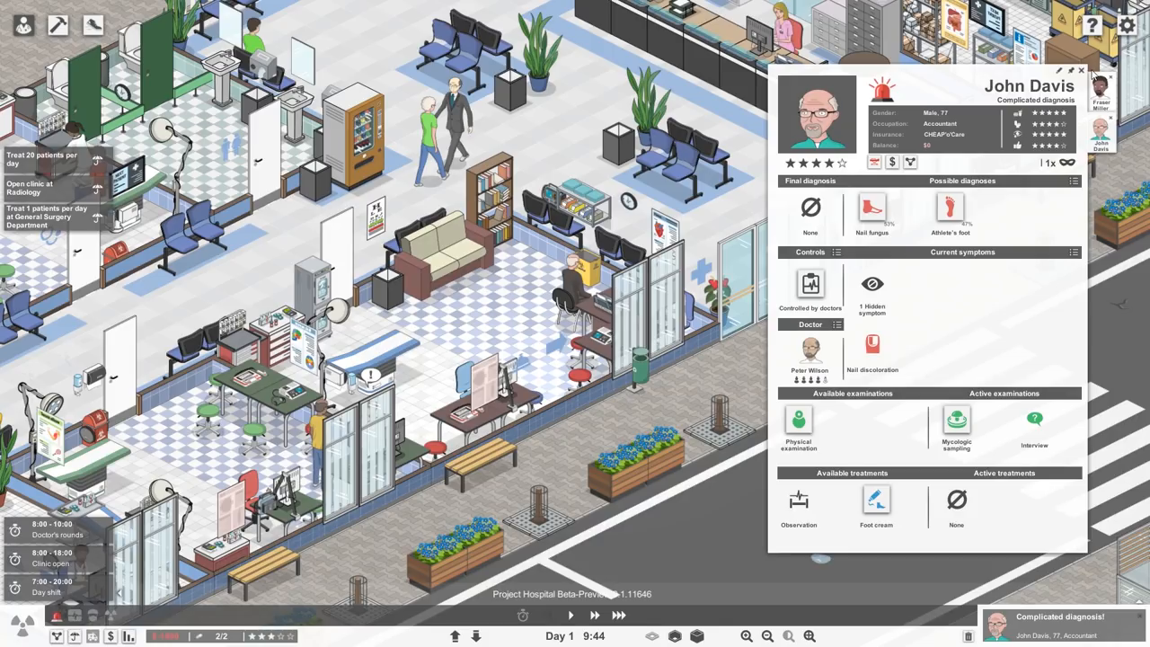
mouse_move(1078, 69)
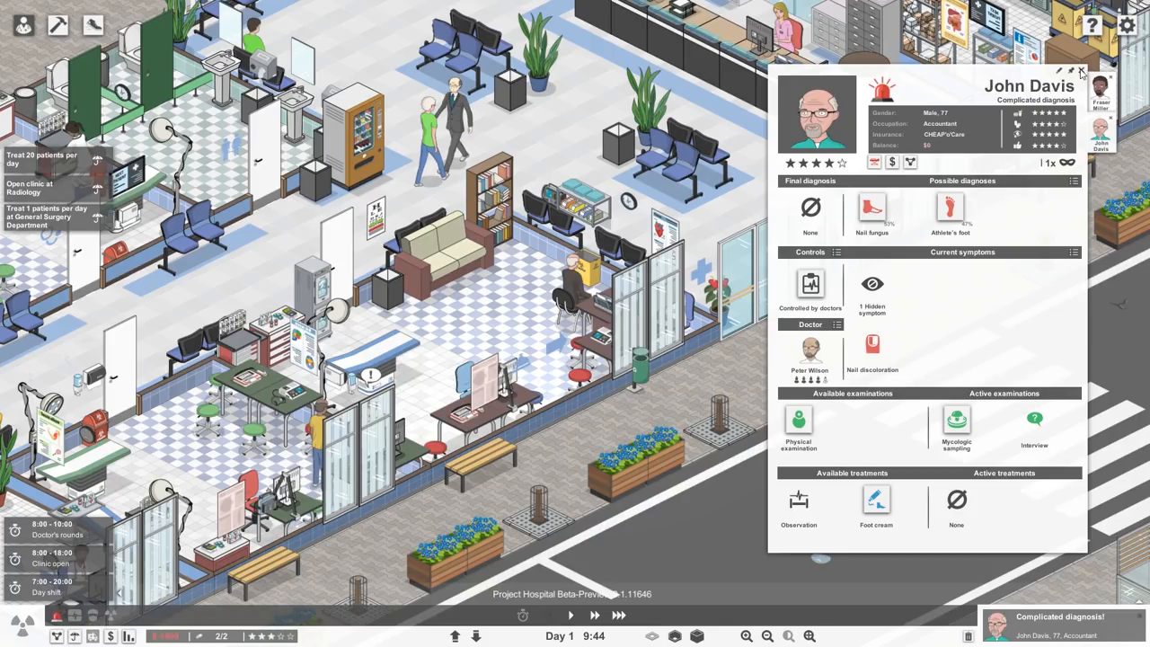
left_click(1078, 68)
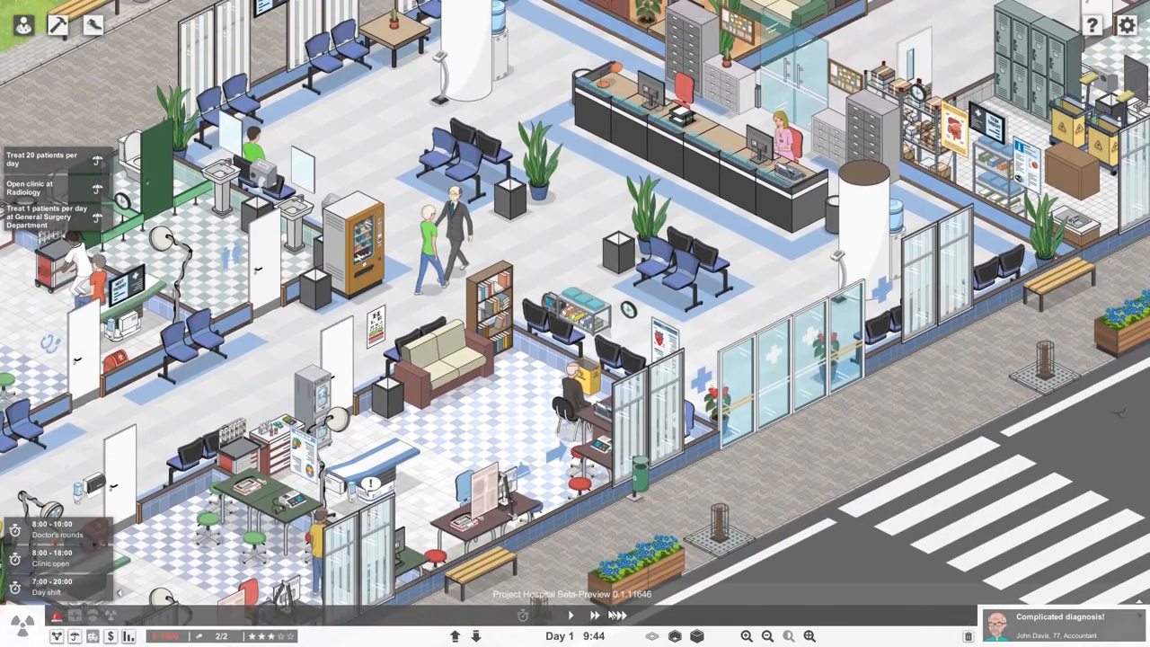
Let the day run on toward 12:11 with the second-floor X-ray room in view
left_click(558, 615)
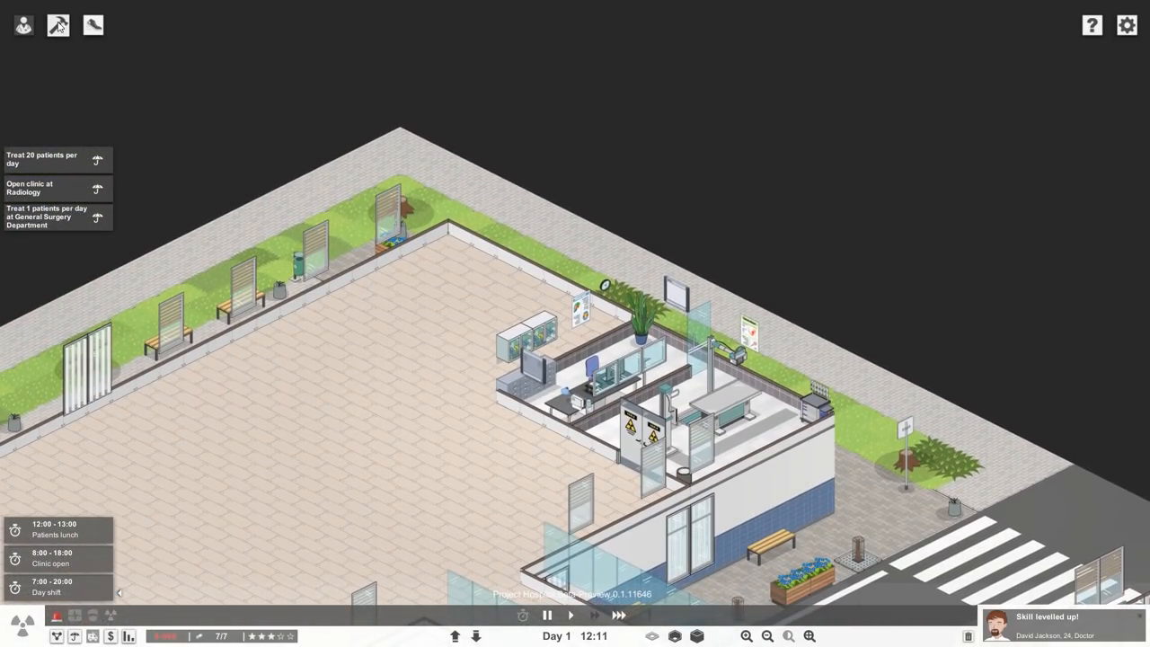
Zone the second-floor X-ray room area as part of the Radiology department
left_click(58, 25)
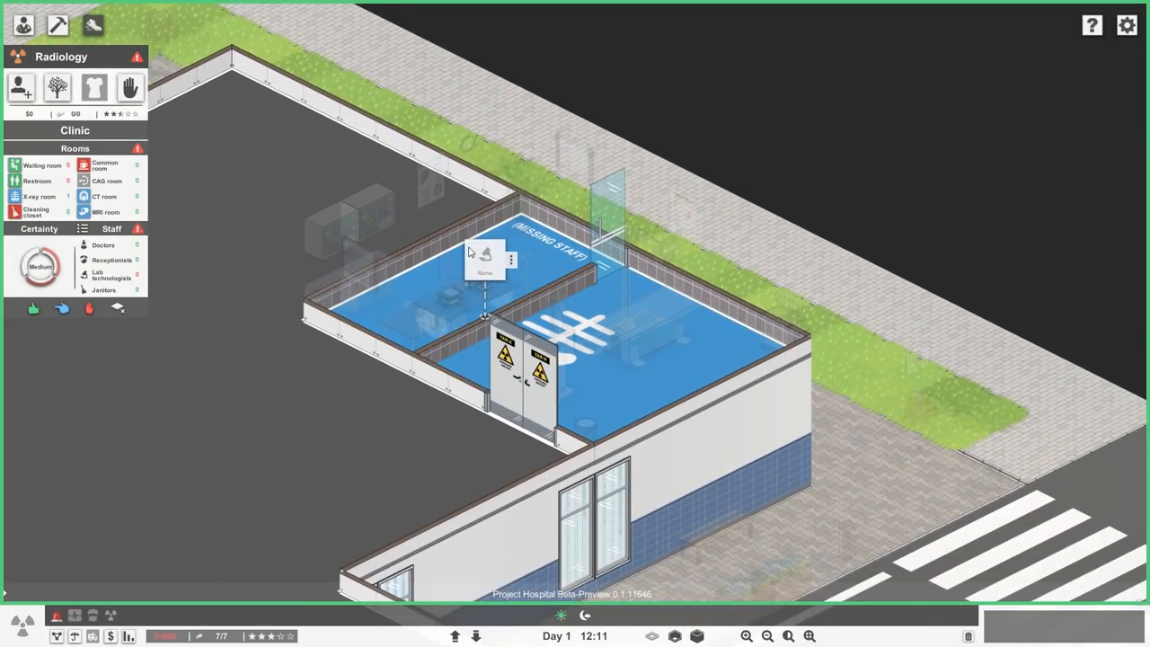
left_click(478, 259)
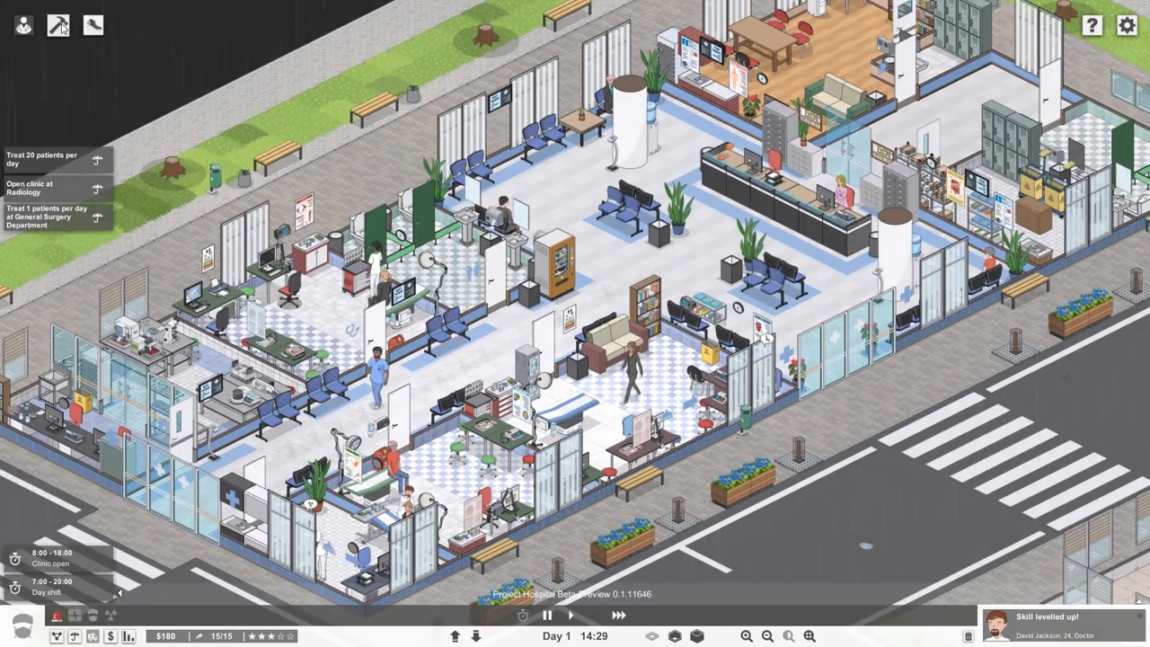
left_click(55, 19)
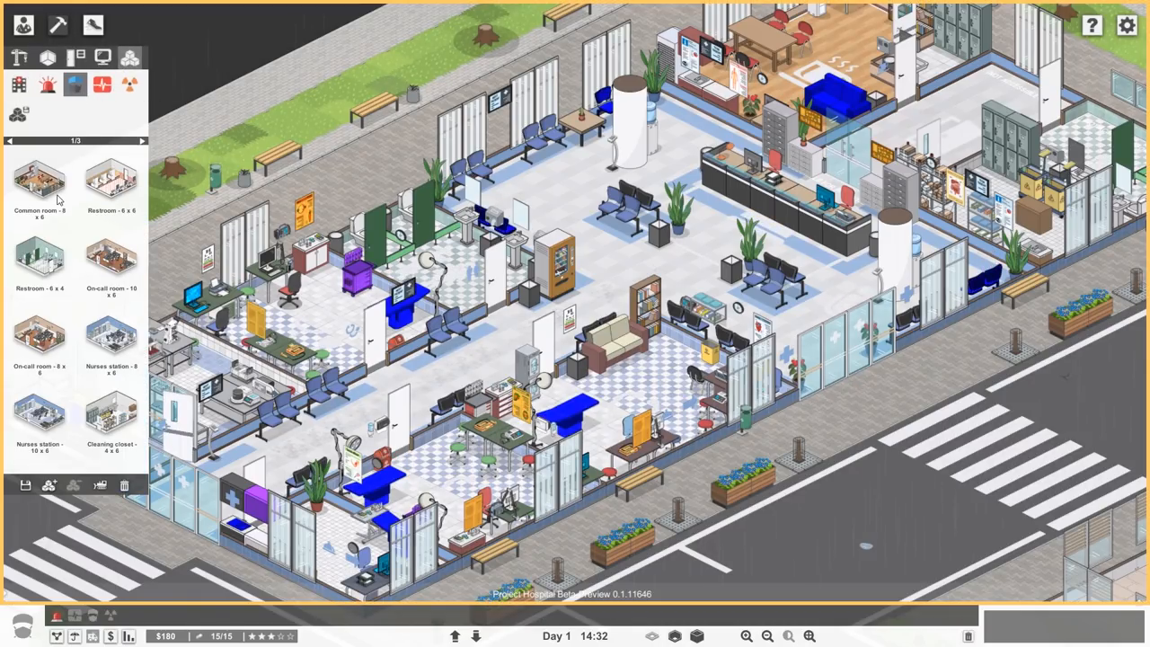
mouse_move(72, 259)
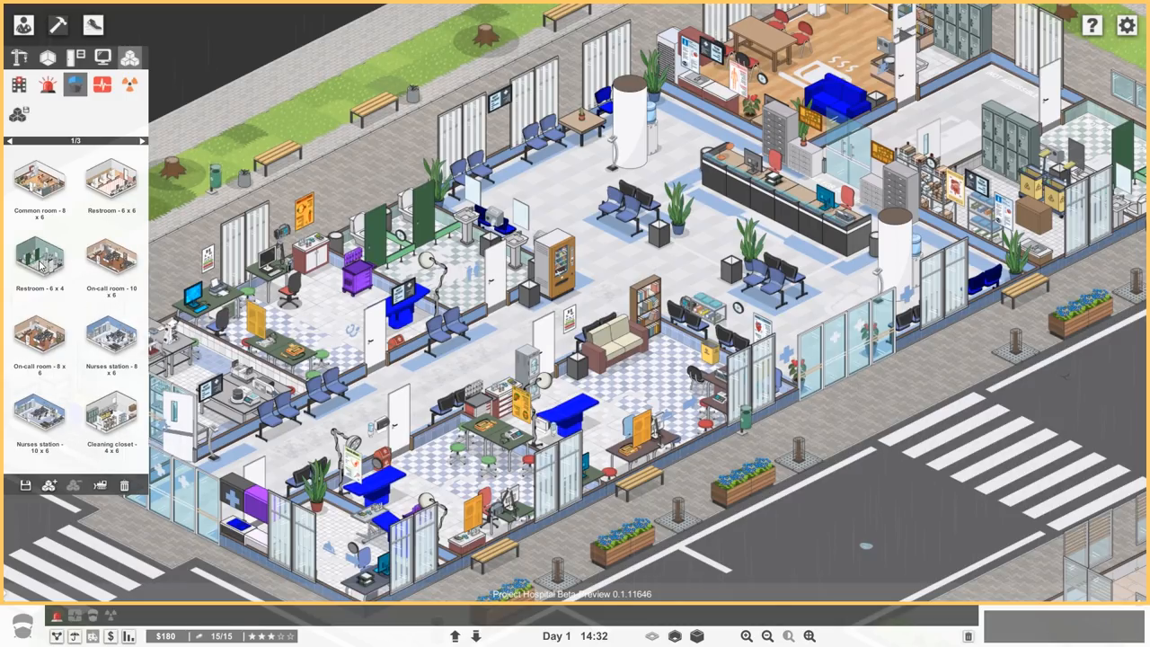
Page to the ward, HDU, stat lab and General Surgery office room templates
left_click(140, 142)
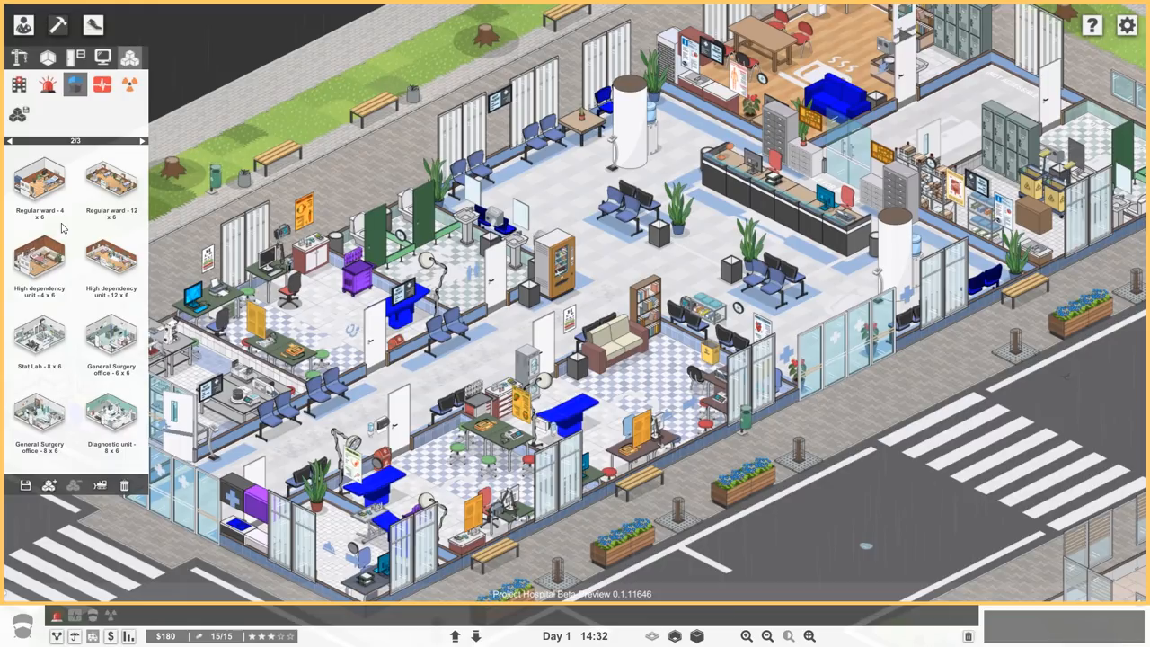
mouse_move(70, 314)
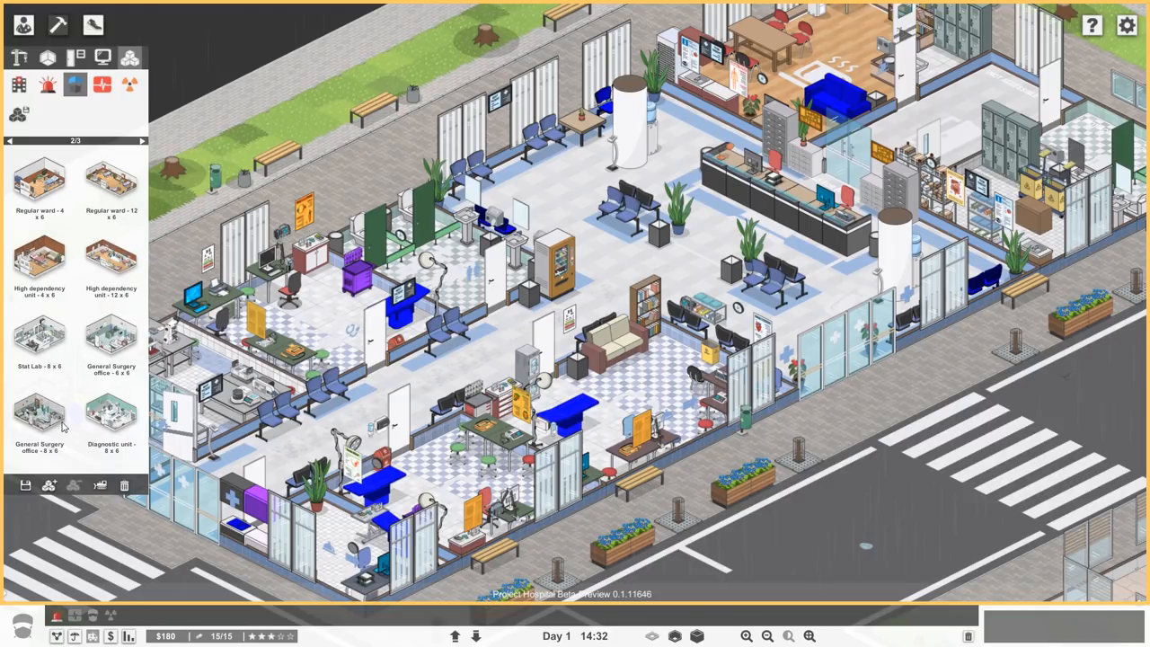
mouse_move(111, 420)
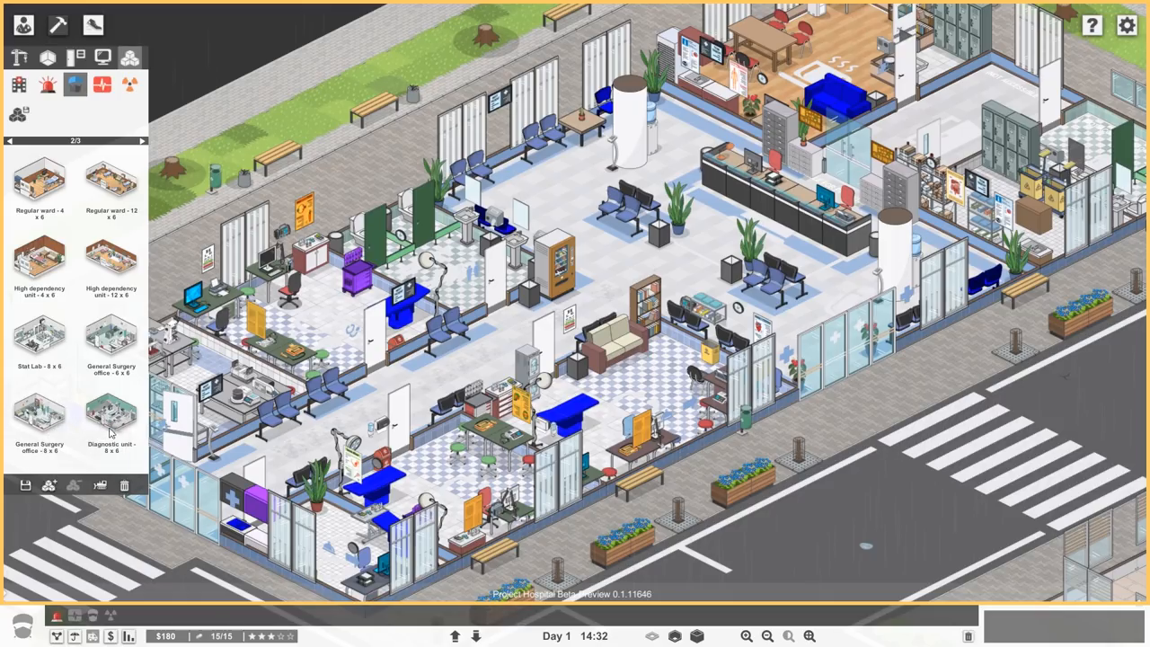
mouse_move(40, 422)
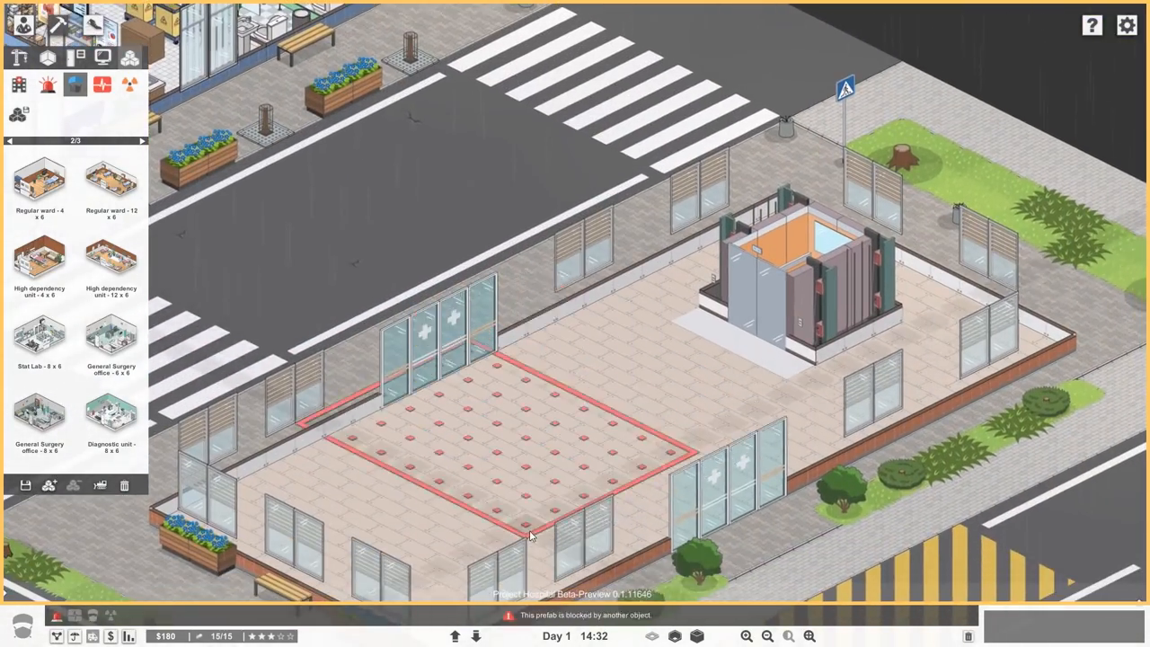
Attempt the blocked room template at two spots in the new building
left_click(532, 535)
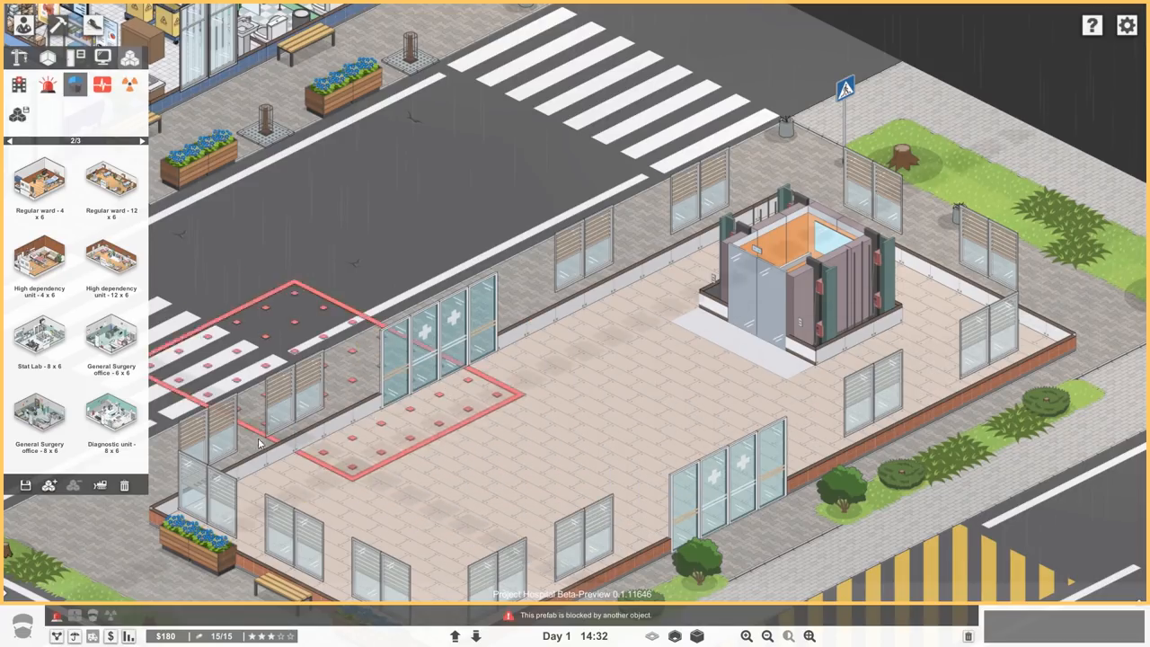
left_click(133, 140)
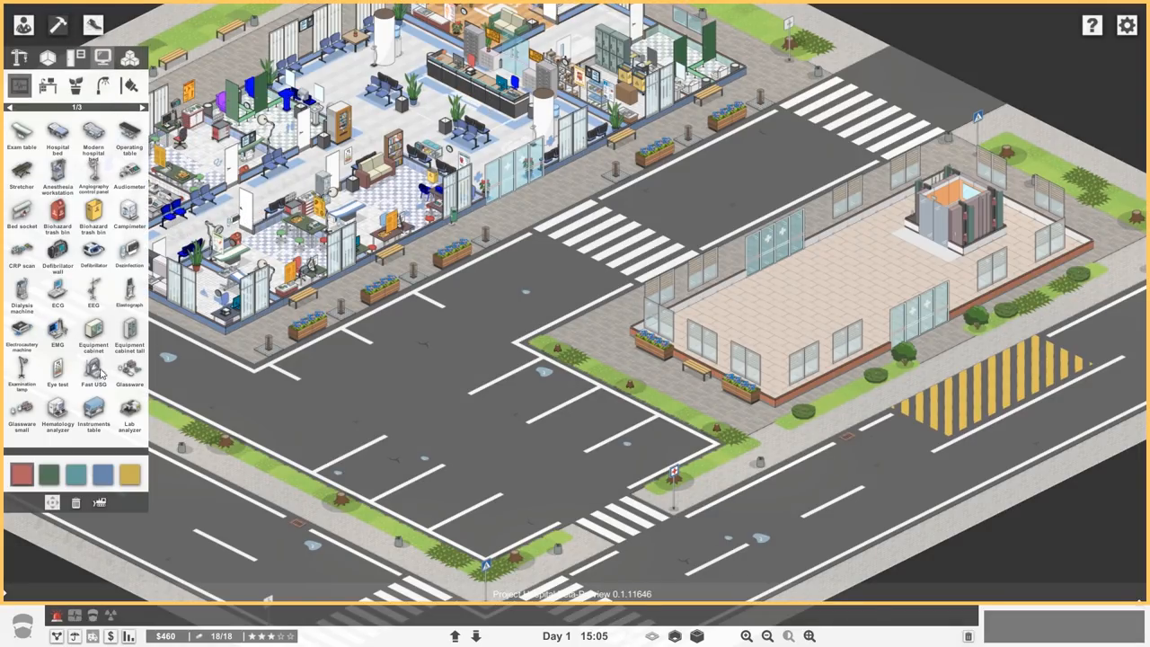
mouse_move(83, 55)
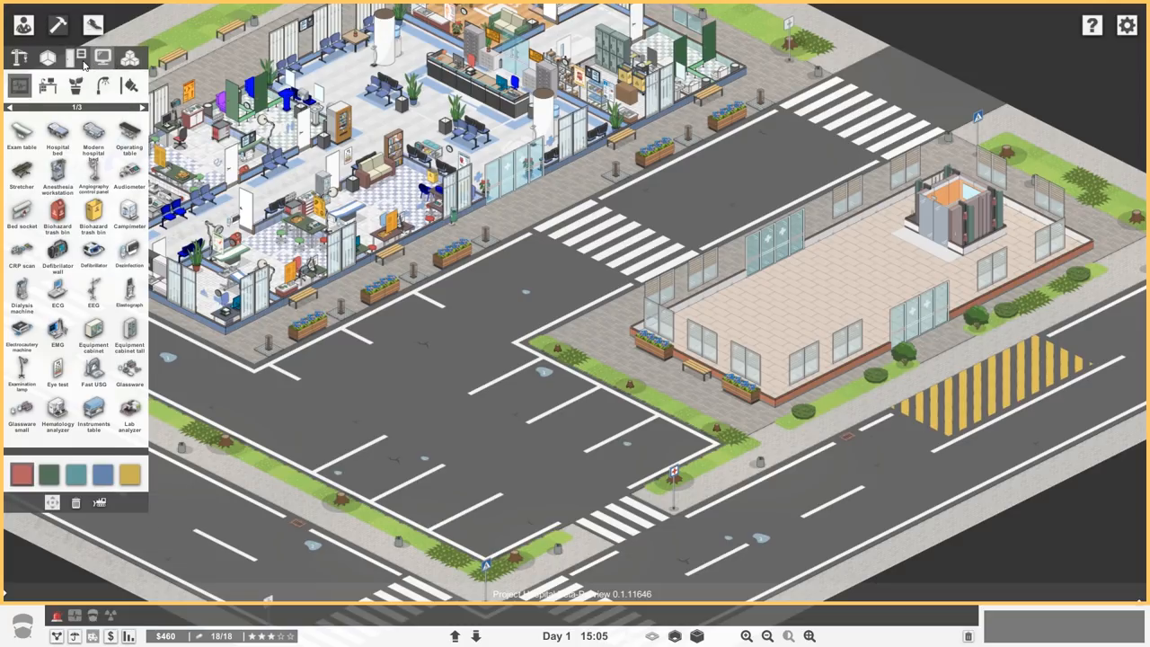
Put away the building catalogue so the day runs to the 20-patient objective
left_click(74, 55)
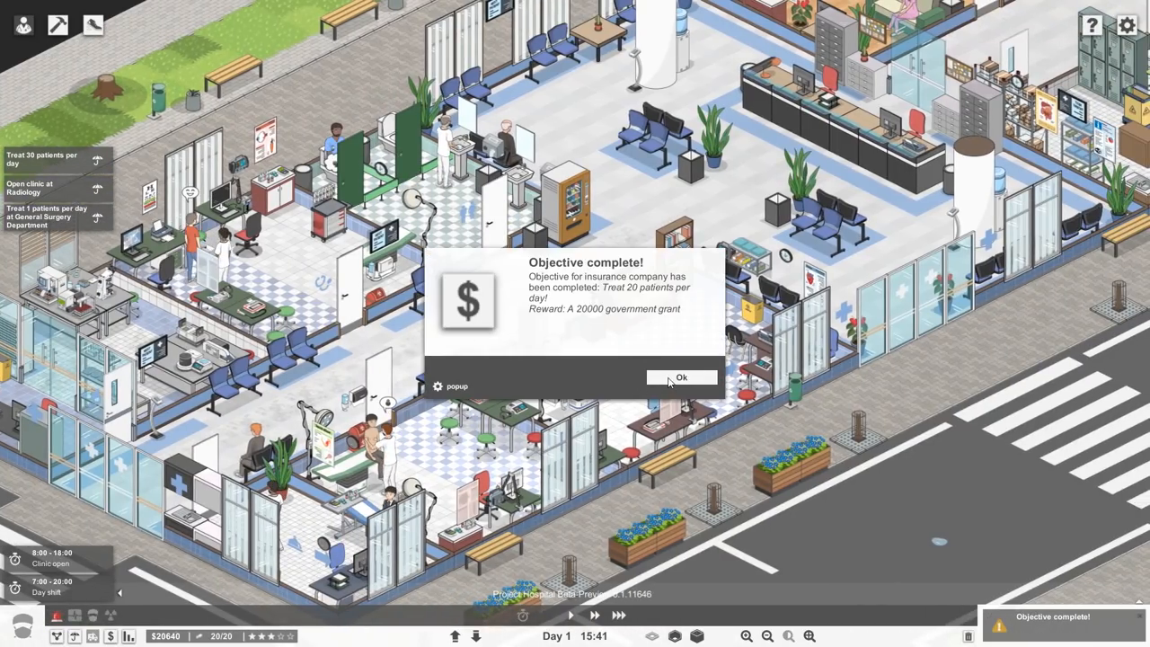
Acknowledge the 20000 government grant objective notice
left_click(683, 377)
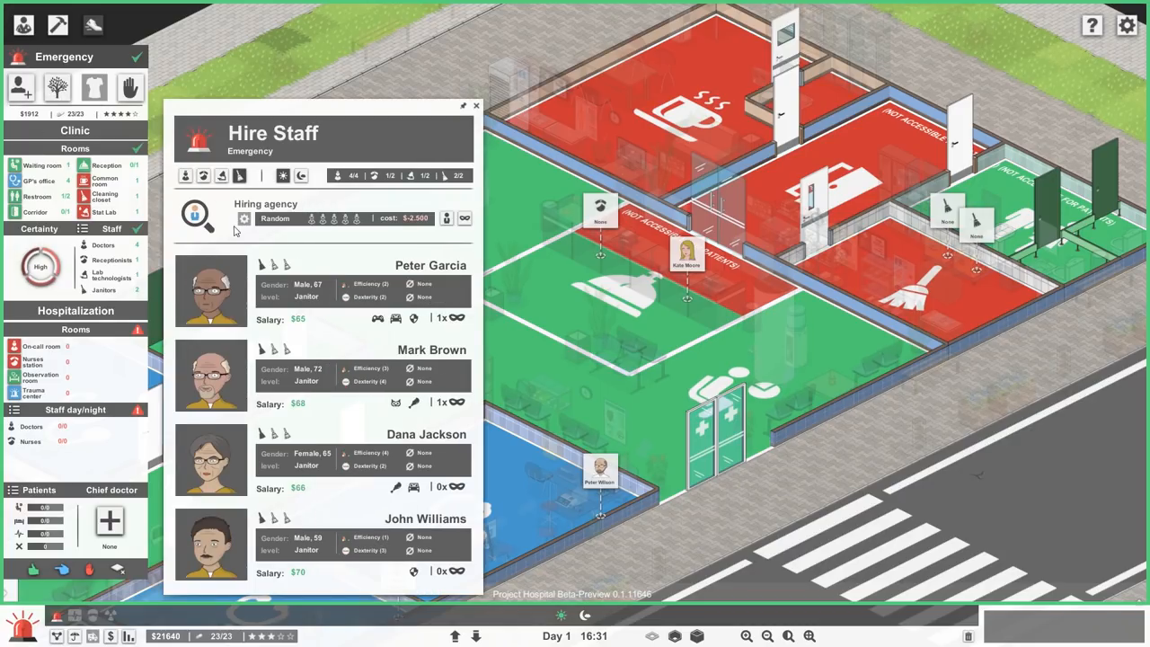
Hire janitors Peter Garcia and Mark Brown for Emergency and leave the hiring list
left_click(474, 106)
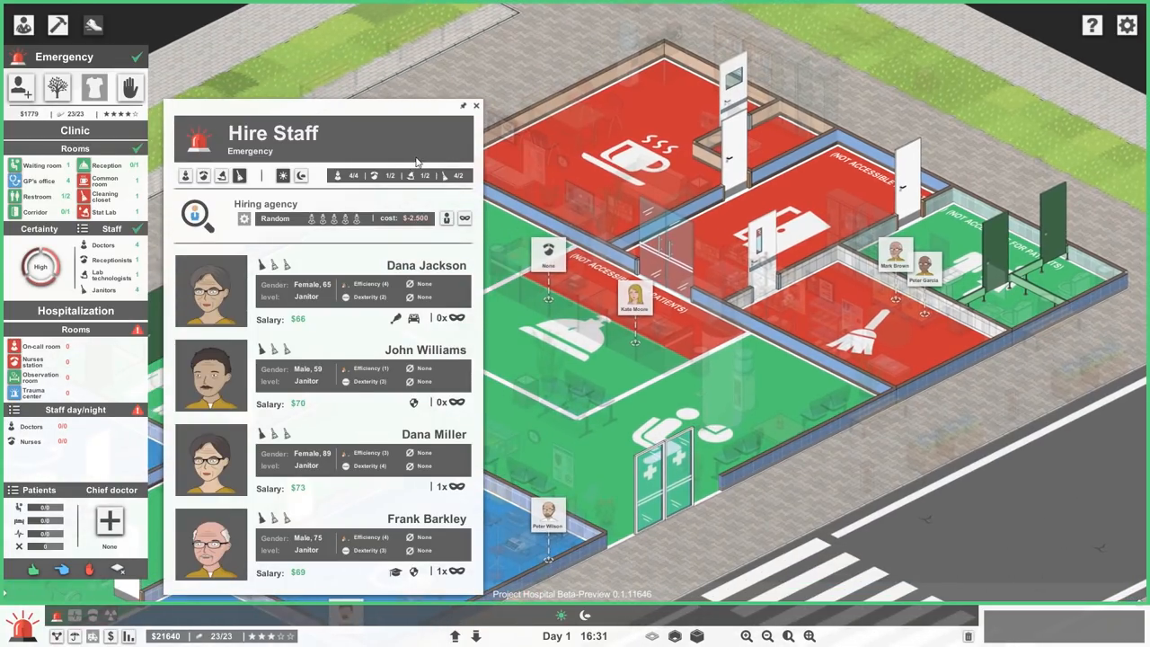
left_click(474, 104)
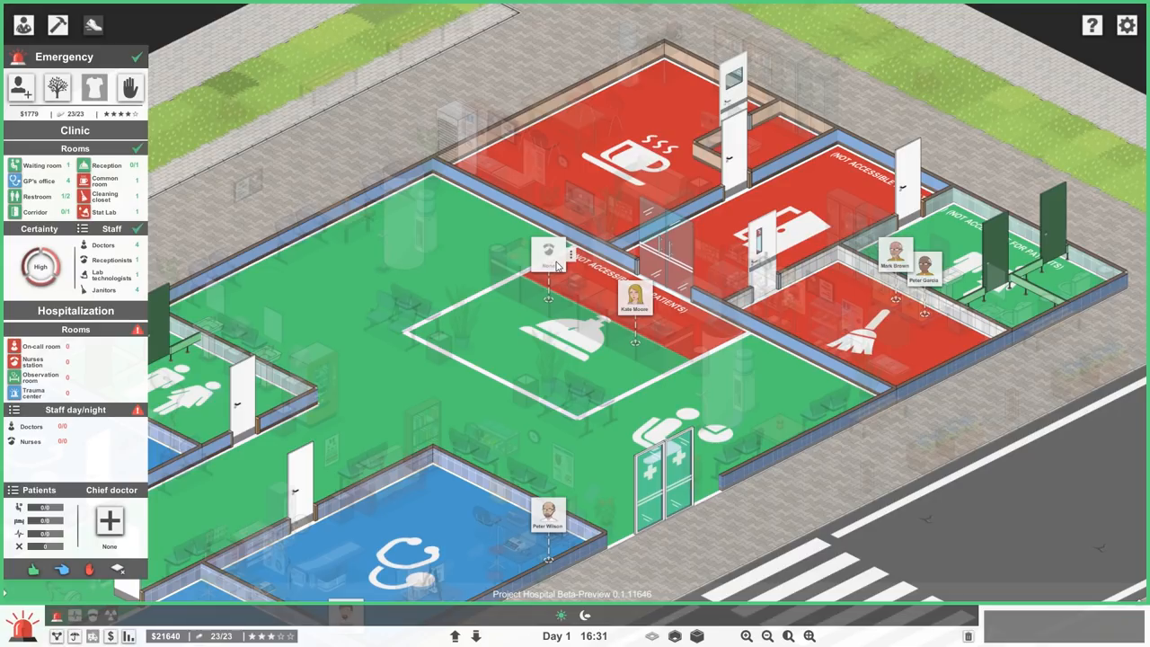
left_click(28, 22)
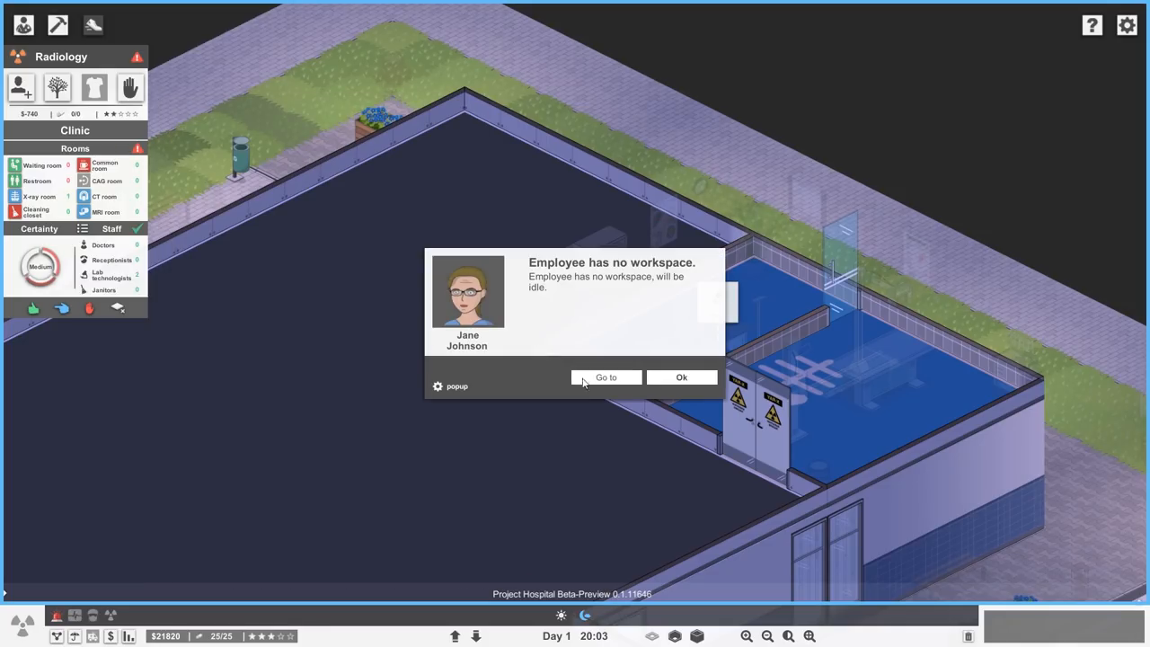
mouse_move(600, 392)
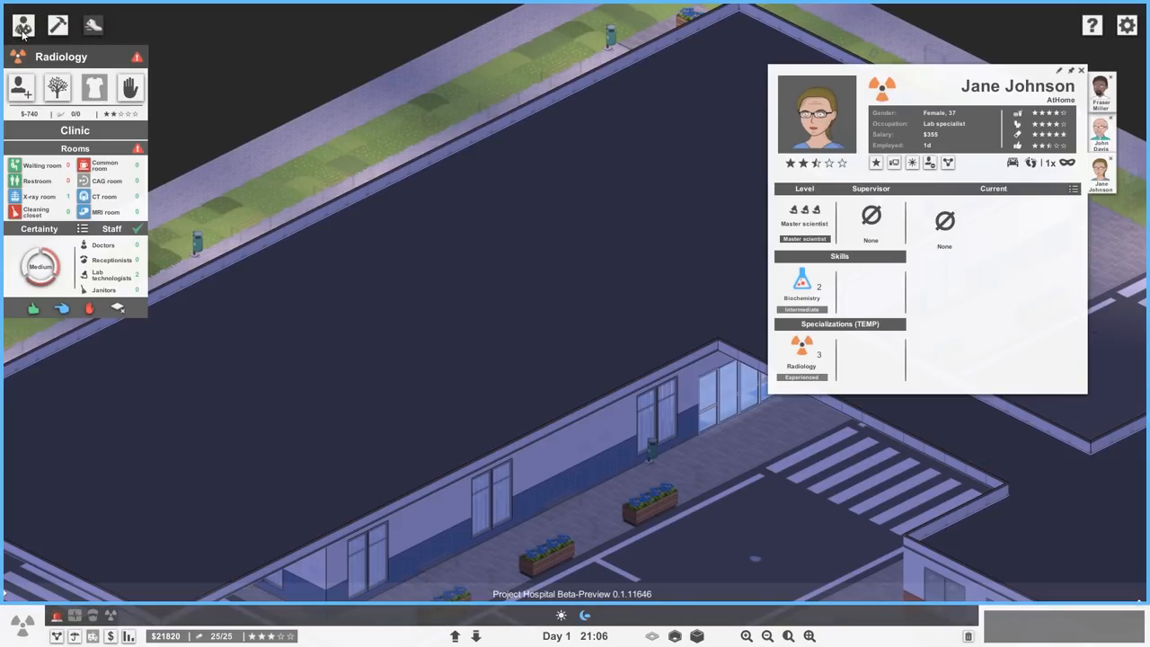
left_click(25, 18)
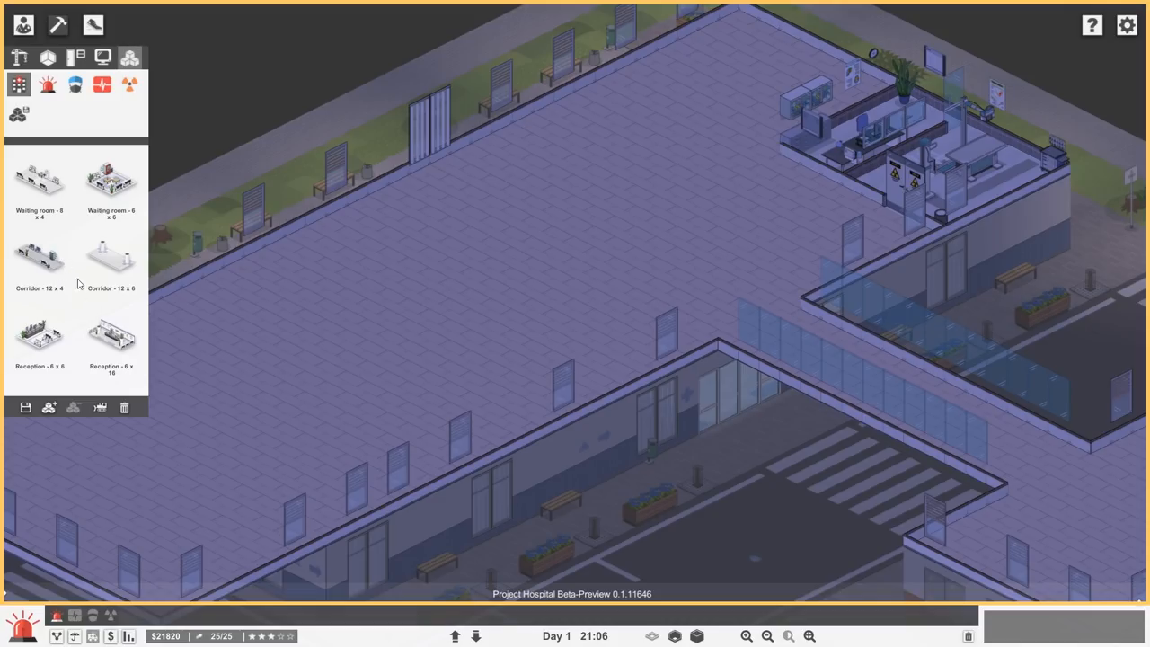
Choose an office room template and build offices on the second floor
left_click(43, 86)
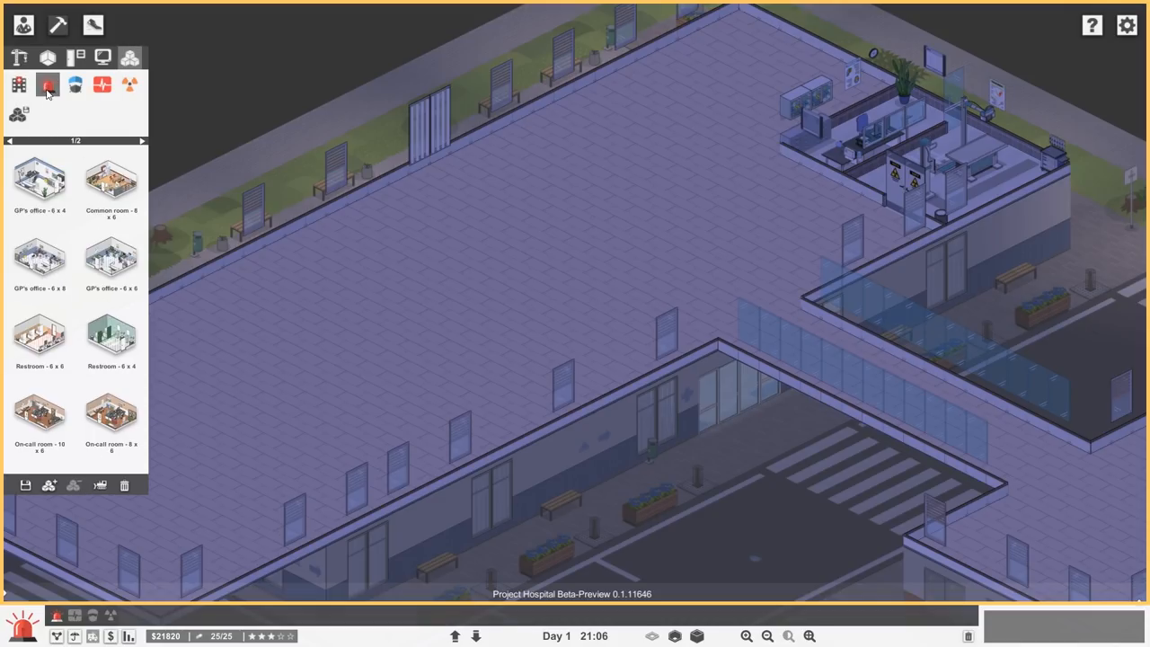
mouse_move(50, 194)
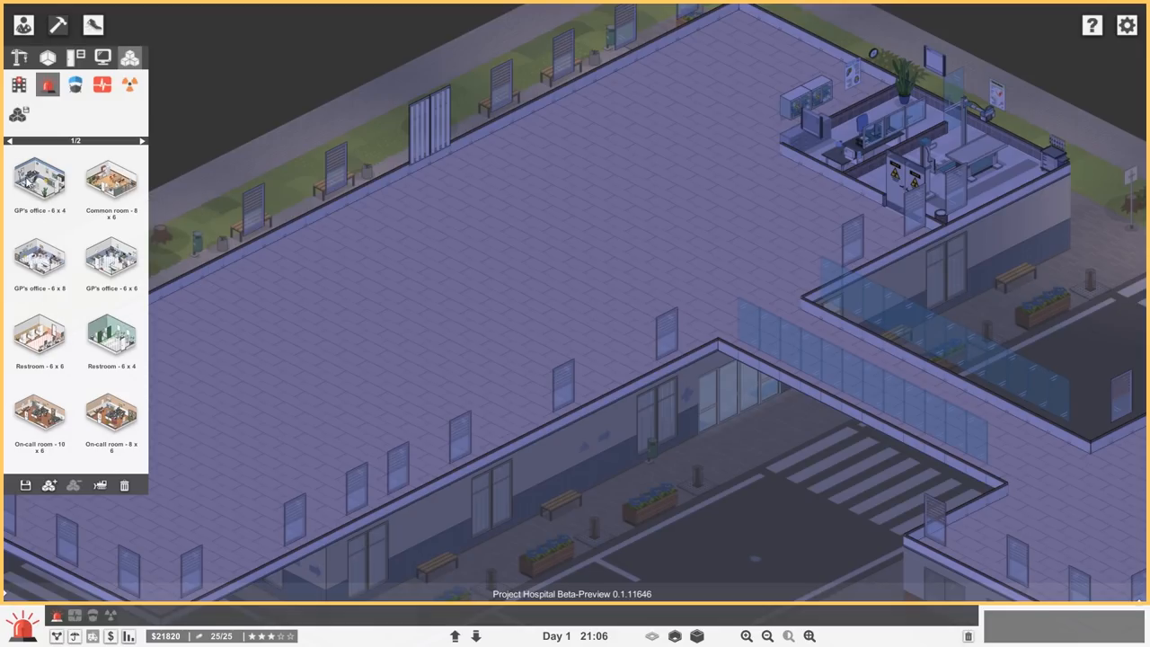
left_click(36, 180)
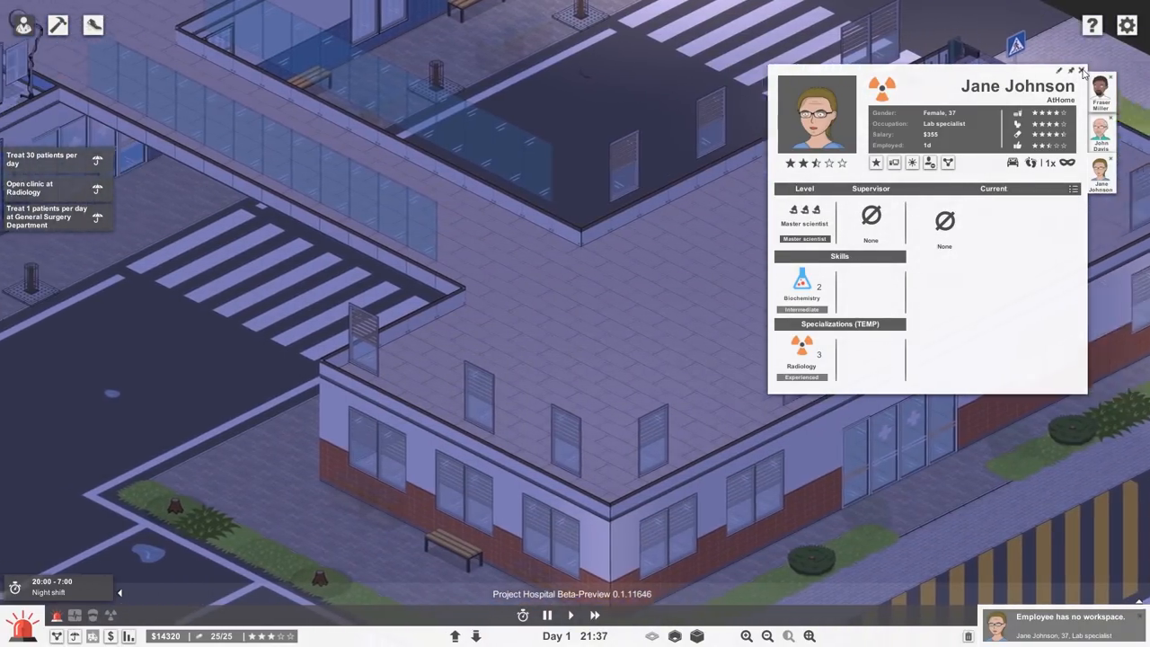
left_click(1092, 70)
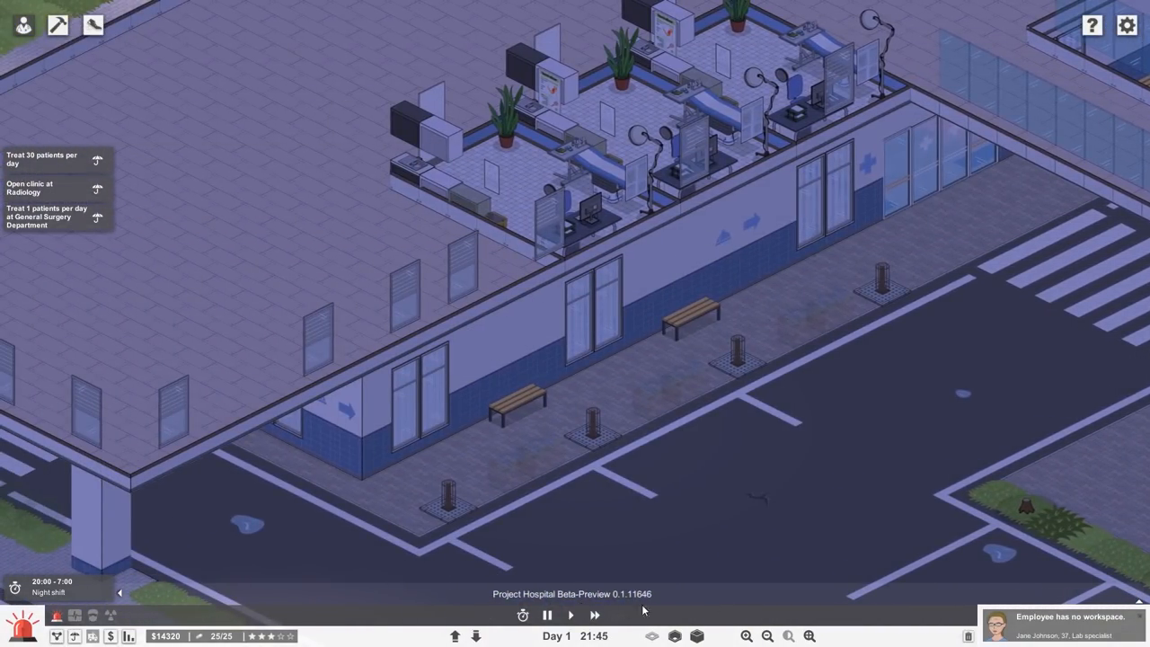
left_click(467, 636)
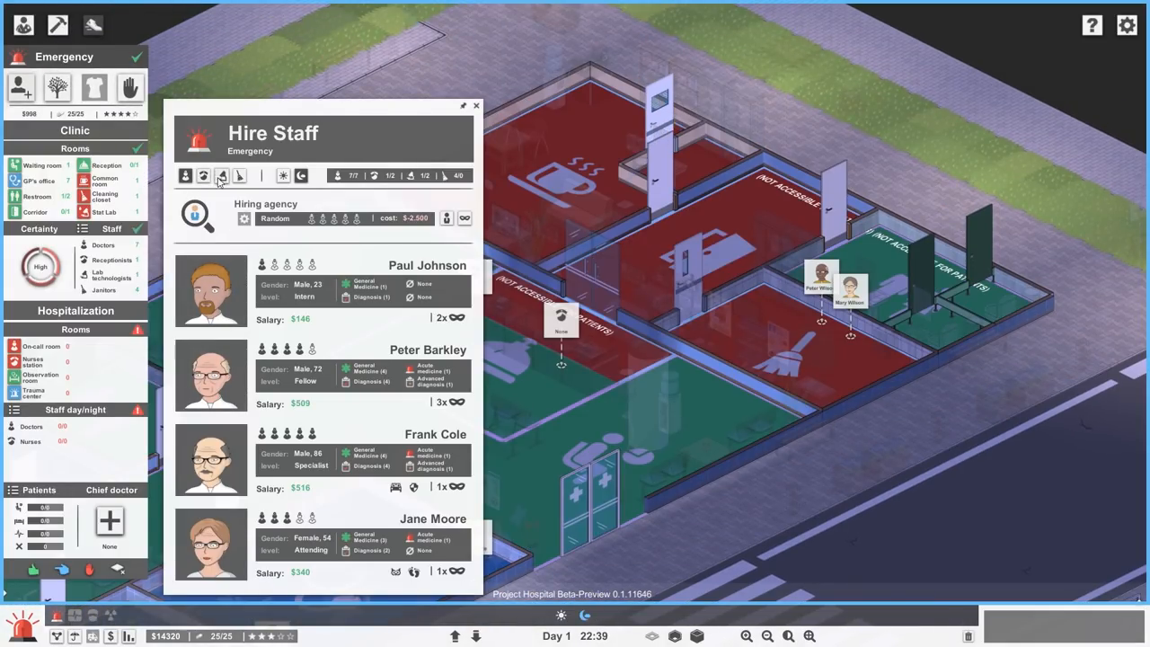
Leave the doctor hiring list without hiring and view the upper-floor offices at night
left_click(222, 176)
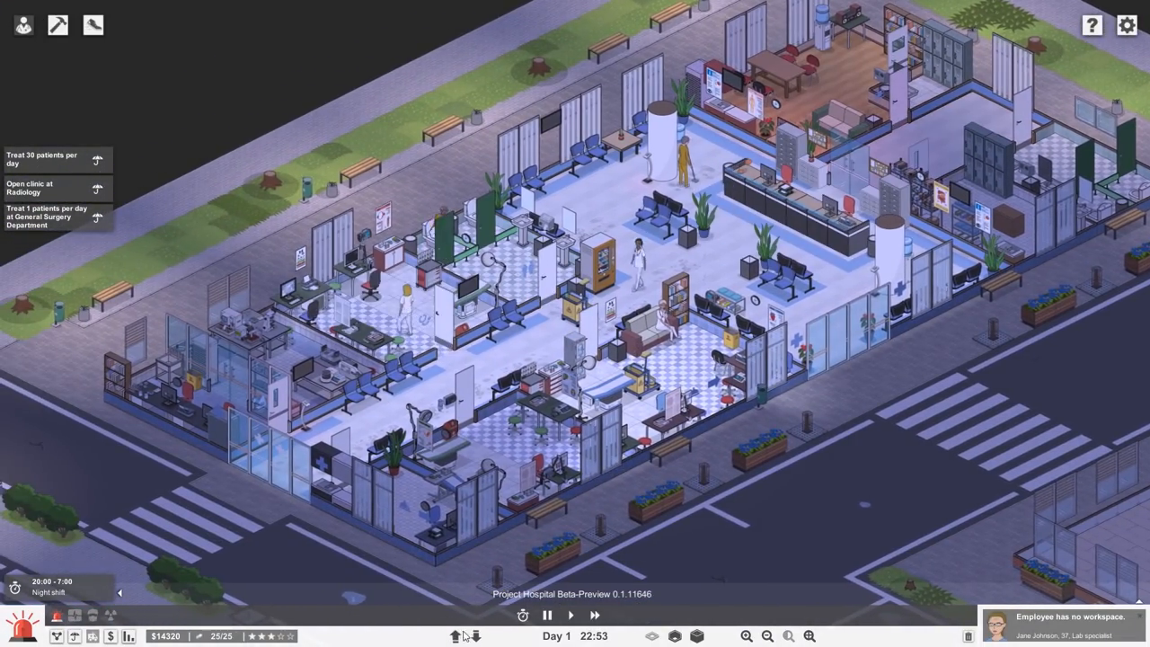
left_click(455, 635)
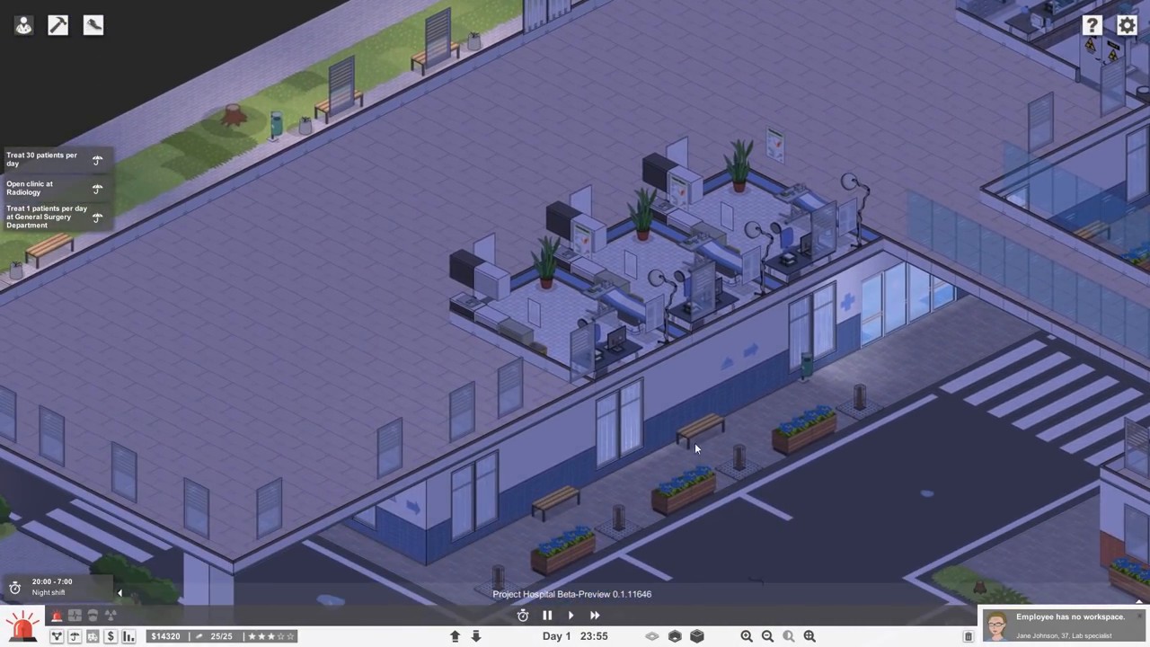
left_click(476, 632)
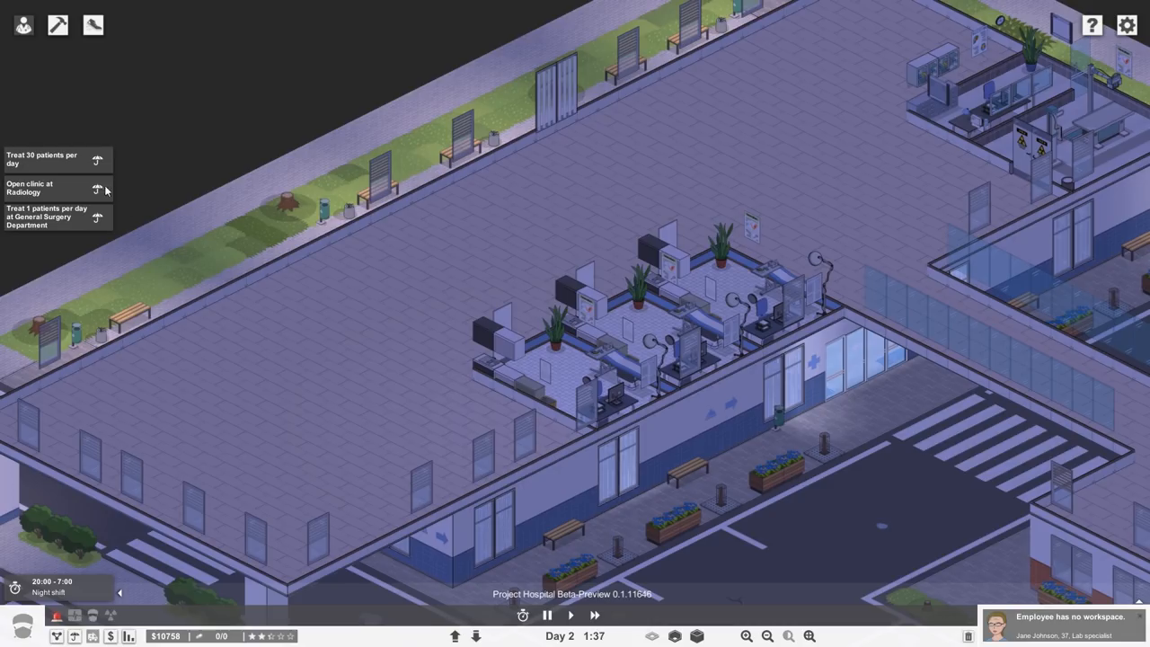
Place a General Surgery office prefab at the left end of the upper floor
left_click(25, 22)
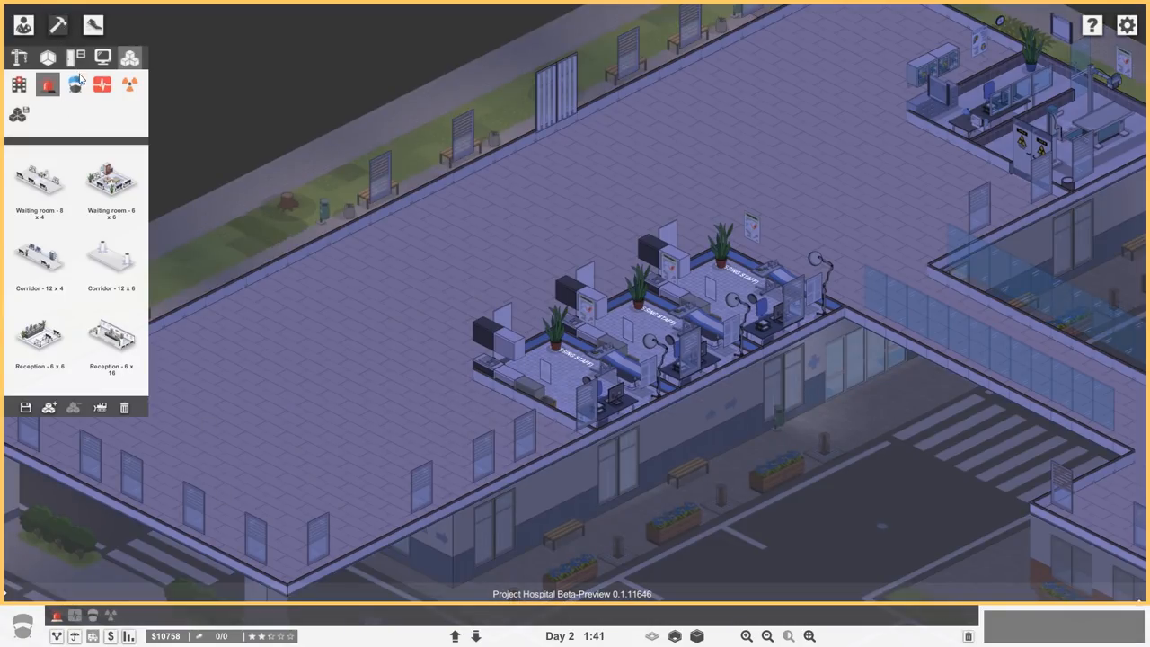
left_click(47, 84)
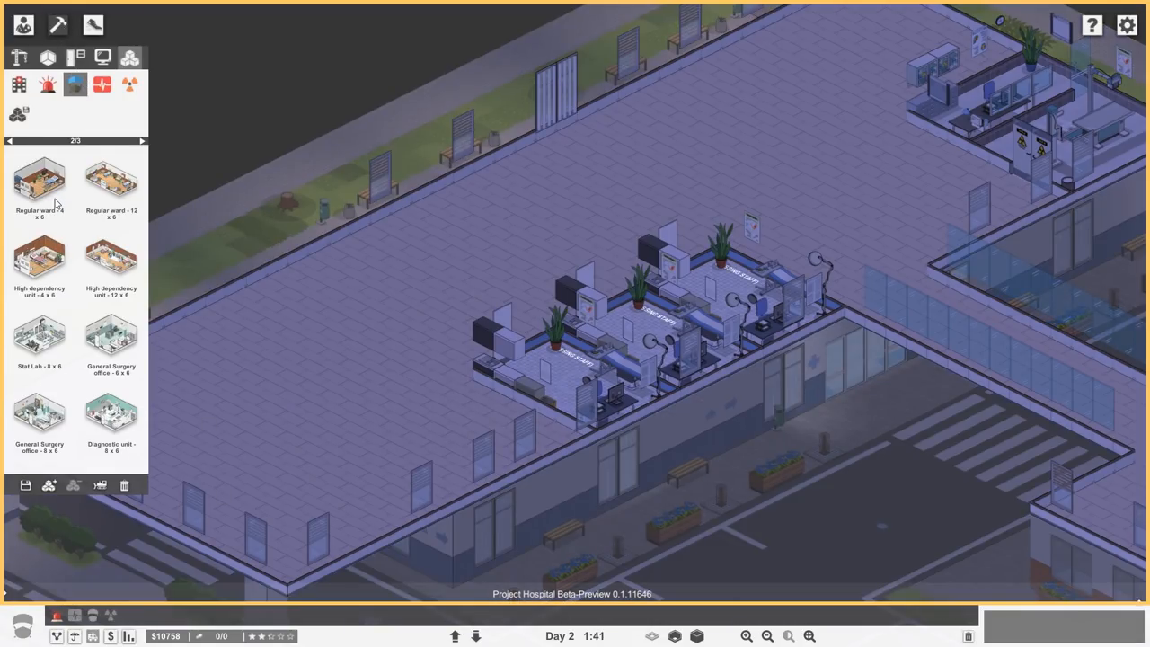
left_click(9, 142)
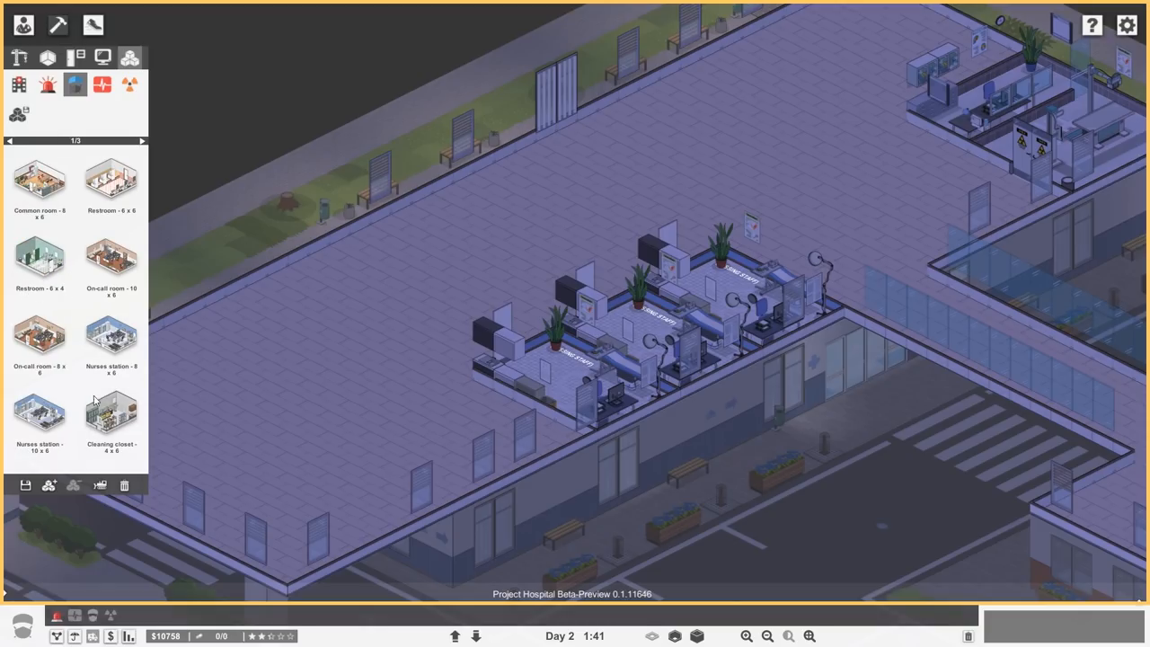
left_click(144, 142)
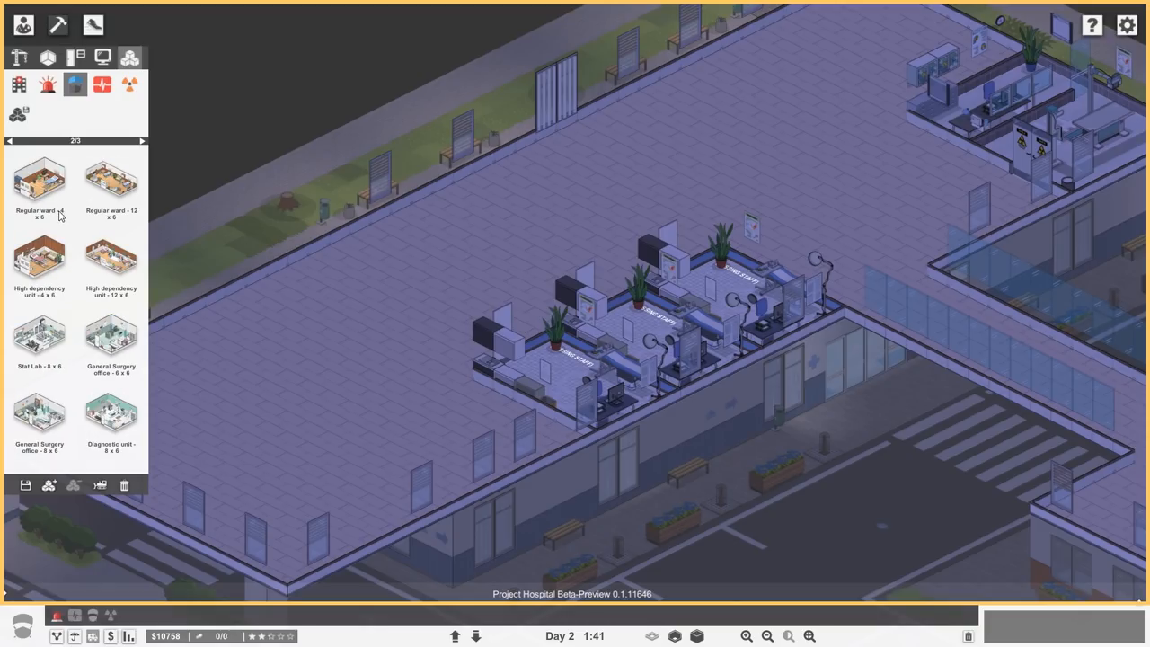
left_click(43, 183)
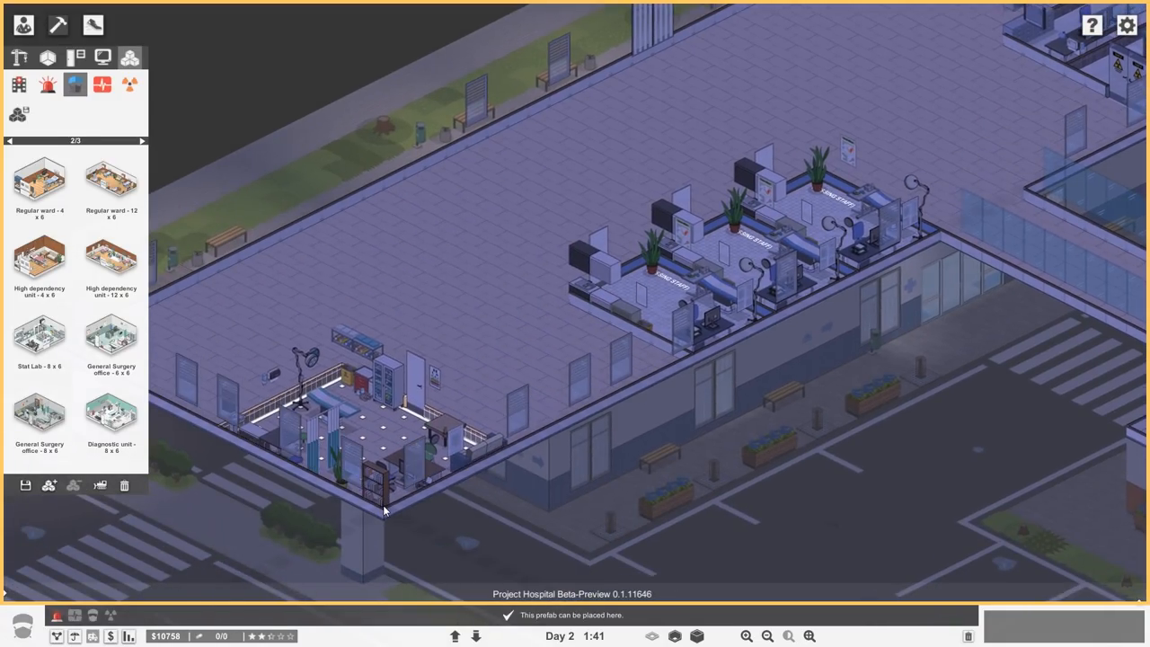
left_click(539, 395)
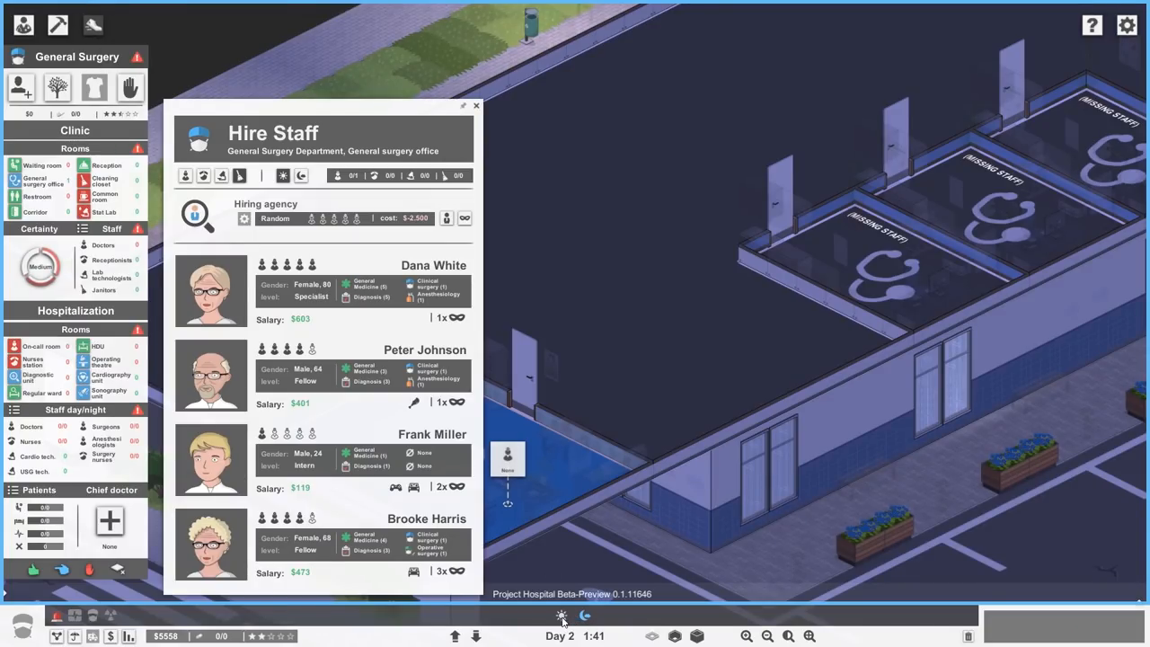
Hire a General Surgery doctor and assign them to the new surgery office
left_click(474, 104)
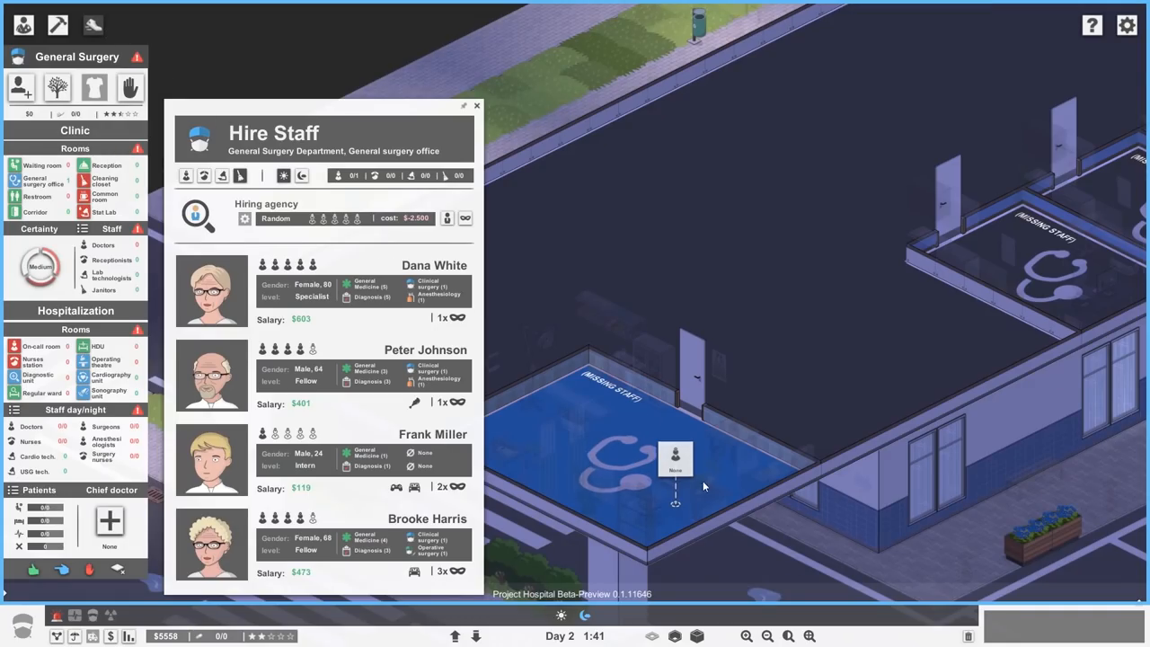
left_click(476, 105)
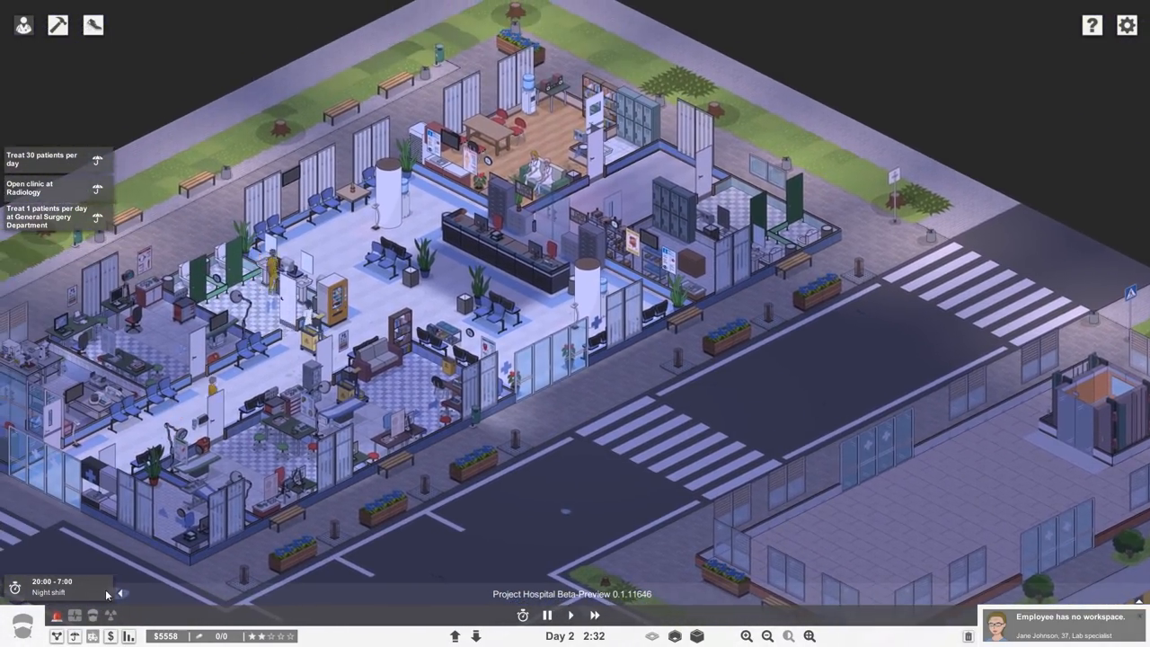
mouse_move(456, 634)
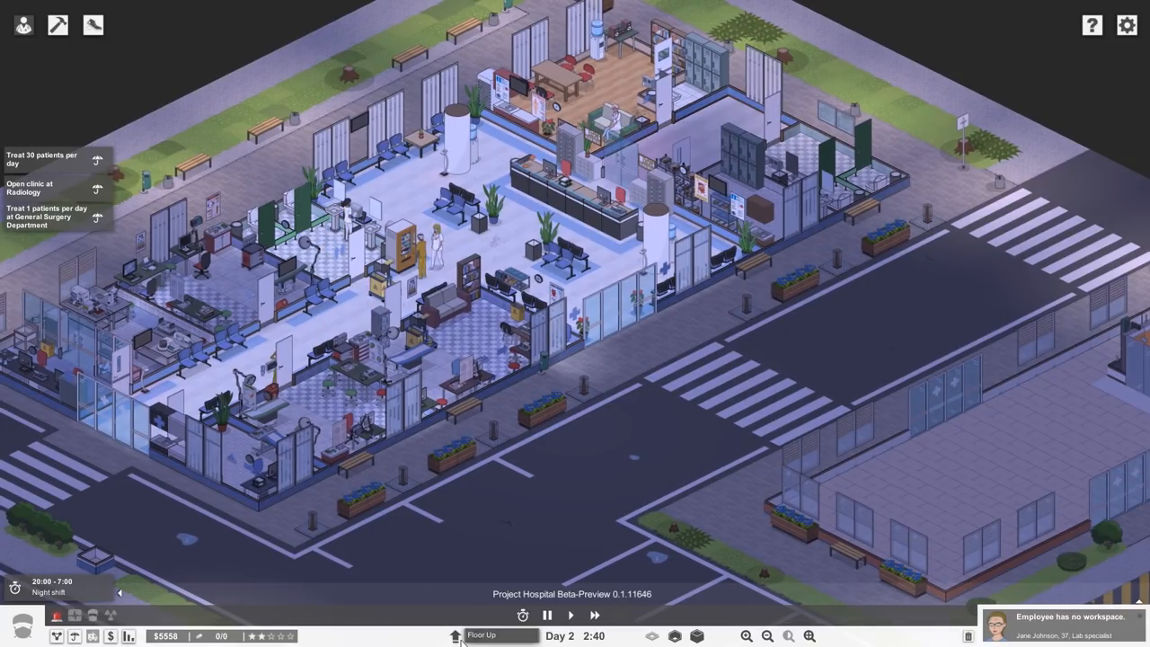
Let the day 2 night shift run on with the hiring window closed
left_click(453, 636)
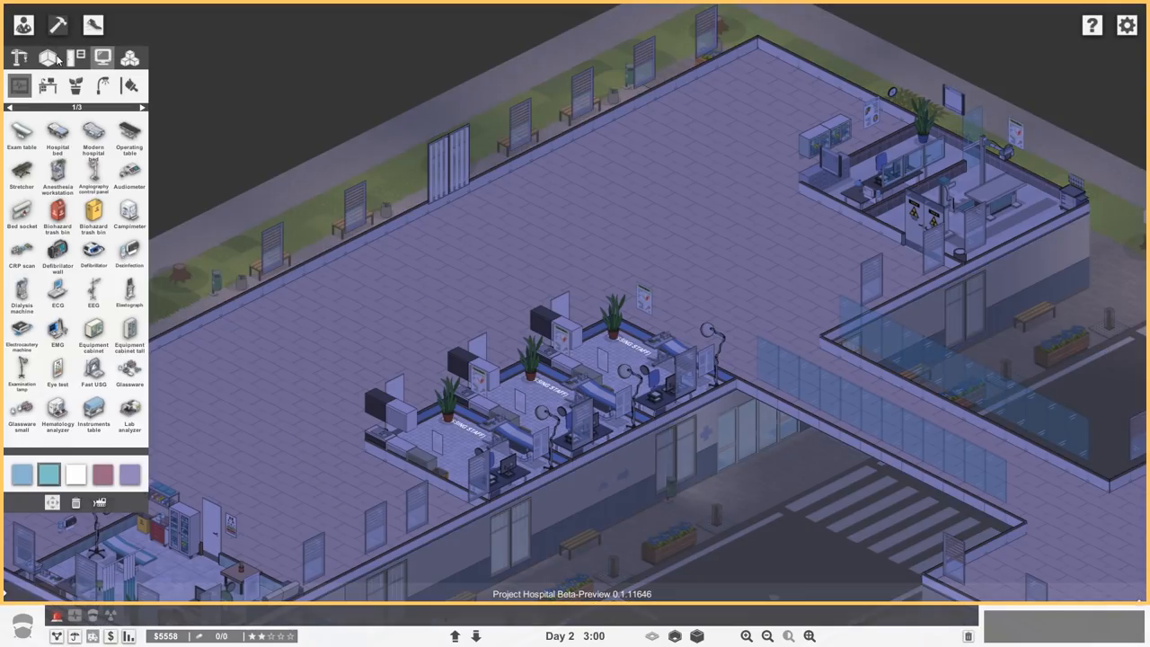
Place a Restroom 6x4 prefab from the staff room category on the upper floor
left_click(43, 56)
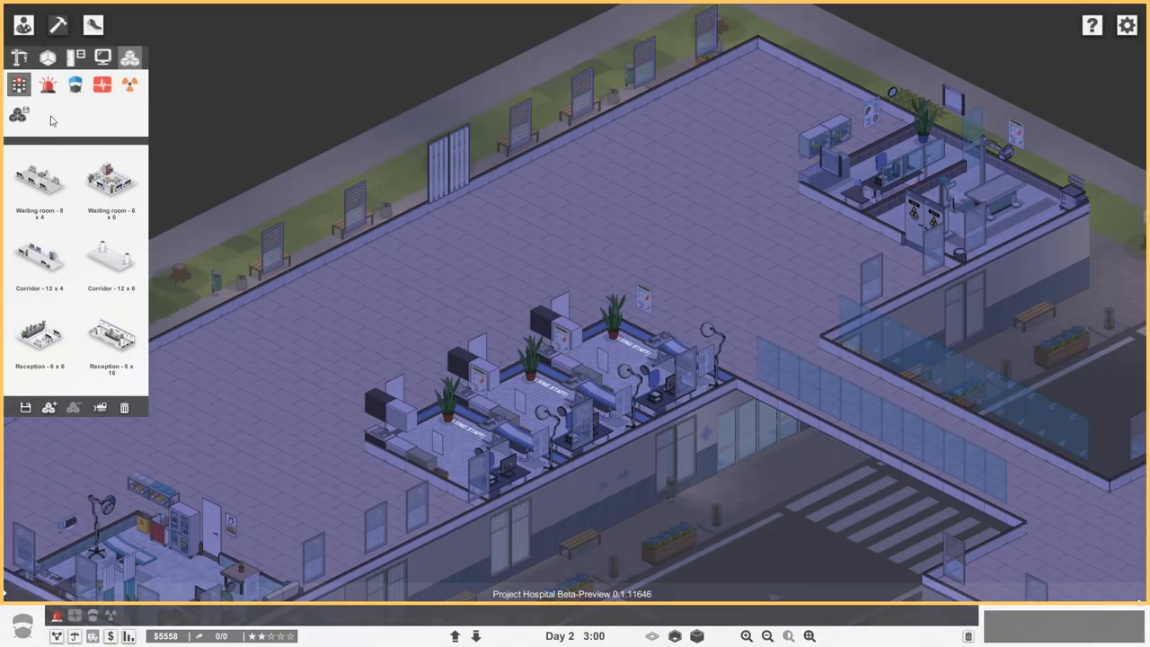
left_click(43, 85)
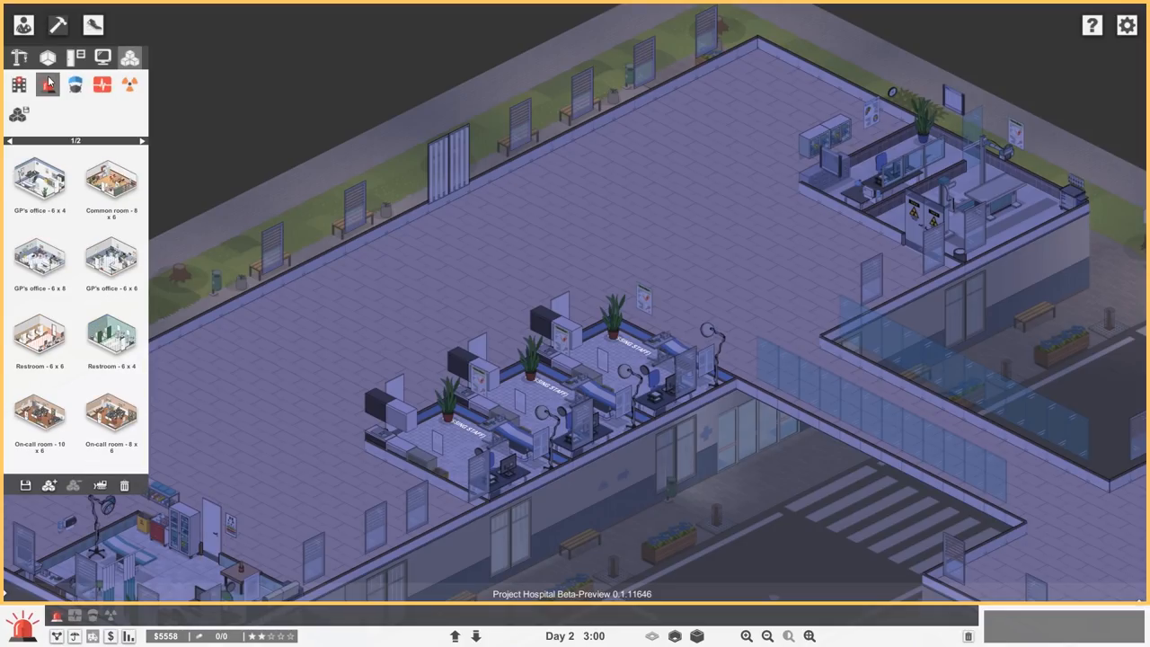
left_click(75, 84)
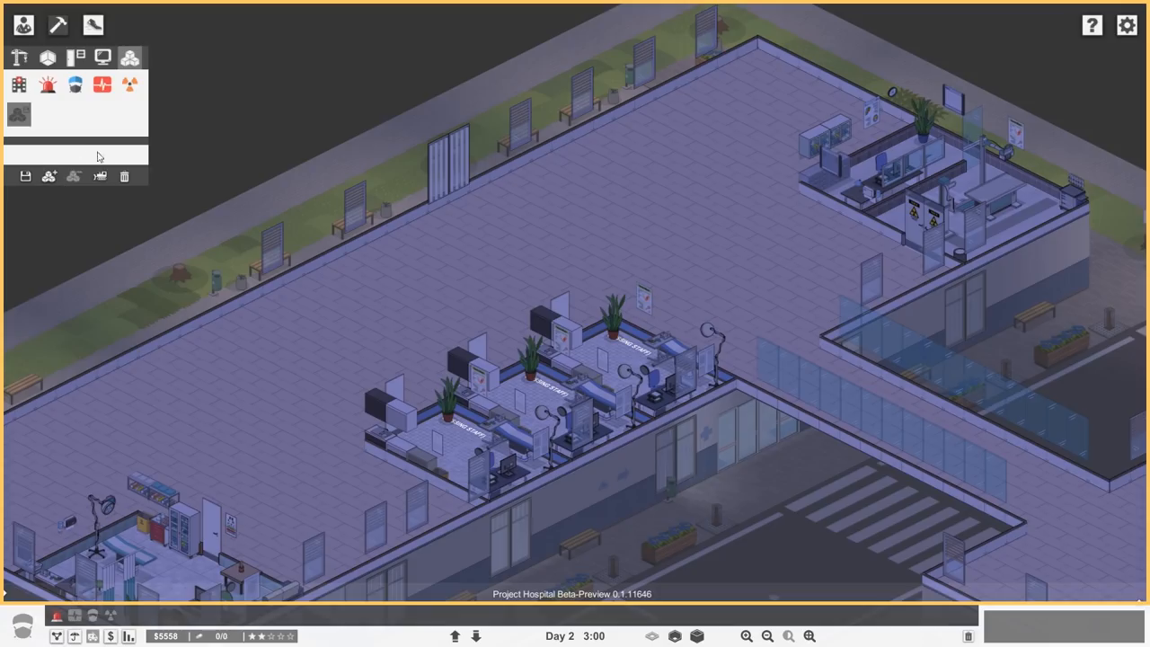
left_click(95, 85)
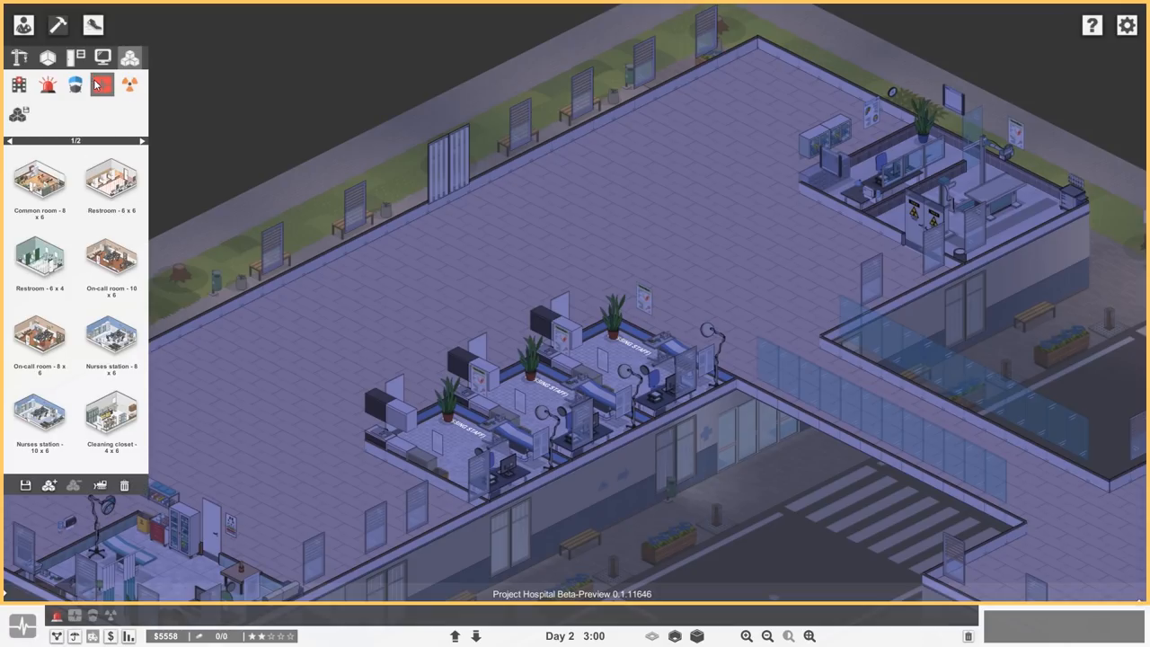
mouse_move(40, 260)
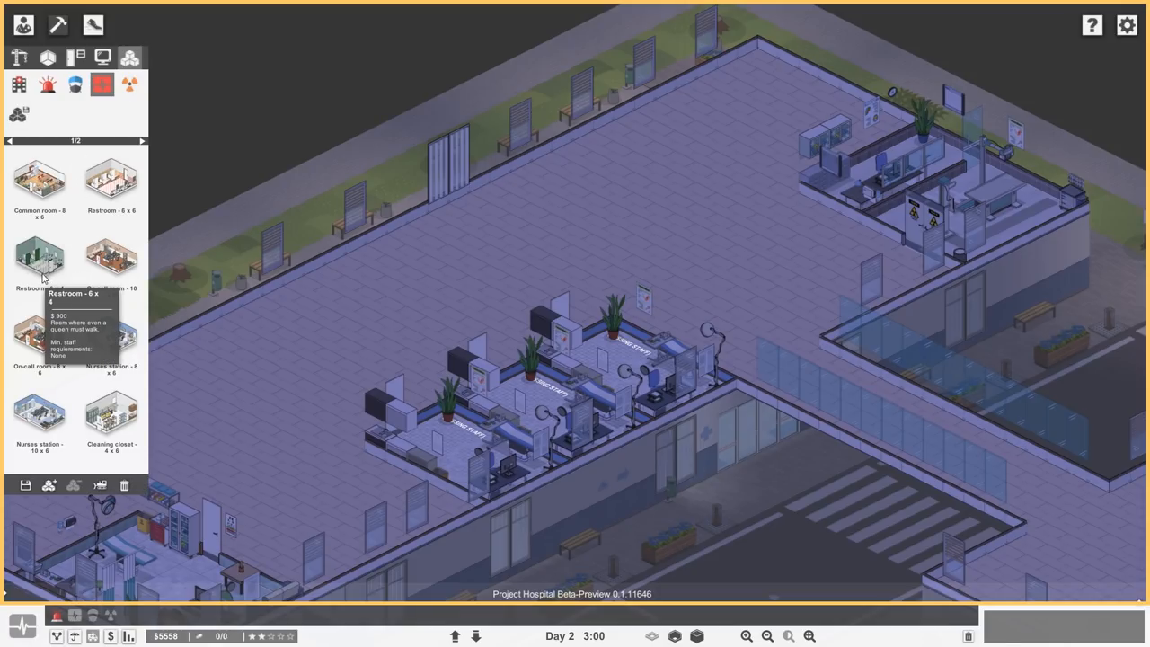
left_click(40, 261)
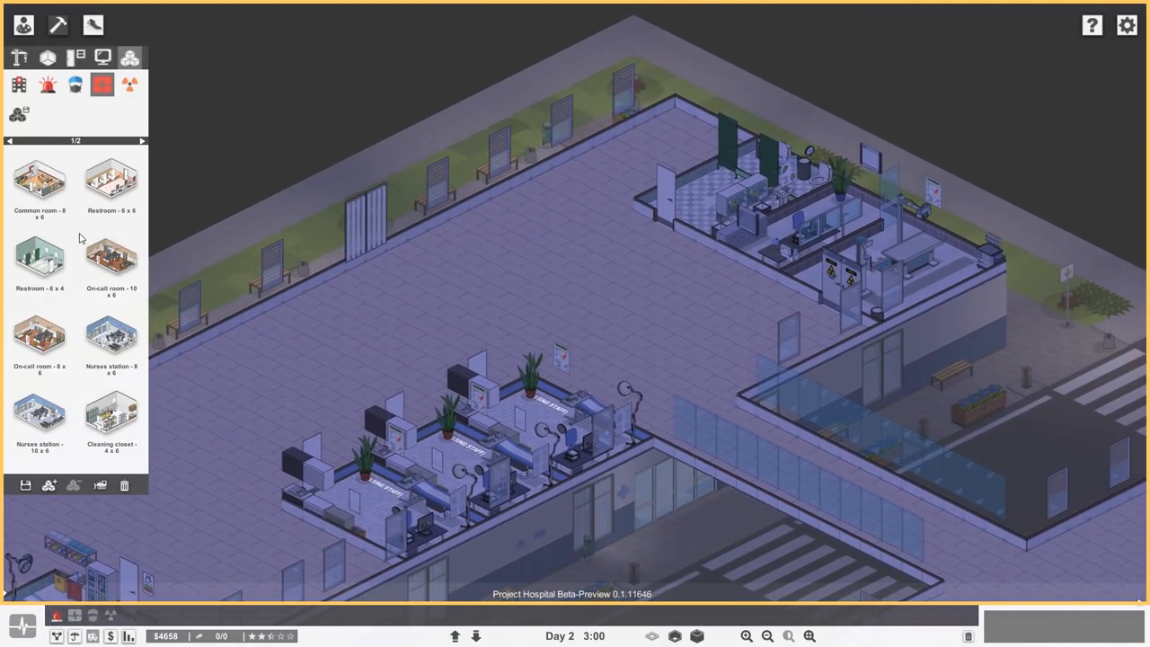
left_click(143, 140)
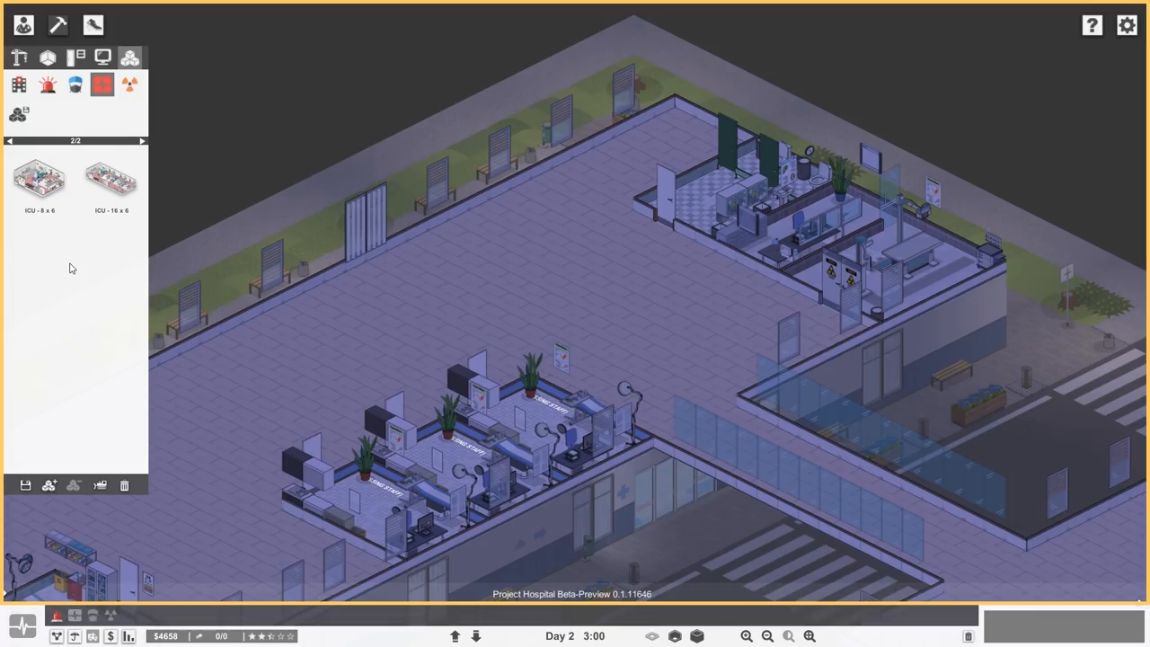
left_click(97, 84)
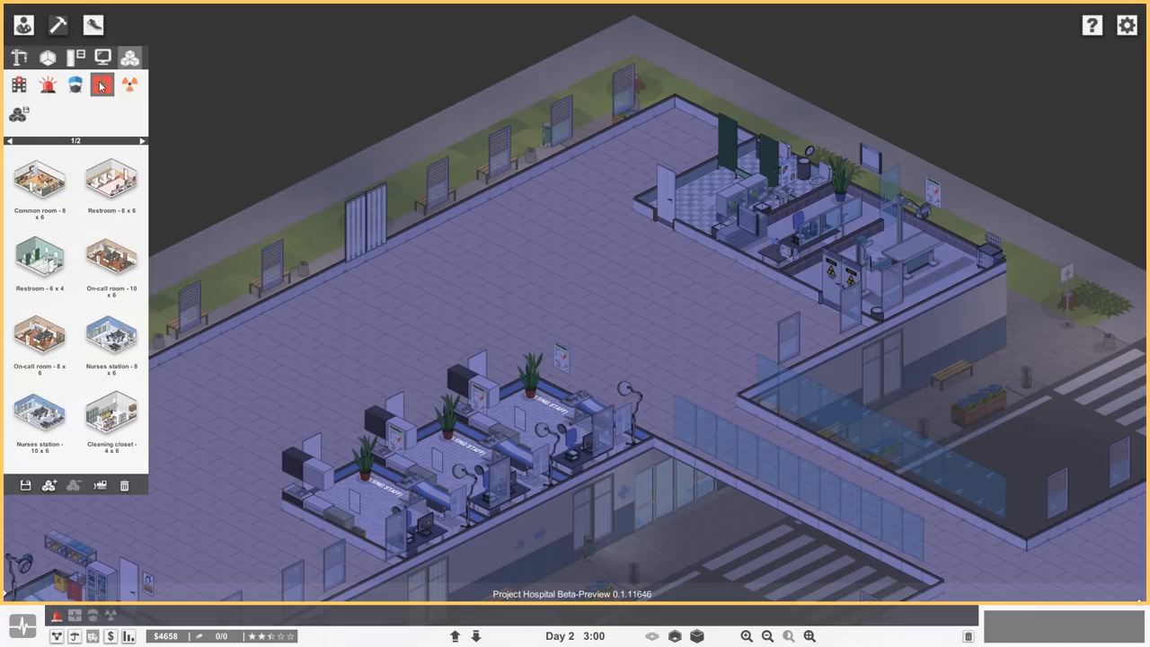
mouse_move(100, 86)
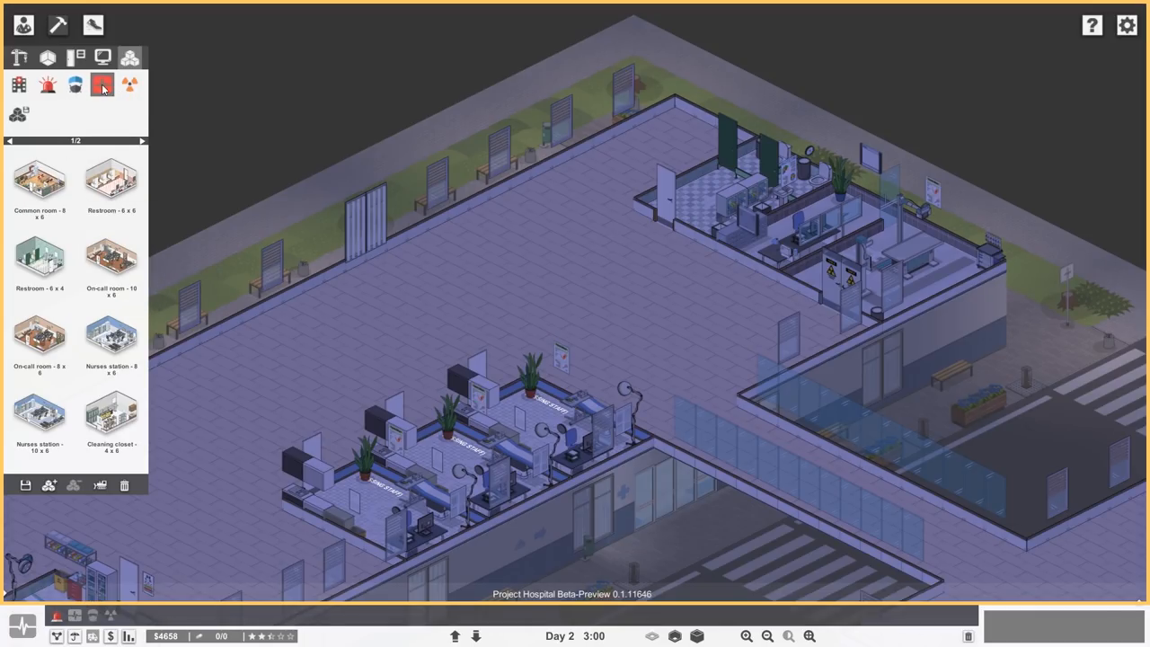
left_click(76, 86)
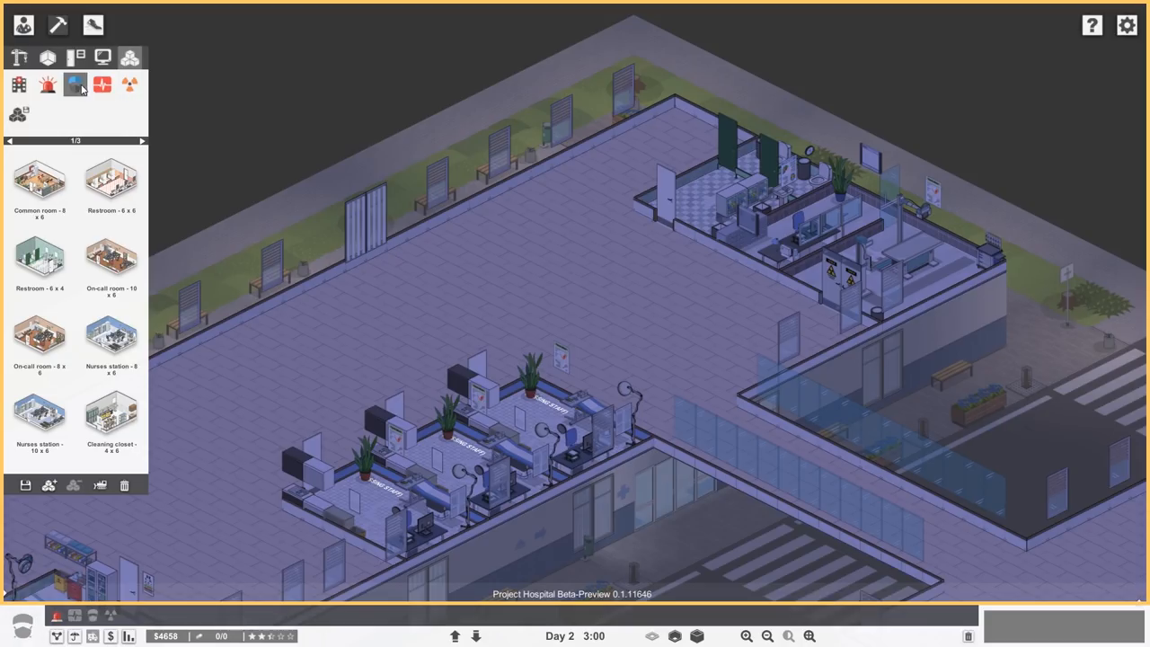
left_click(75, 85)
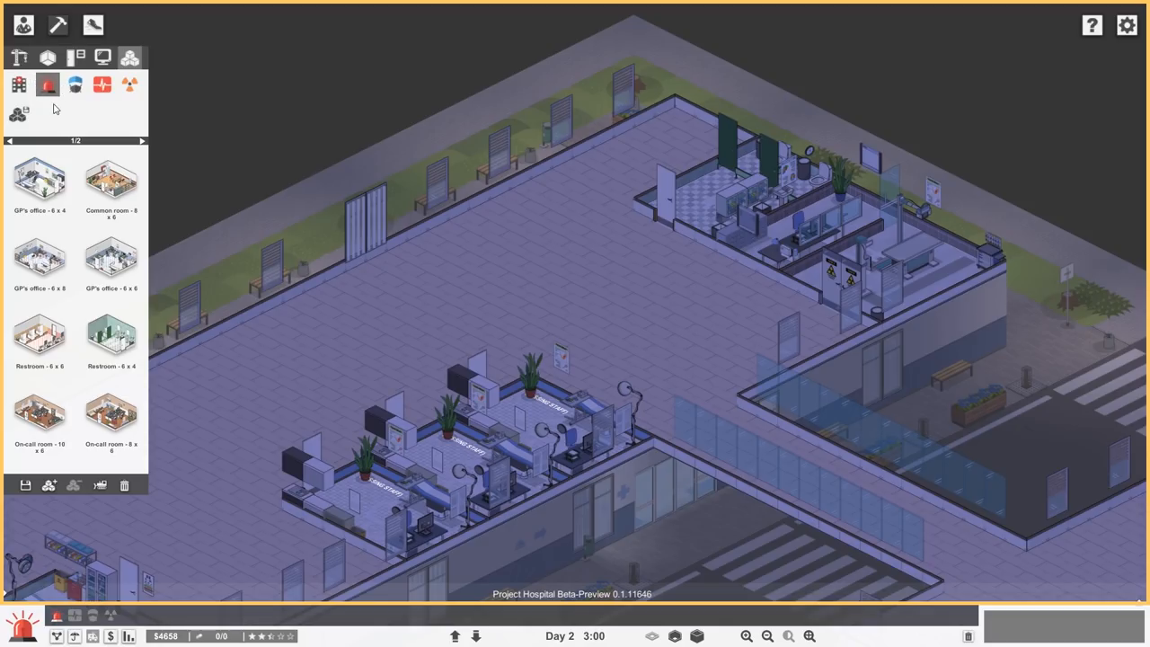
left_click(14, 85)
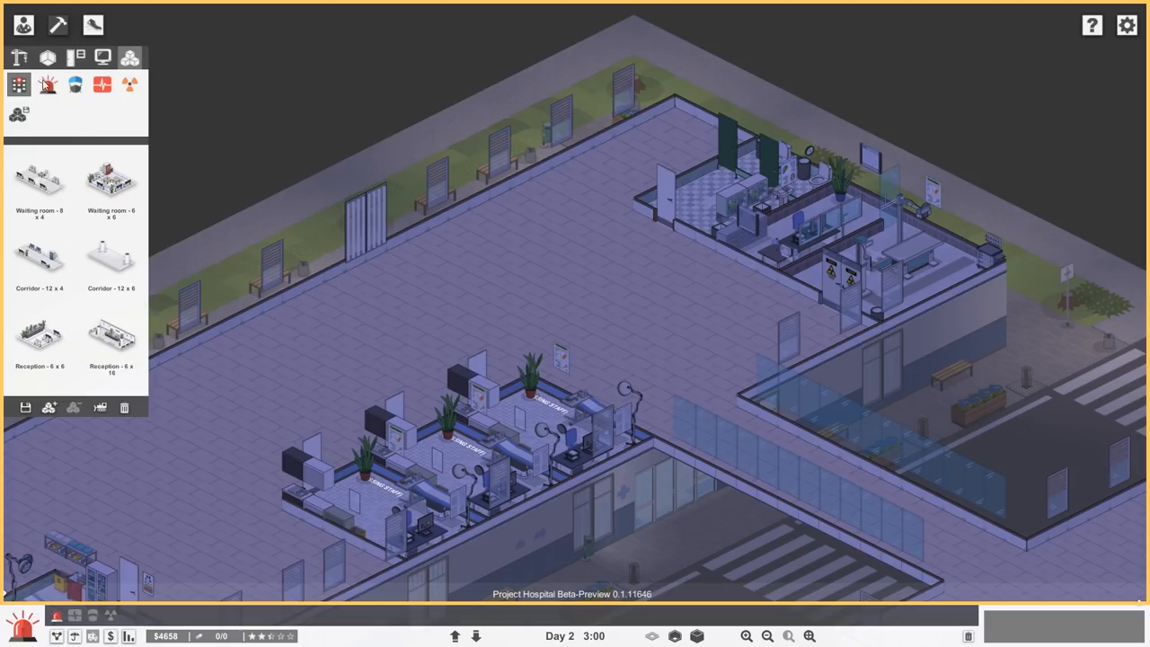
left_click(47, 87)
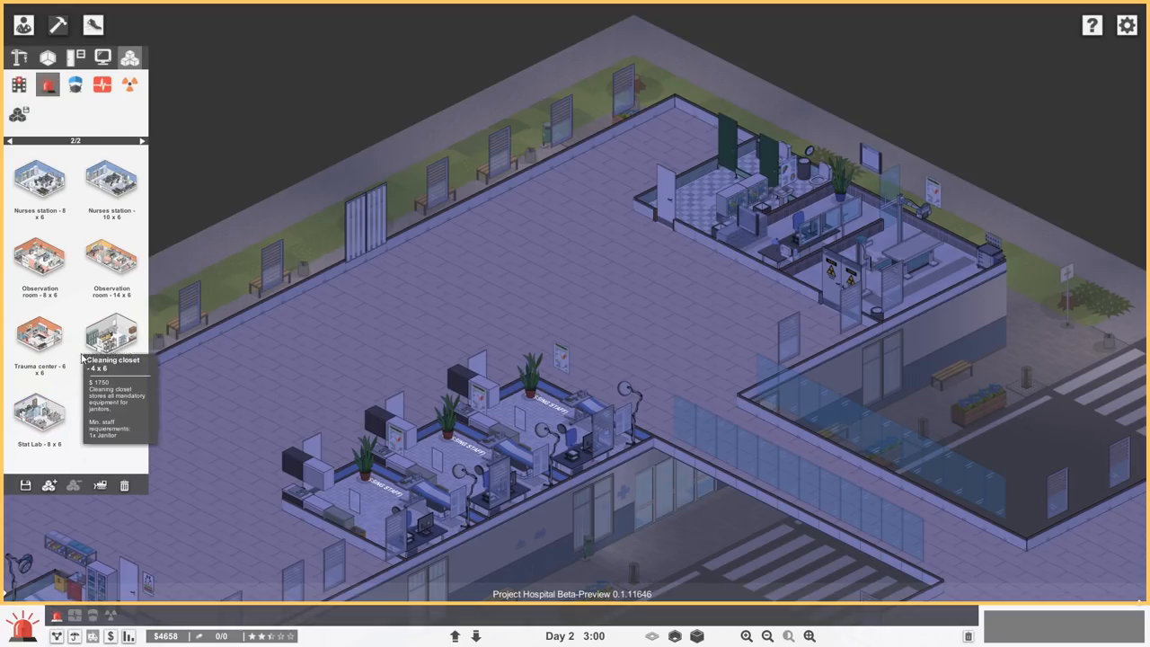
left_click(10, 144)
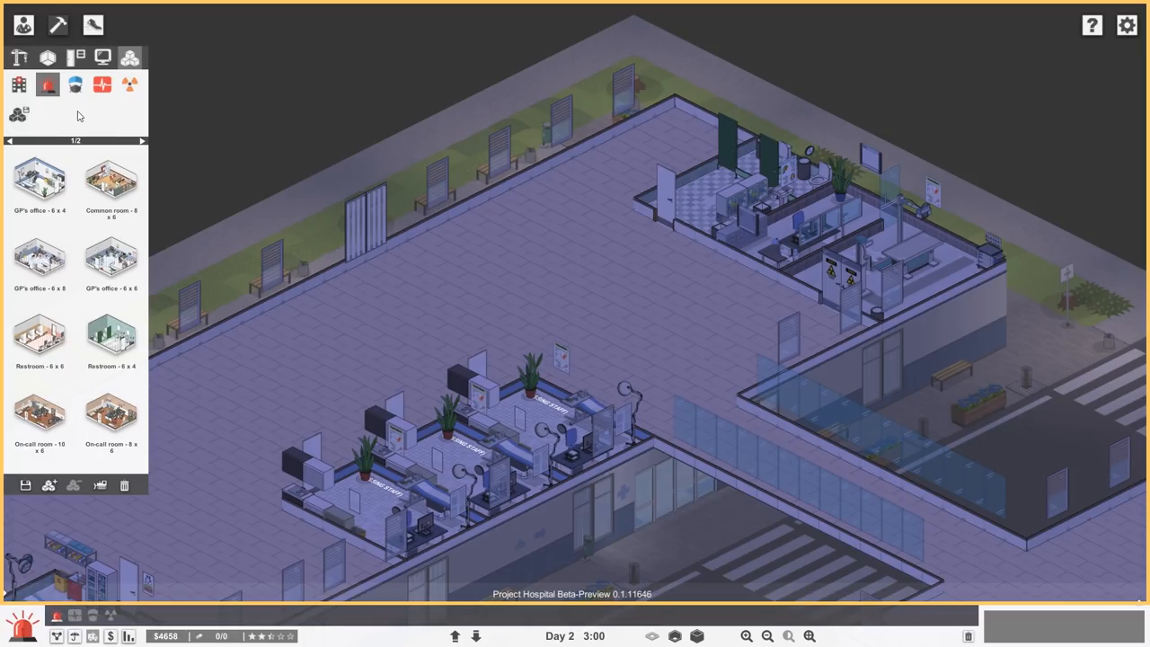
left_click(75, 86)
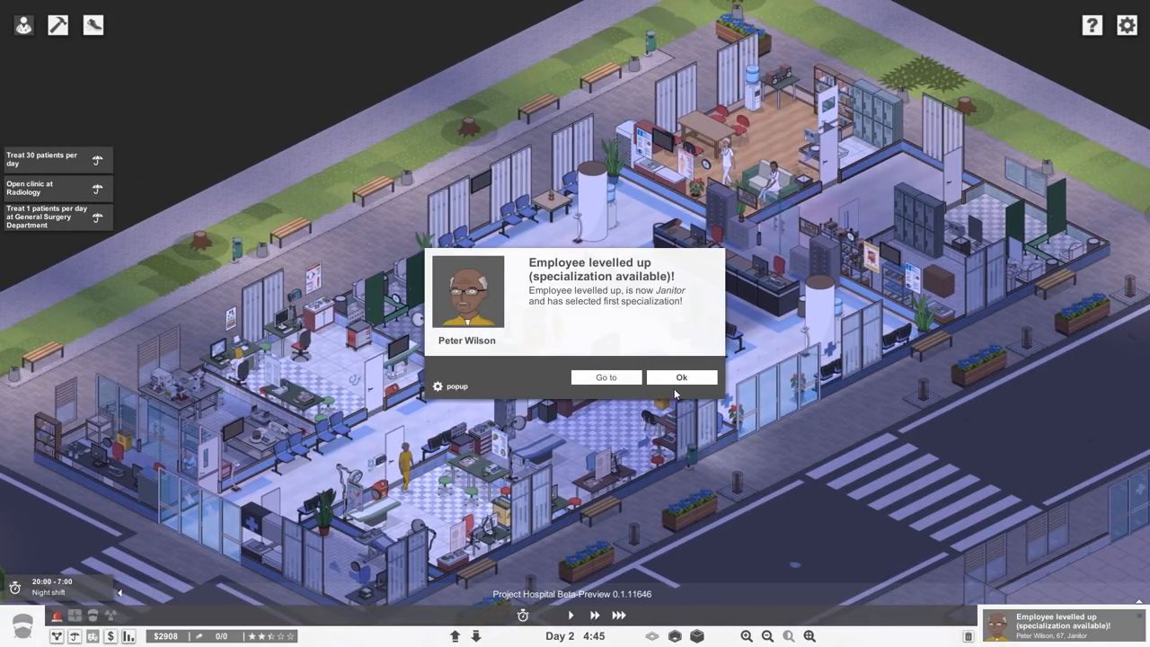
Dismiss the janitor level-up notice and bring up Emergency's hiring list
left_click(682, 377)
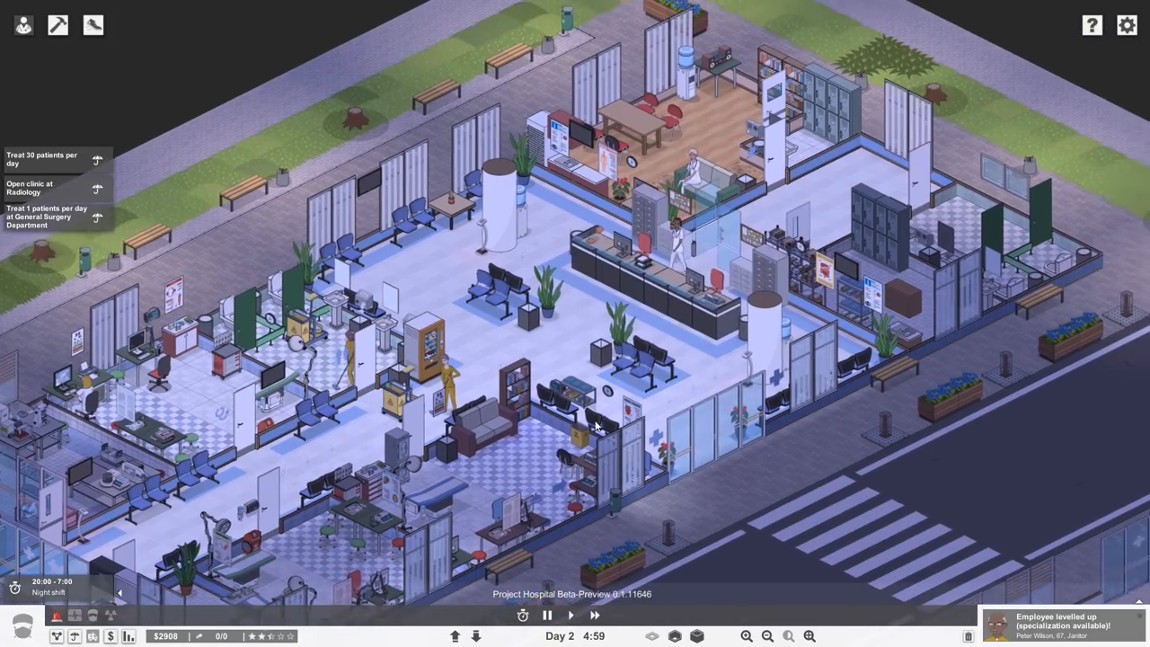
left_click(456, 636)
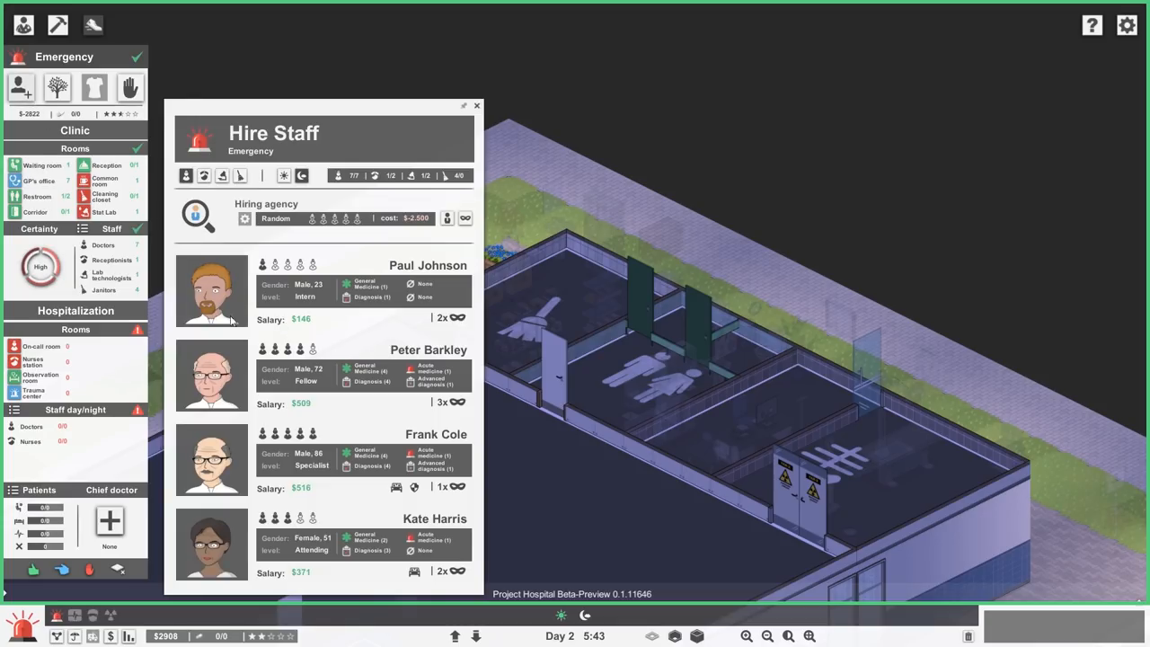
Hire a janitor candidate for the General Surgery department from the Hire Staff window
left_click(476, 105)
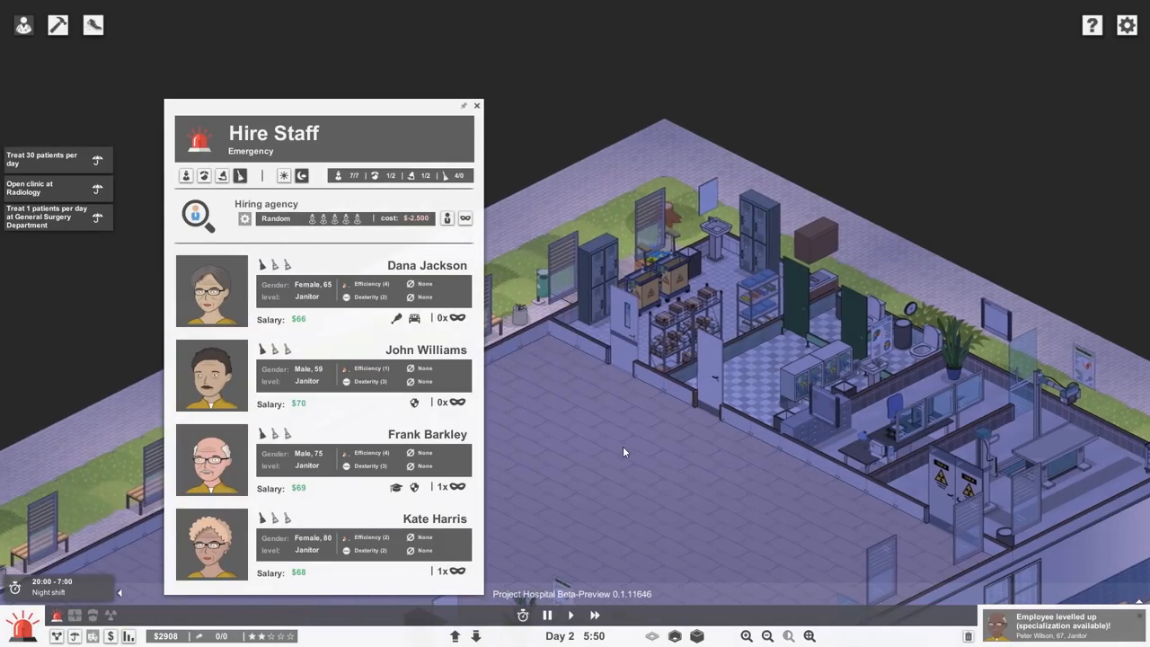
left_click(86, 25)
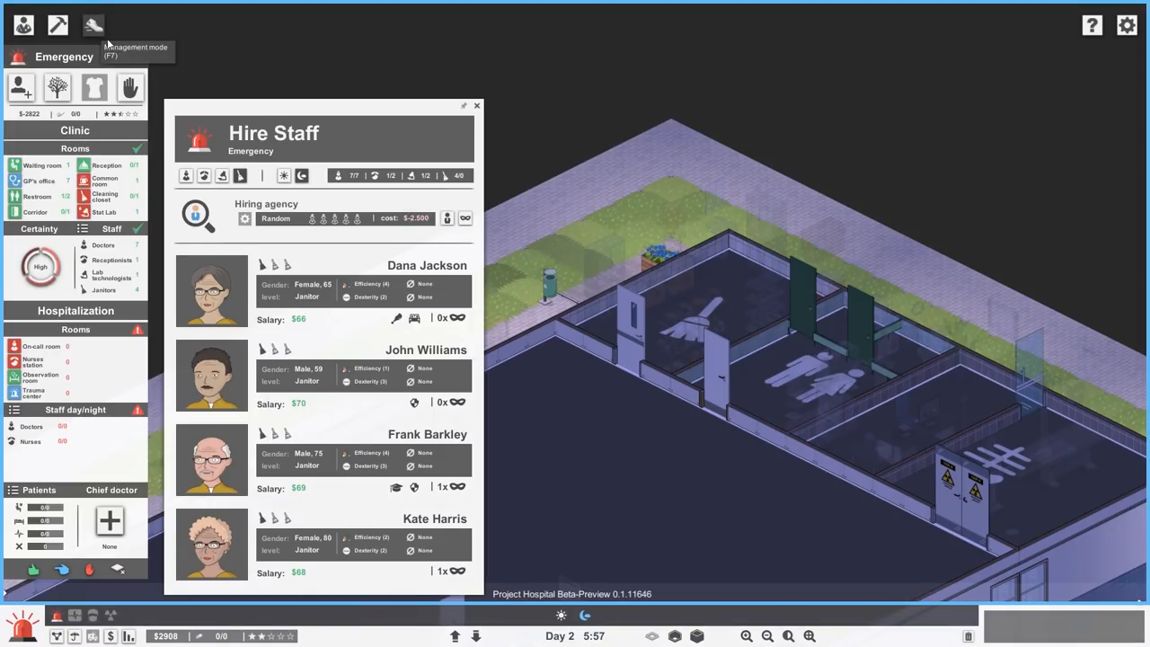
left_click(90, 21)
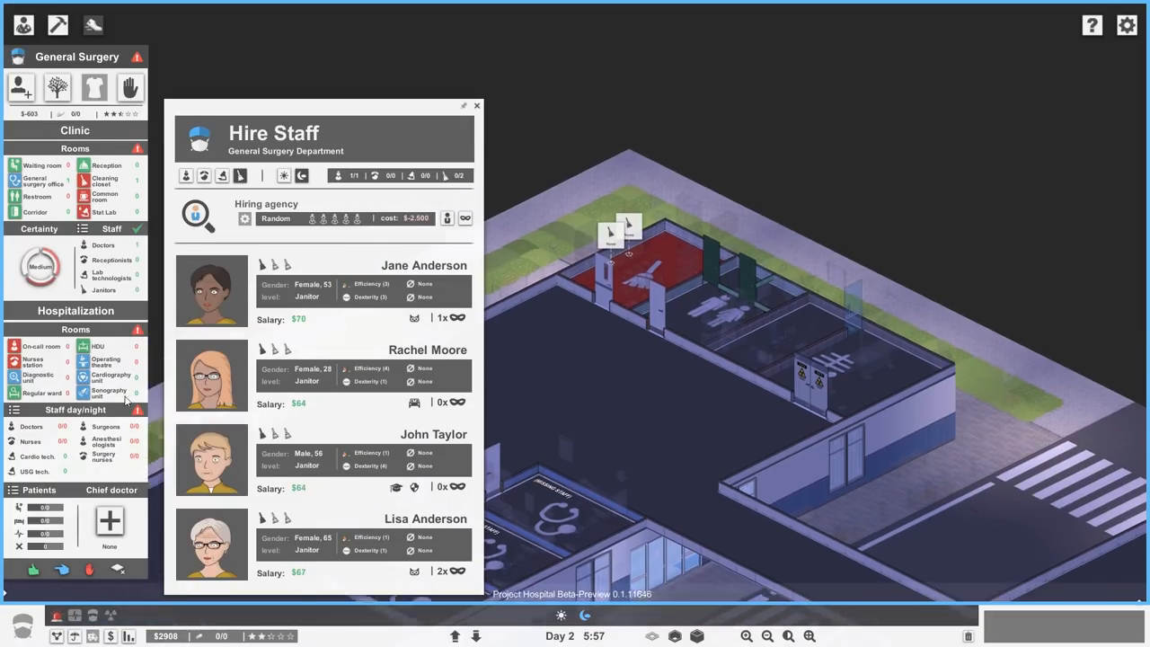
left_click(476, 104)
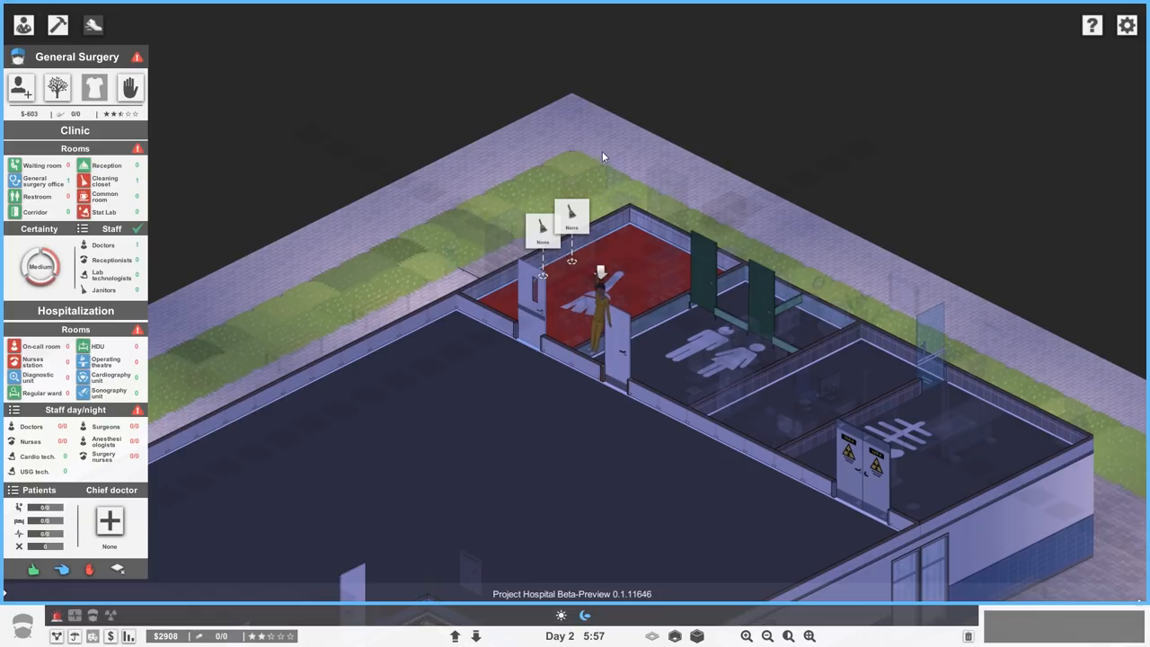
mouse_move(603, 234)
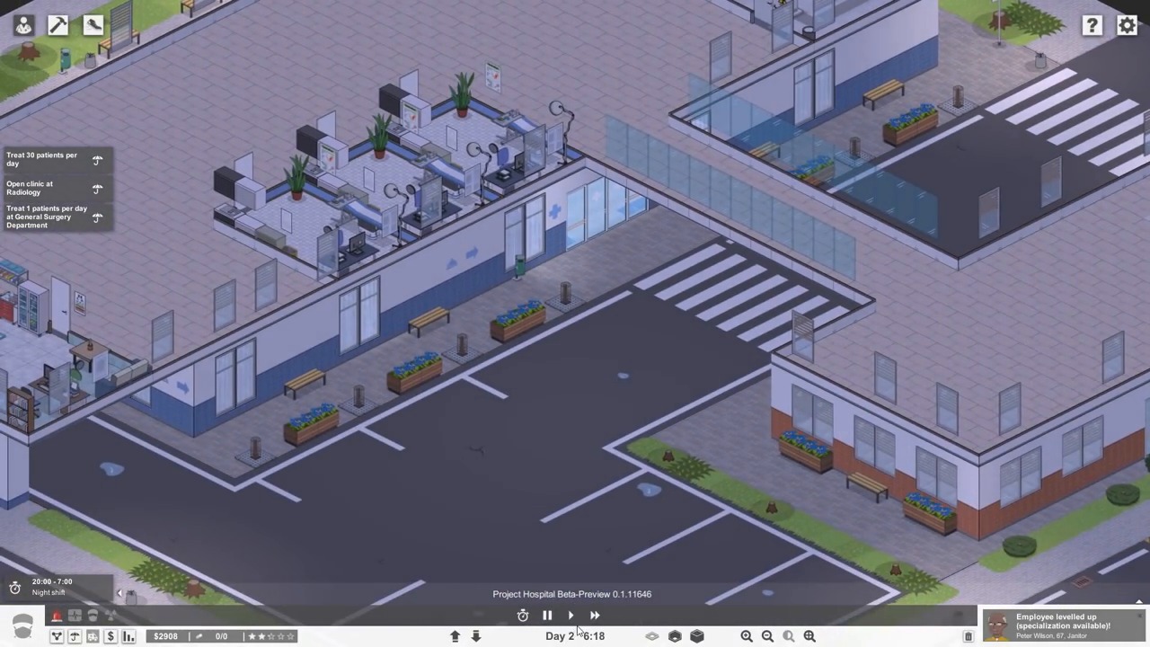
Follow the no-workspace warning to the idle lab specialist's profile
left_click(469, 636)
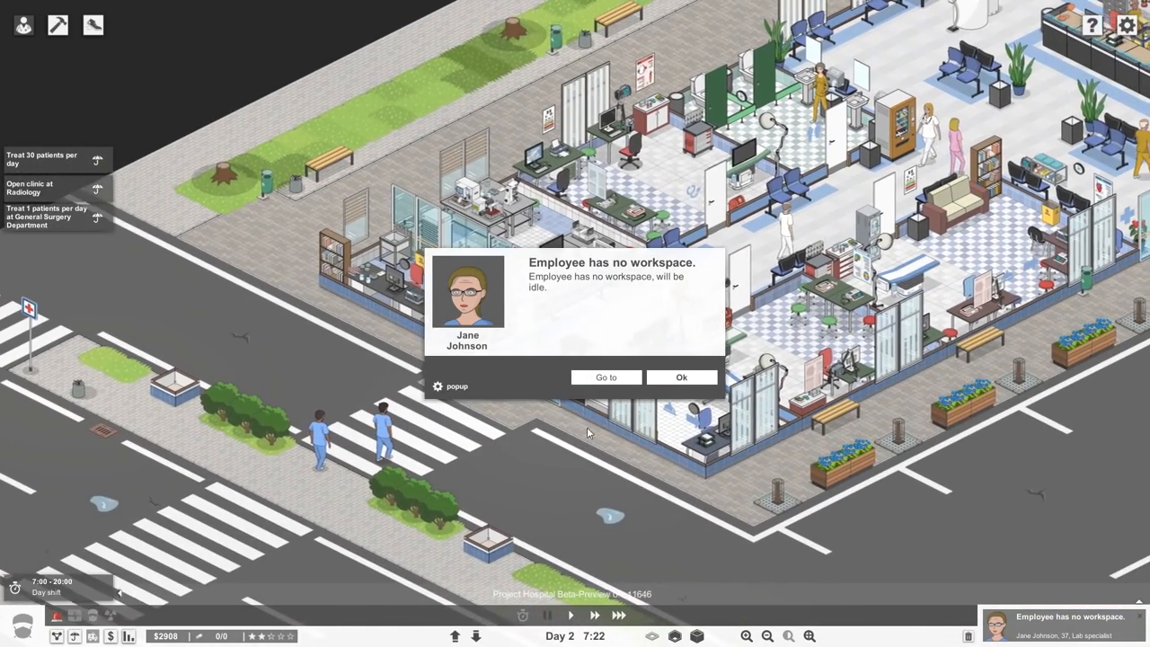
left_click(606, 378)
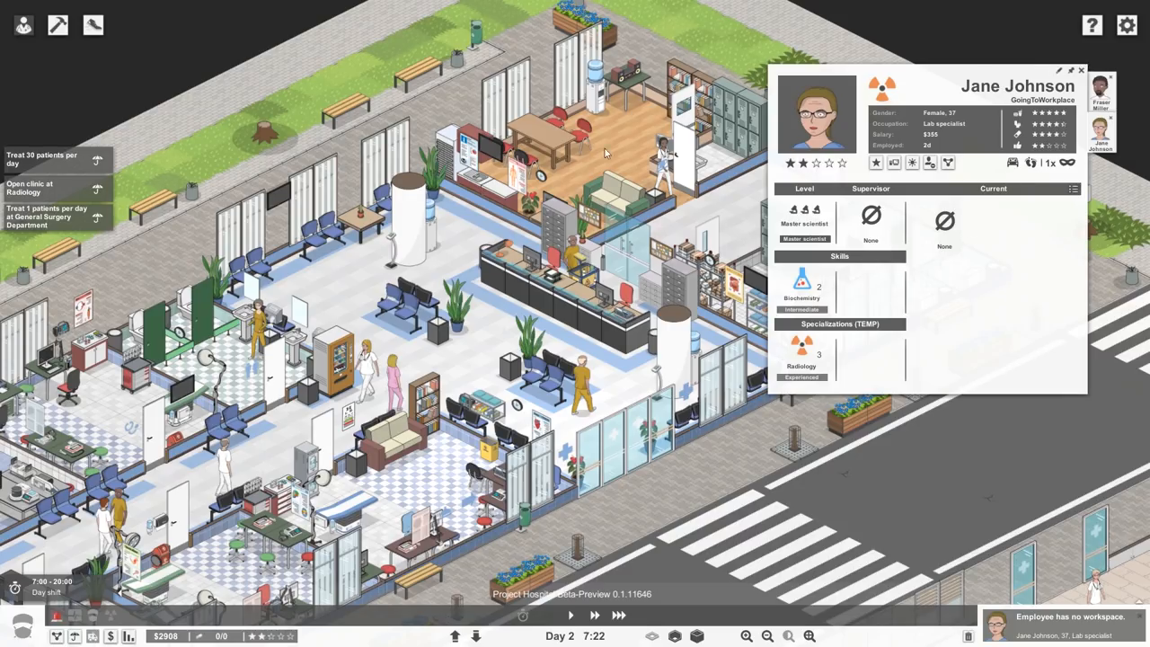
mouse_move(21, 21)
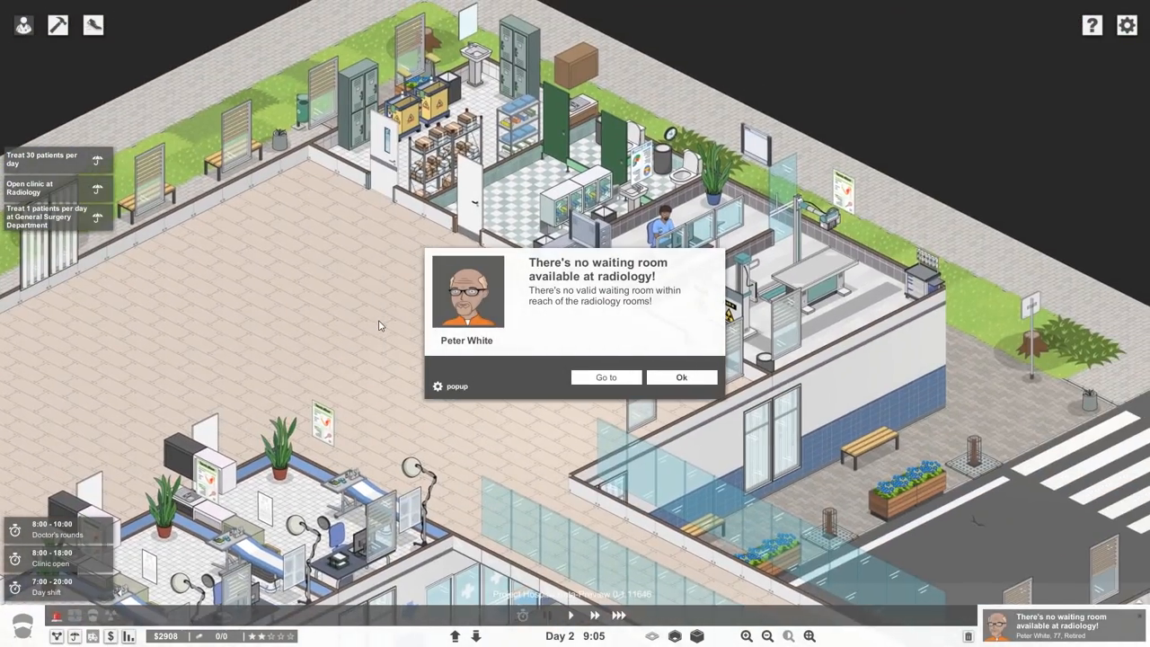
mouse_move(585, 363)
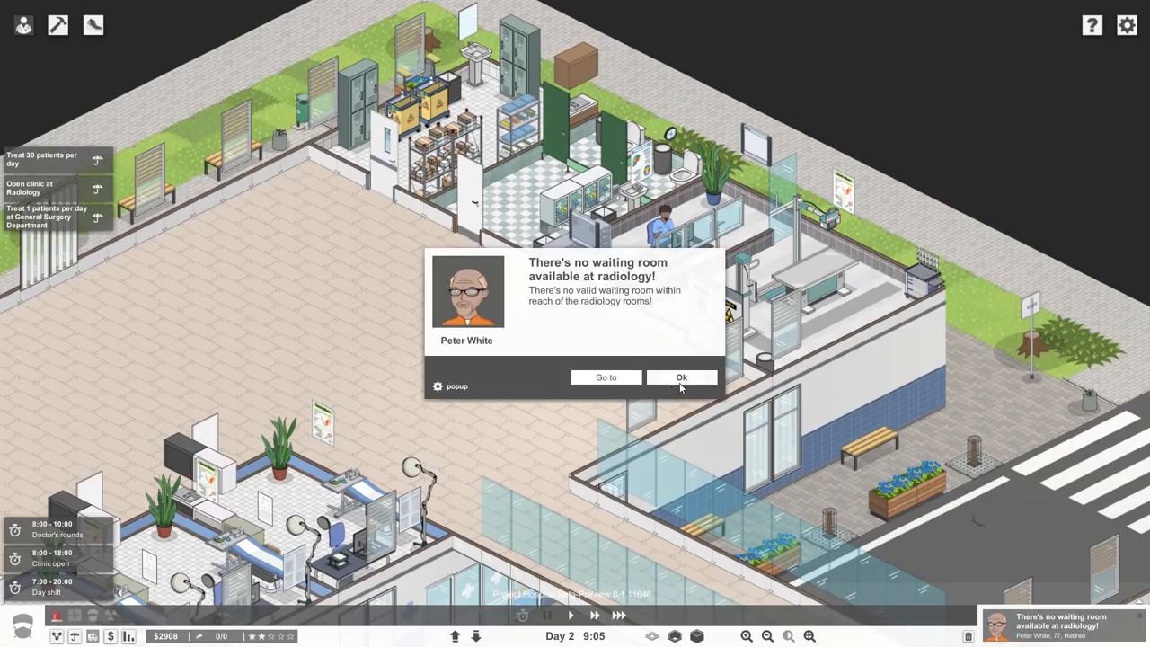
Dismiss the radiology waiting-room warning and browse prefab room layouts for a waiting area
left_click(681, 377)
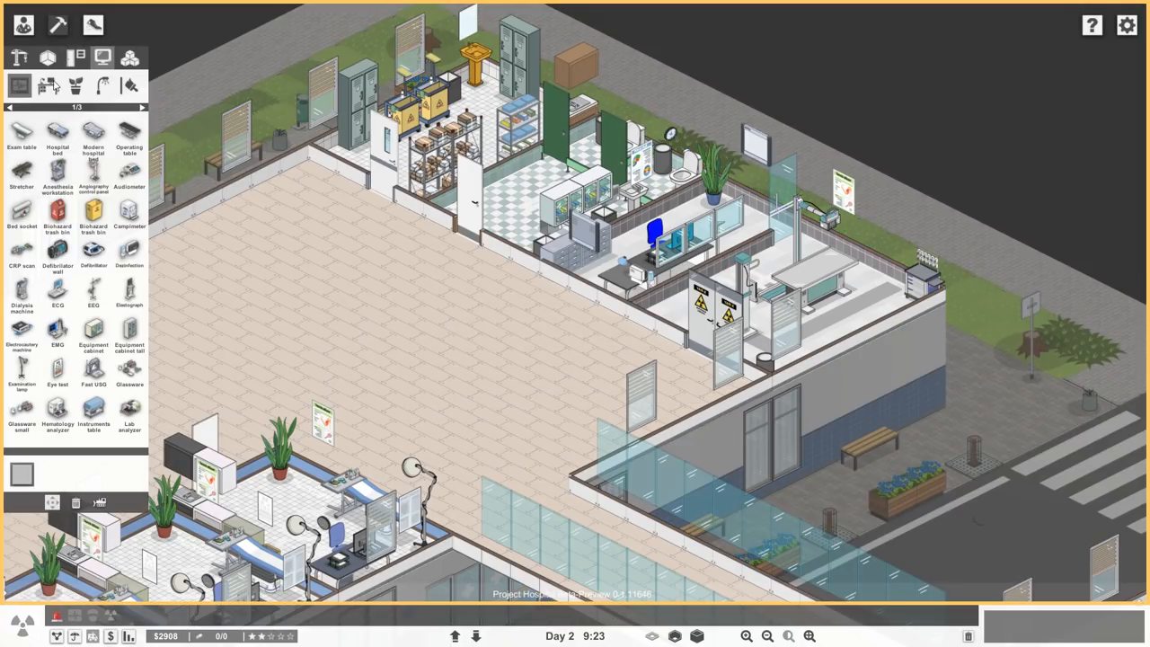
left_click(126, 52)
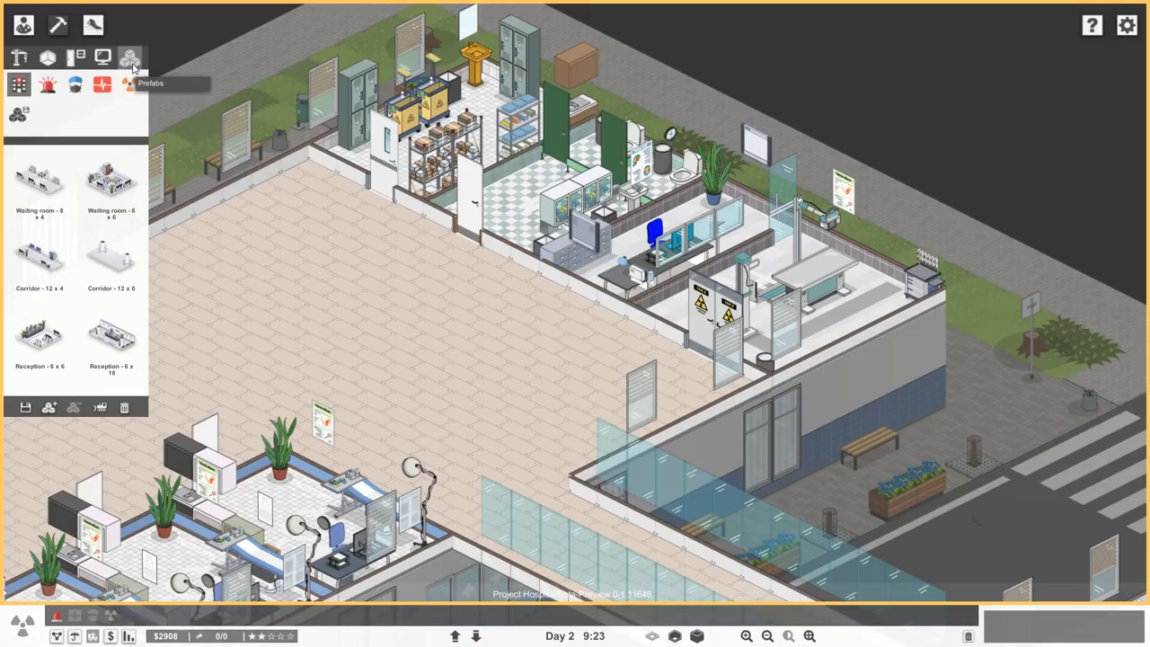
mouse_move(40, 189)
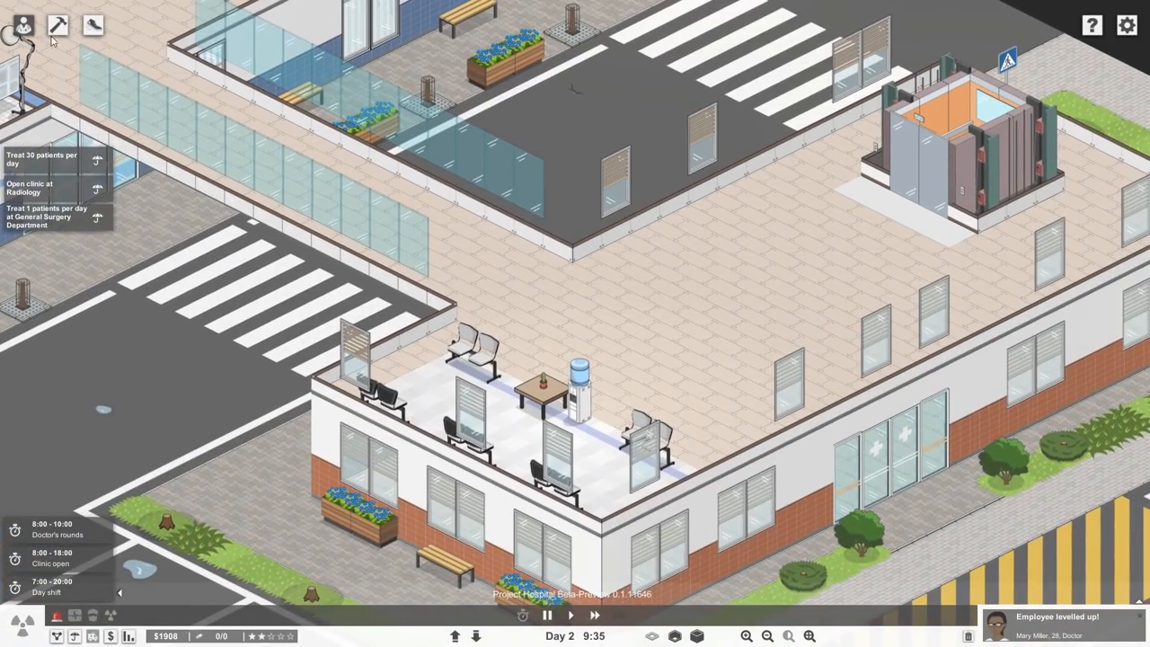
Show the Waiting room furniture category to place a queue machine beside the chairs
left_click(87, 22)
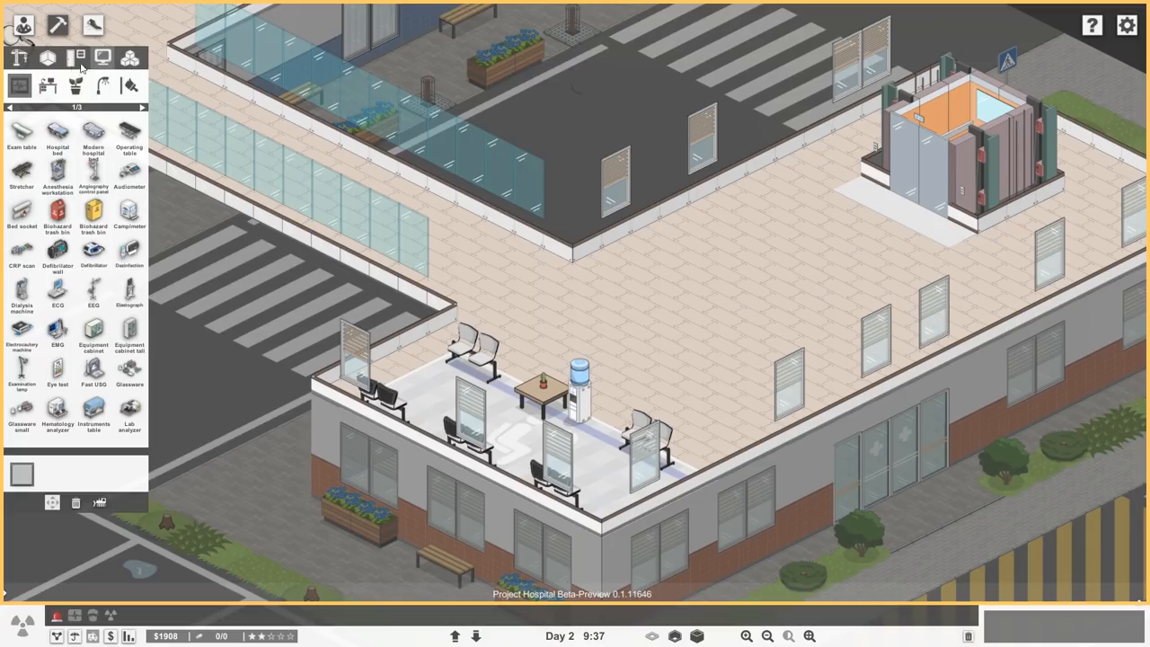
left_click(76, 57)
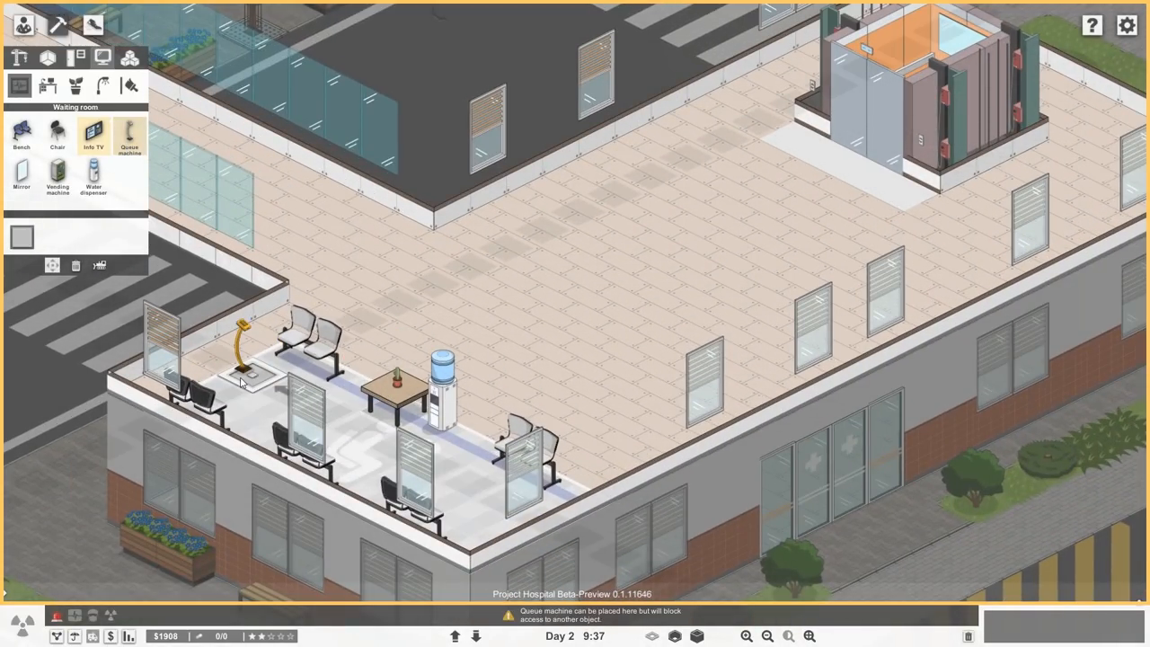
mouse_move(373, 510)
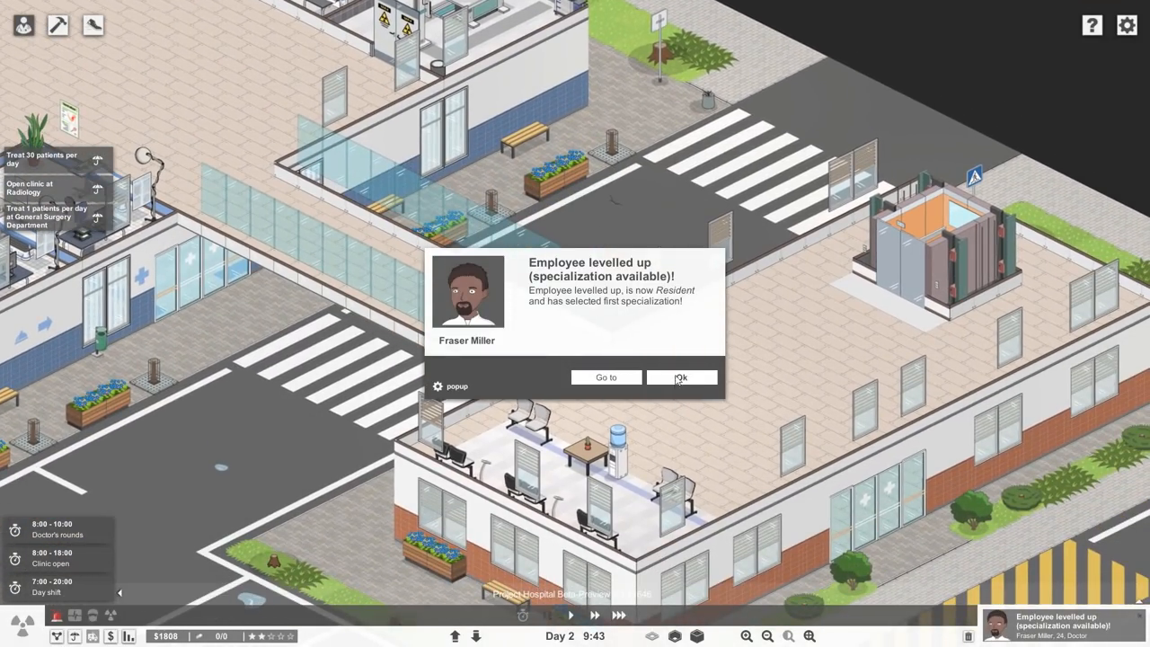
Dismiss the level-up notices for doctors Fraser Miller and David Jackson
left_click(682, 378)
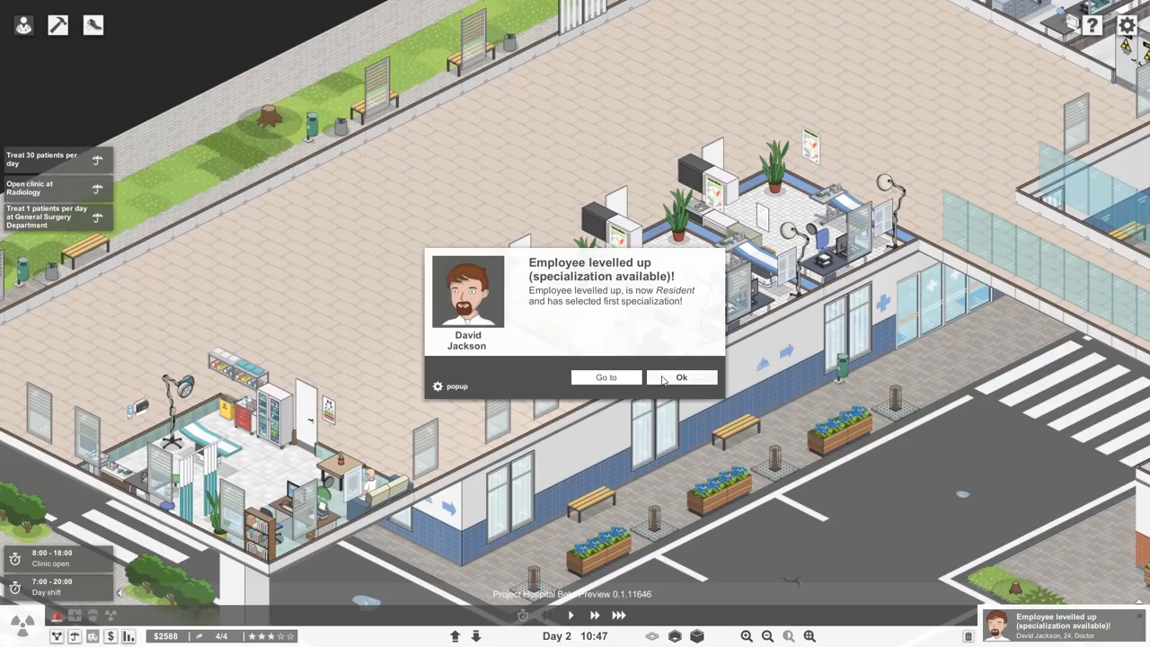
left_click(681, 378)
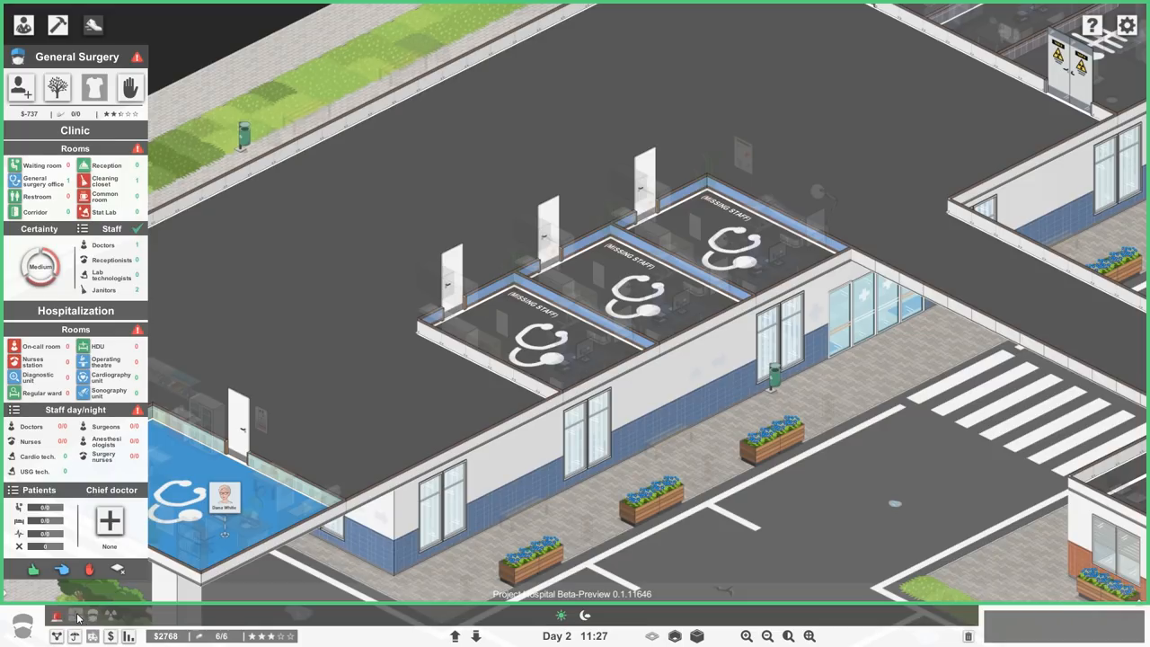
Cycle the department overview through Emergency, Intensive Care and General Surgery to Radiology
left_click(57, 616)
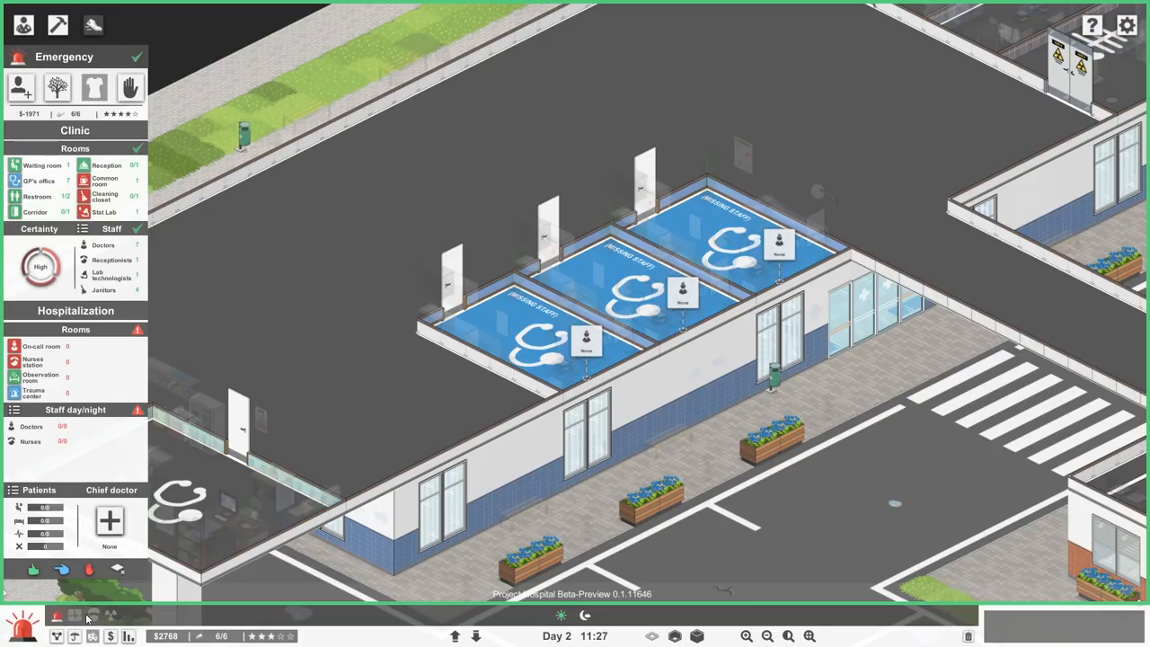
left_click(57, 616)
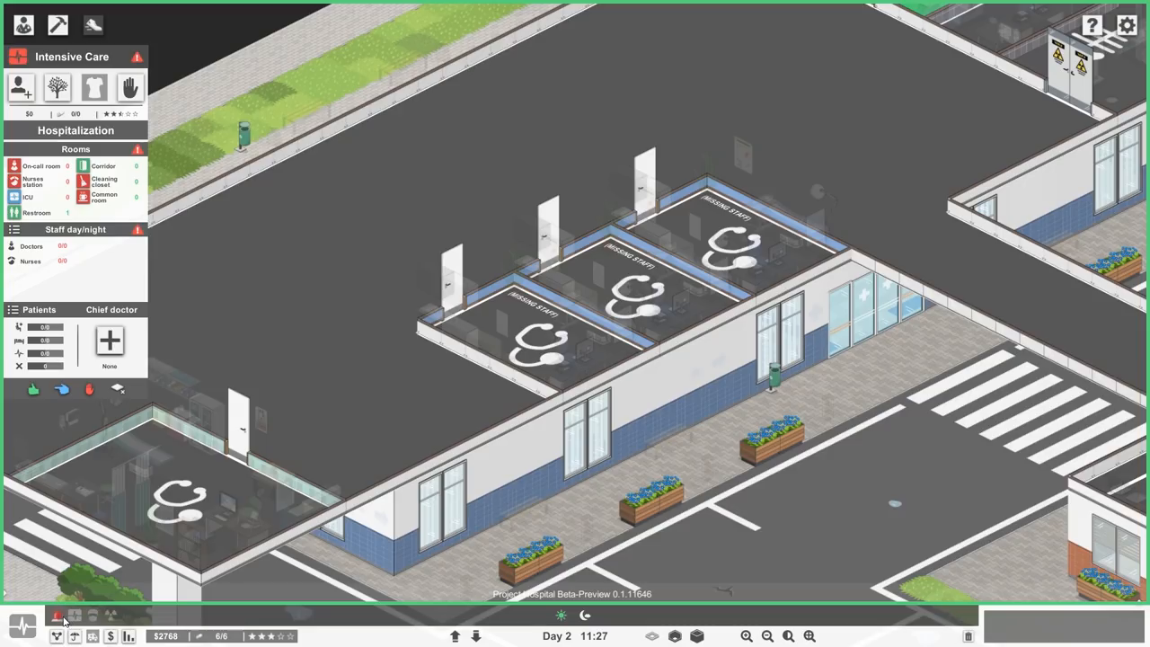
left_click(61, 620)
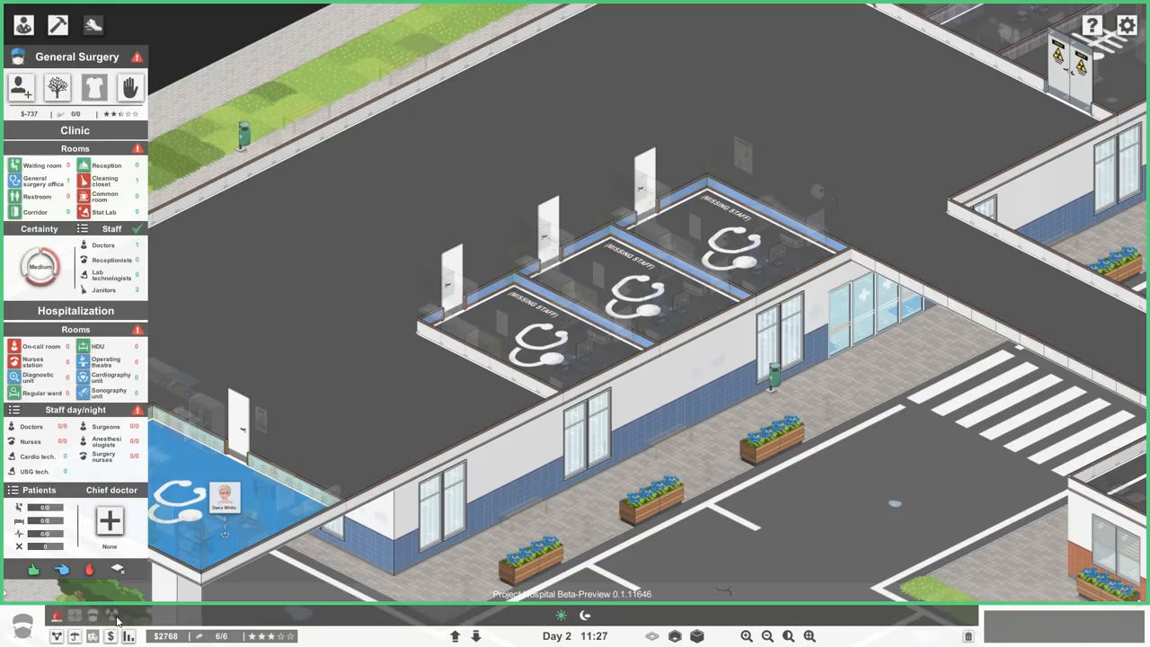
left_click(61, 618)
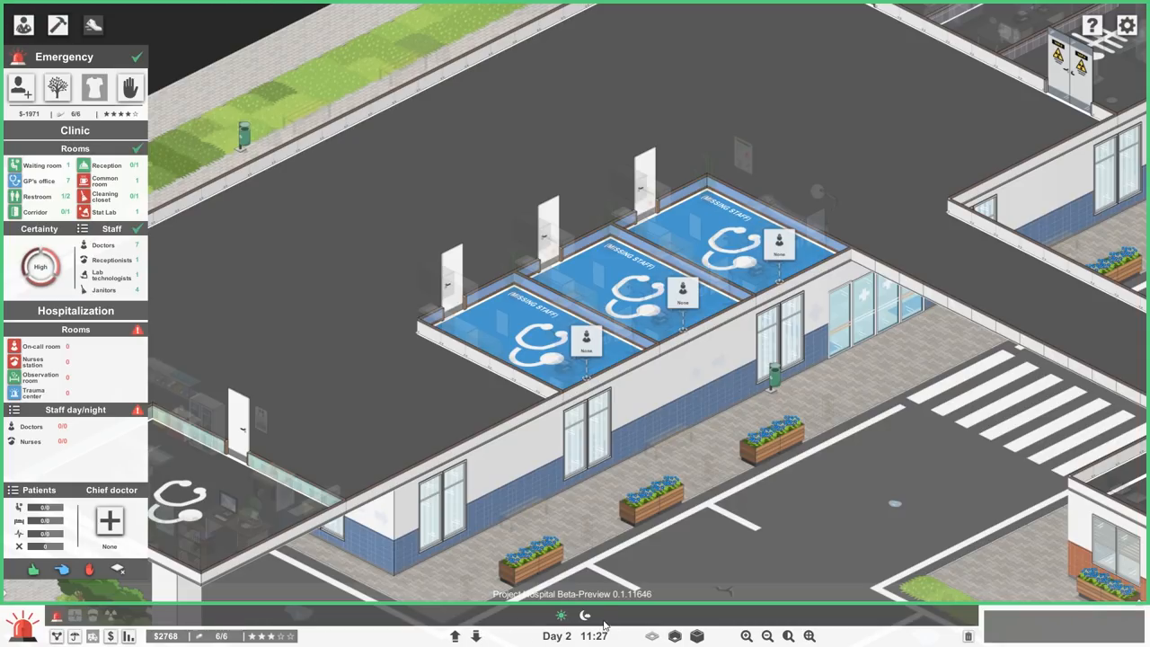
left_click(76, 614)
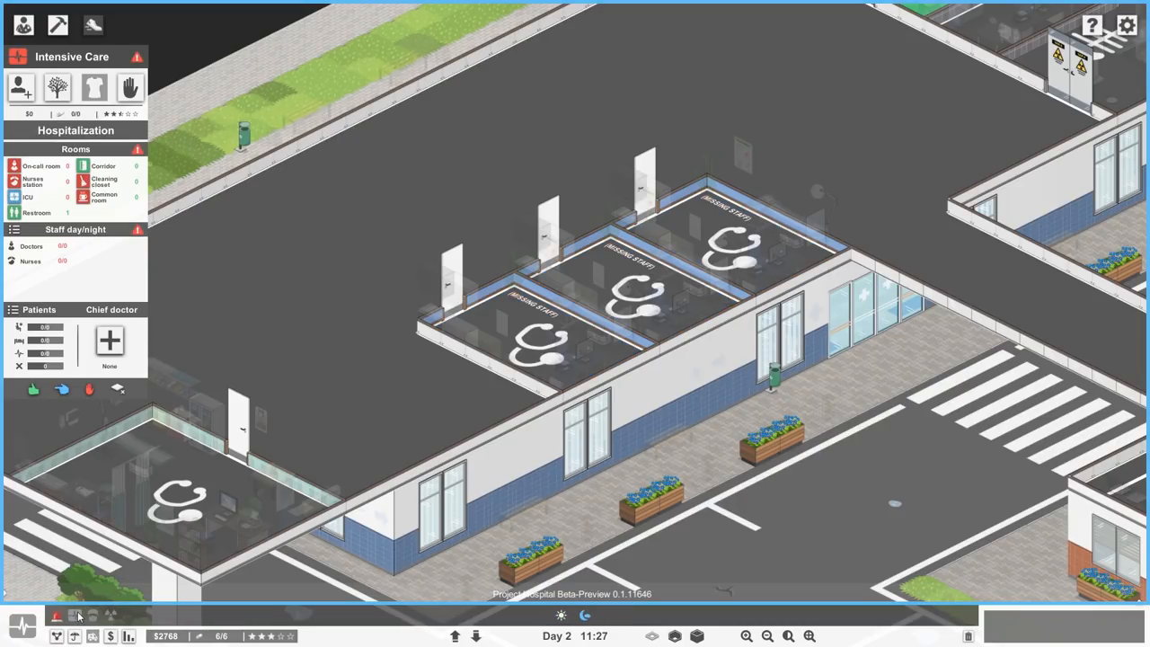
left_click(79, 616)
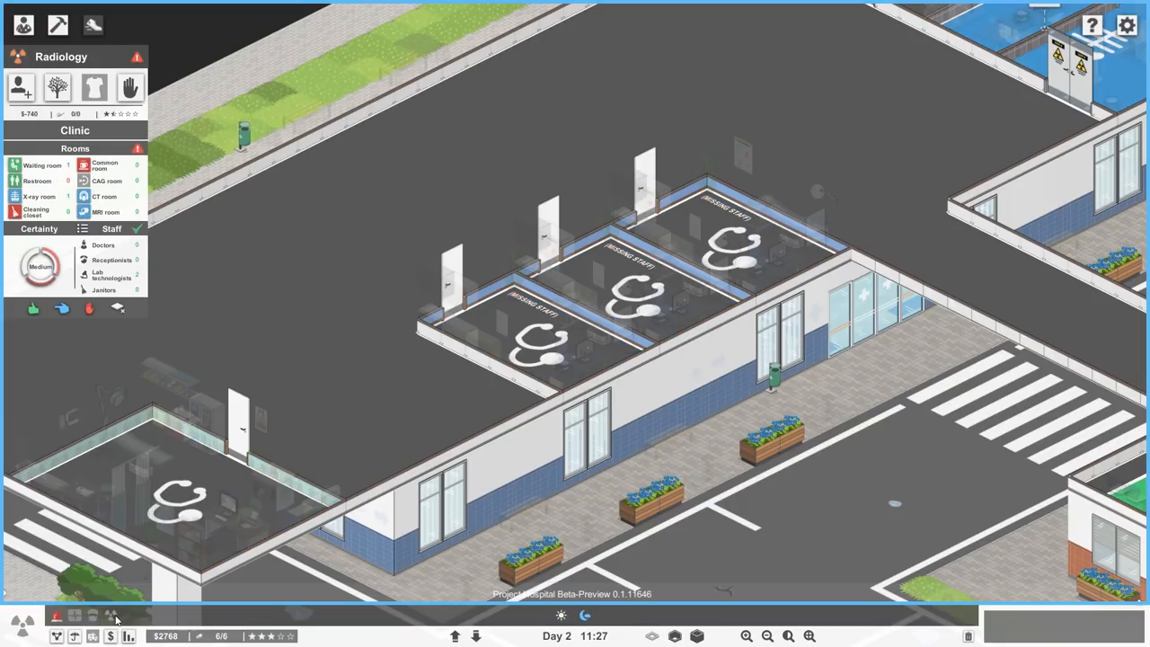
mouse_move(503, 641)
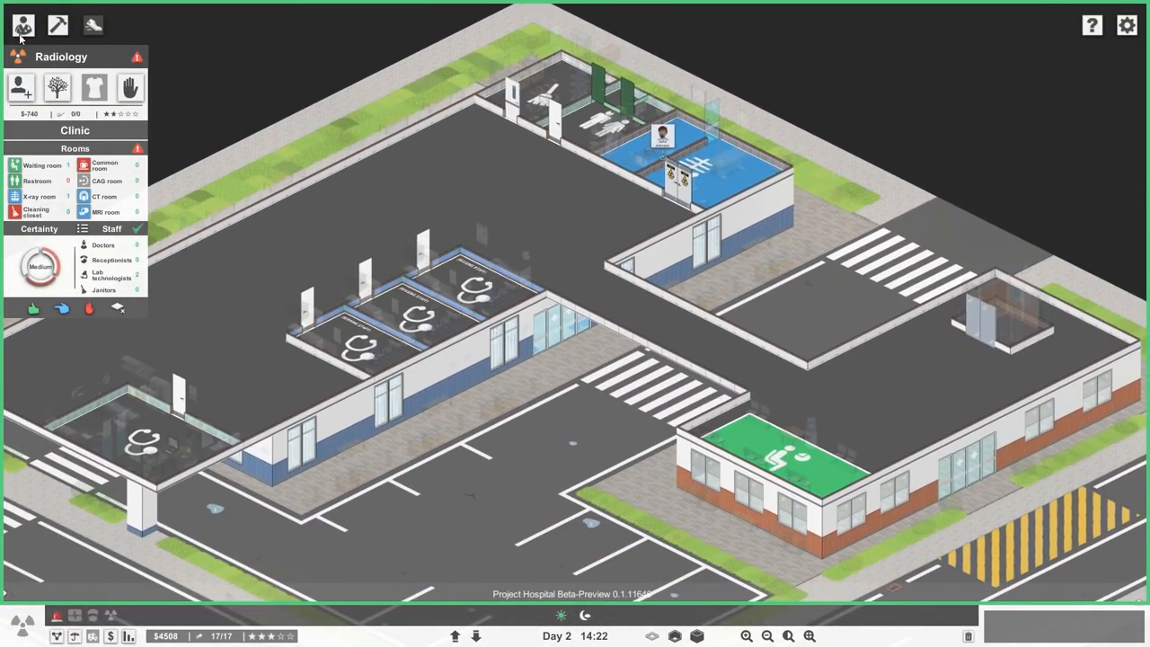
mouse_move(97, 27)
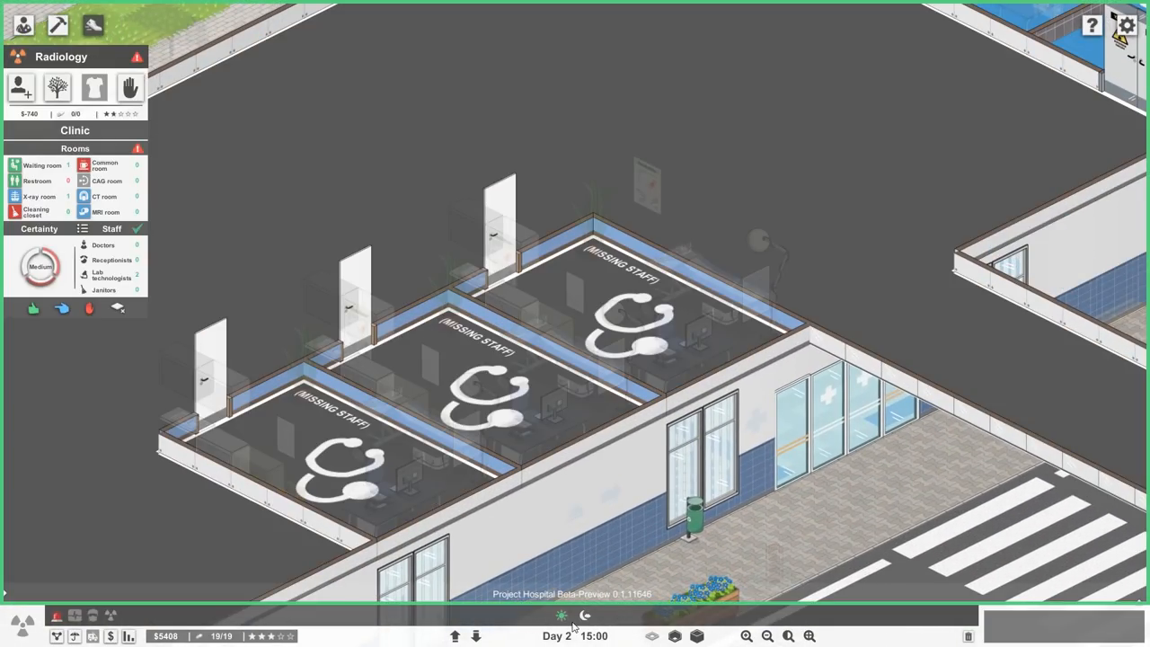
Hire the first doctor candidate for an Emergency GP's office and start hiring for another
left_click(96, 610)
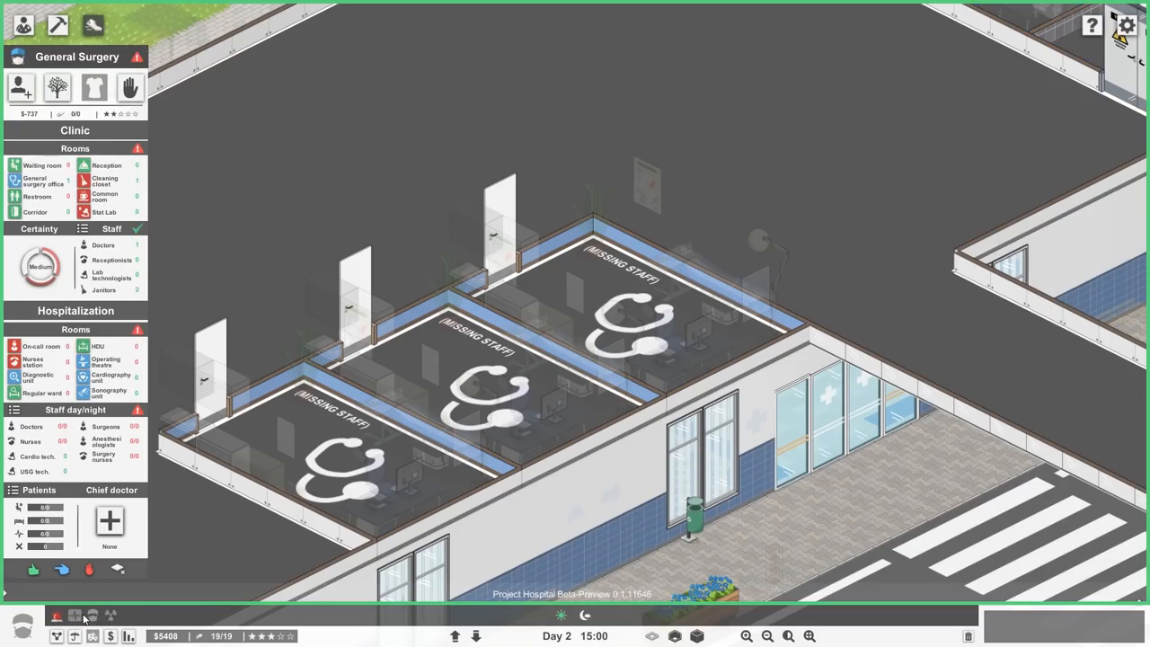
left_click(61, 614)
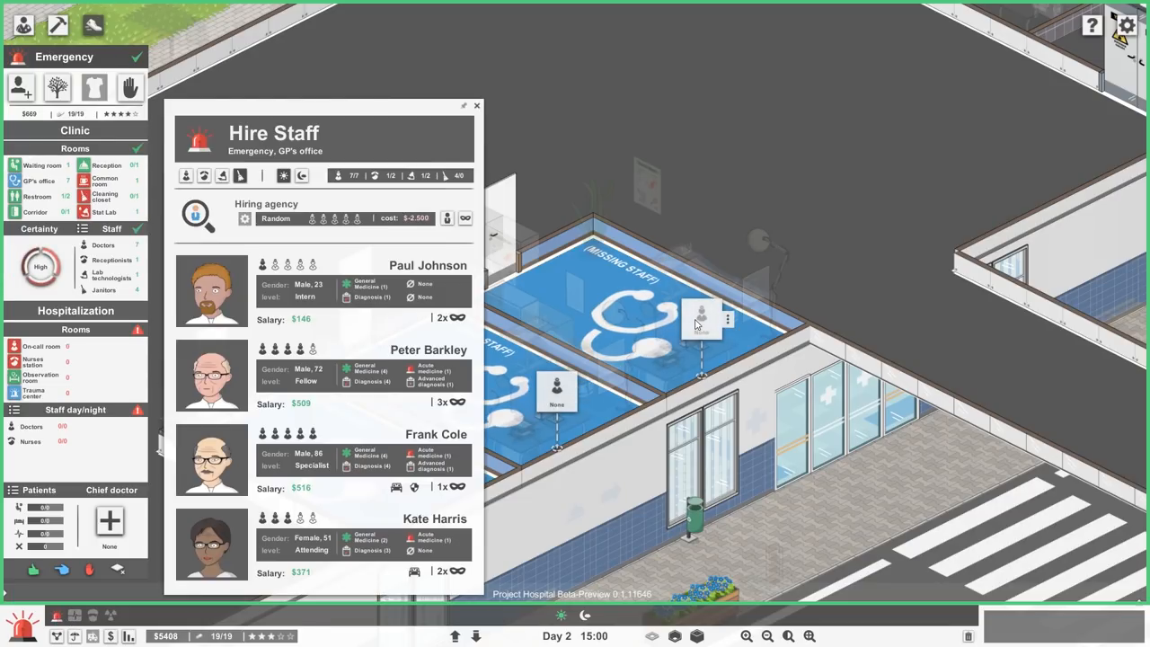
left_click(476, 104)
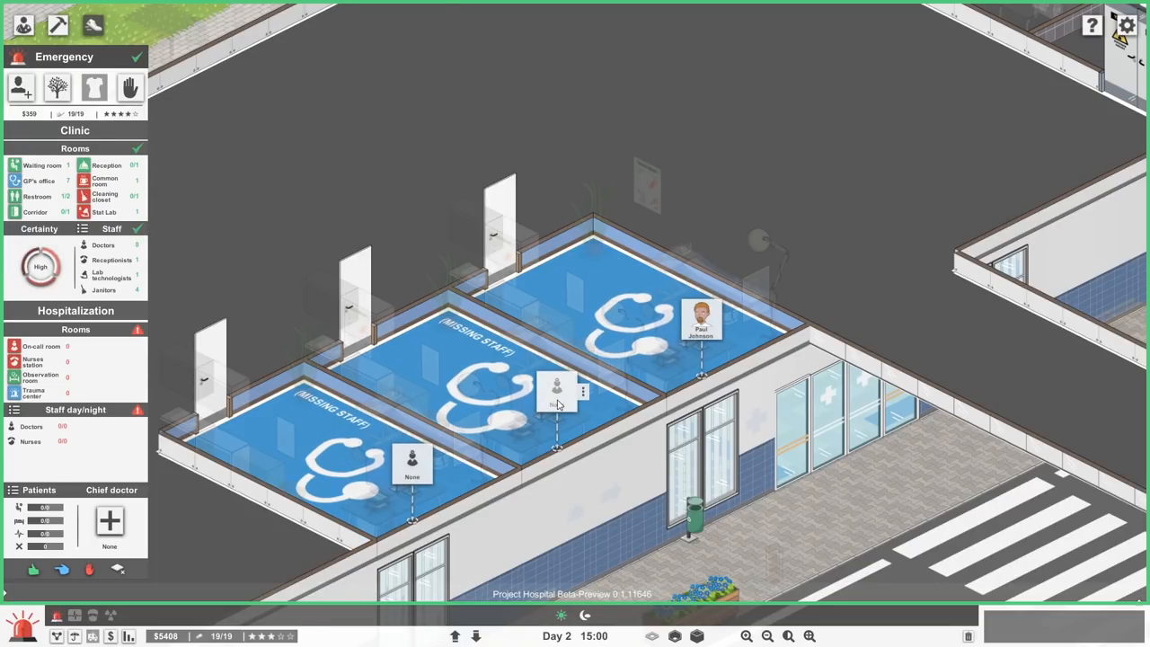
left_click(553, 388)
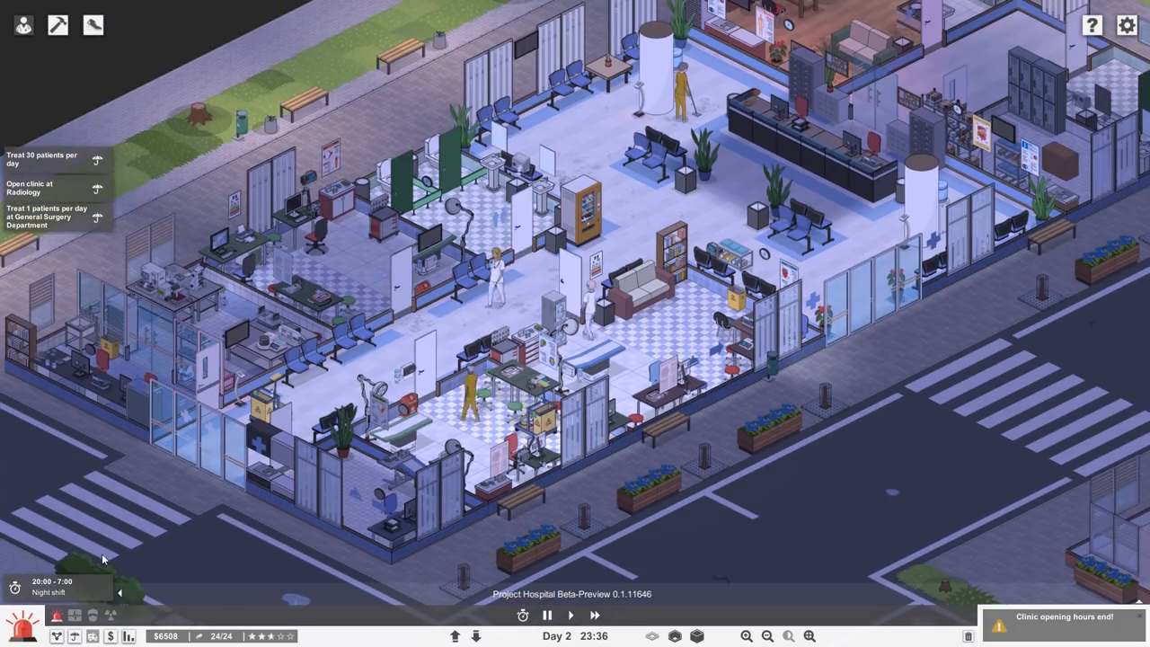
View the second floor as day 3 begins and bring up the department overview
left_click(454, 635)
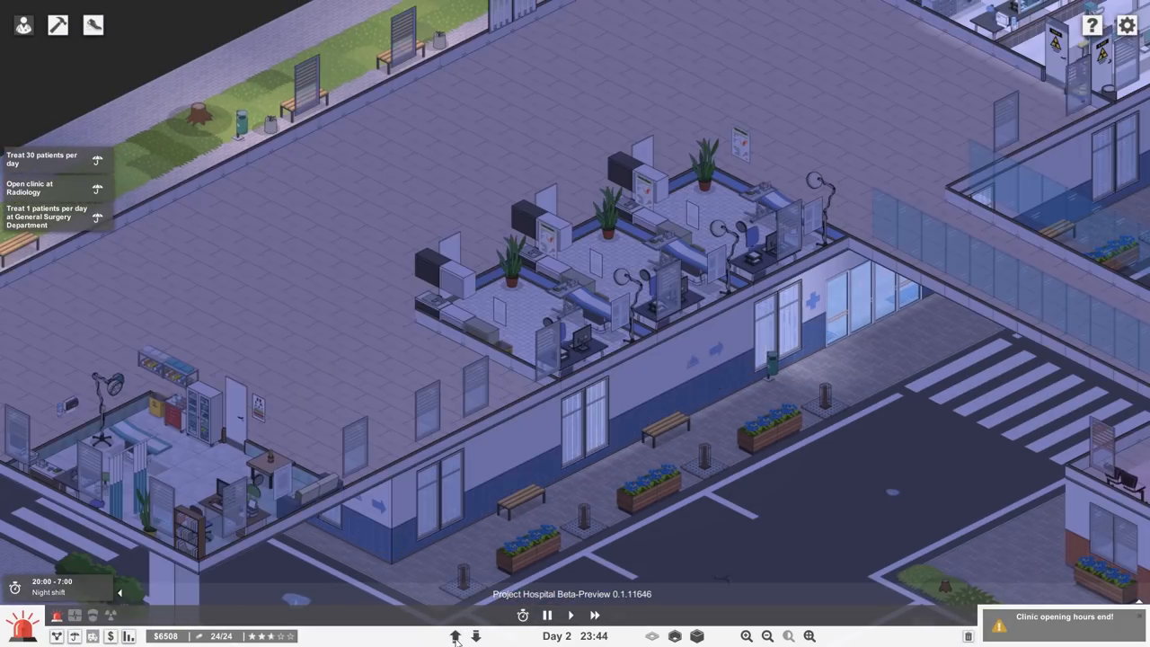
left_click(453, 634)
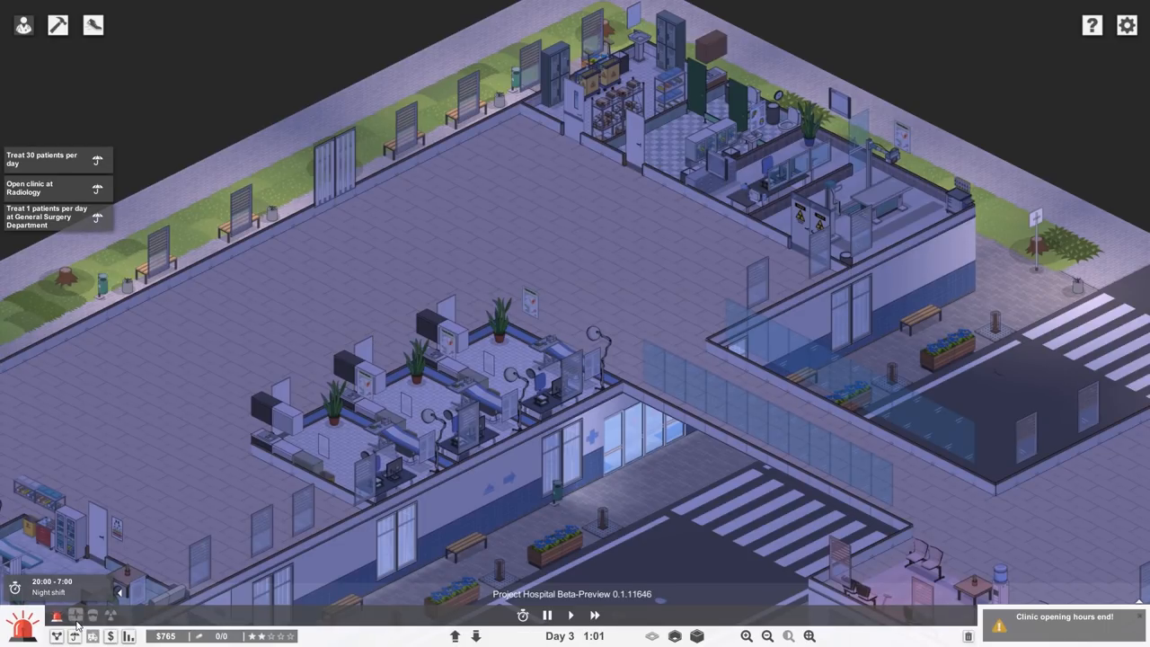
left_click(76, 615)
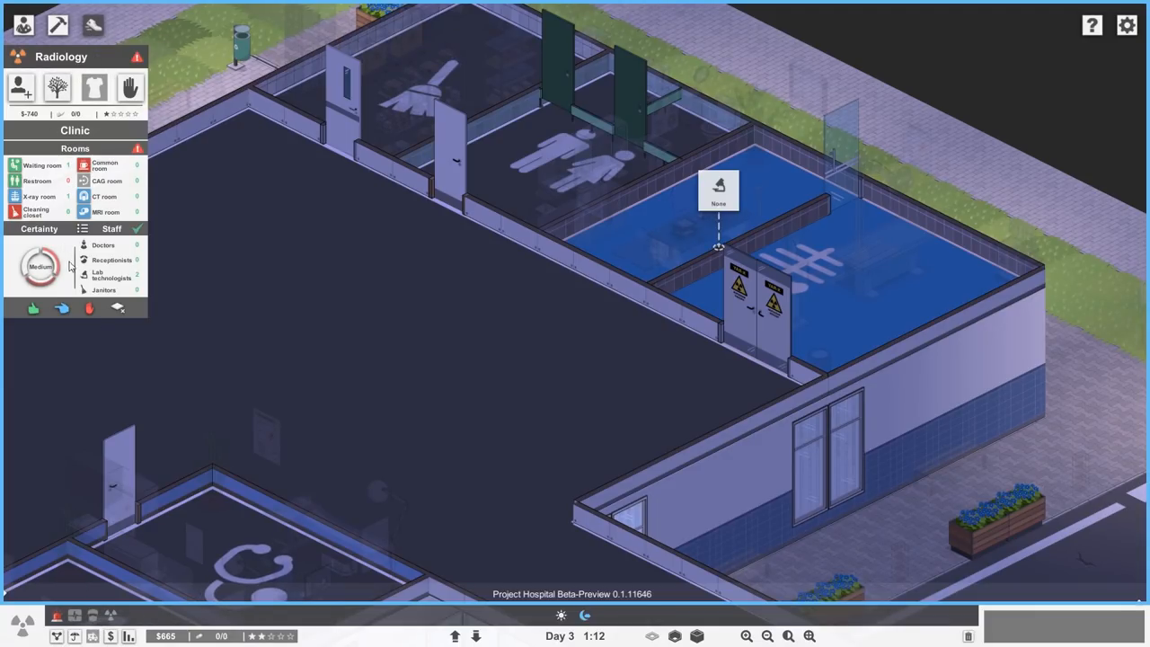
mouse_move(68, 266)
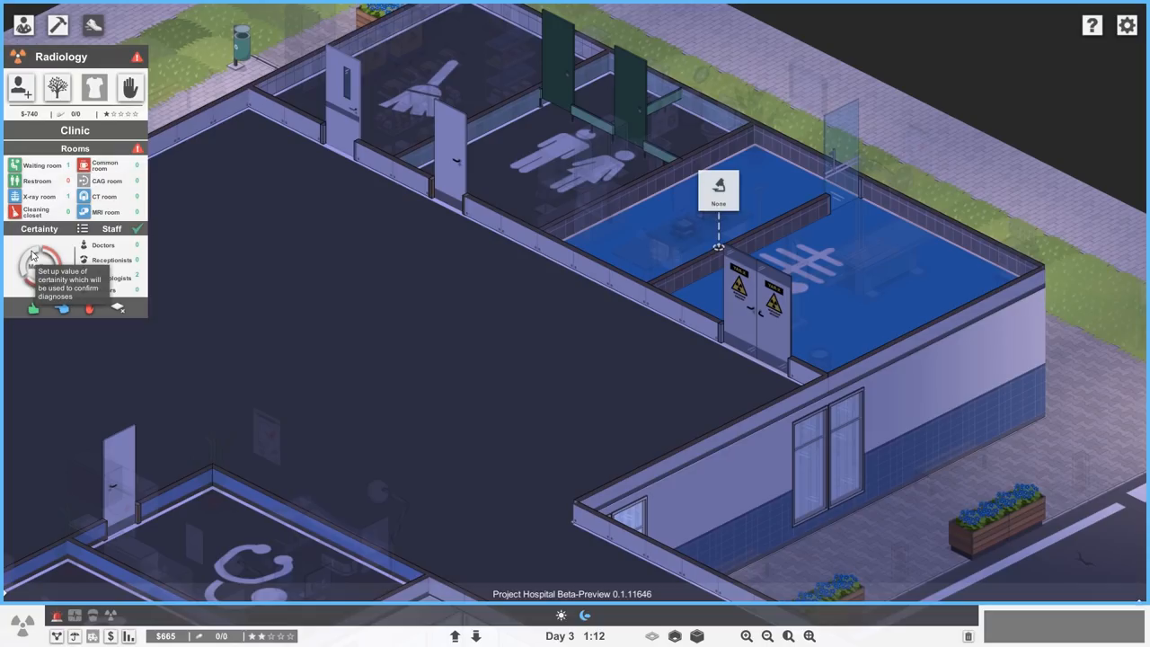
Switch the overview from Radiology to General Surgery and bring up the ready-made room templates
left_click(38, 266)
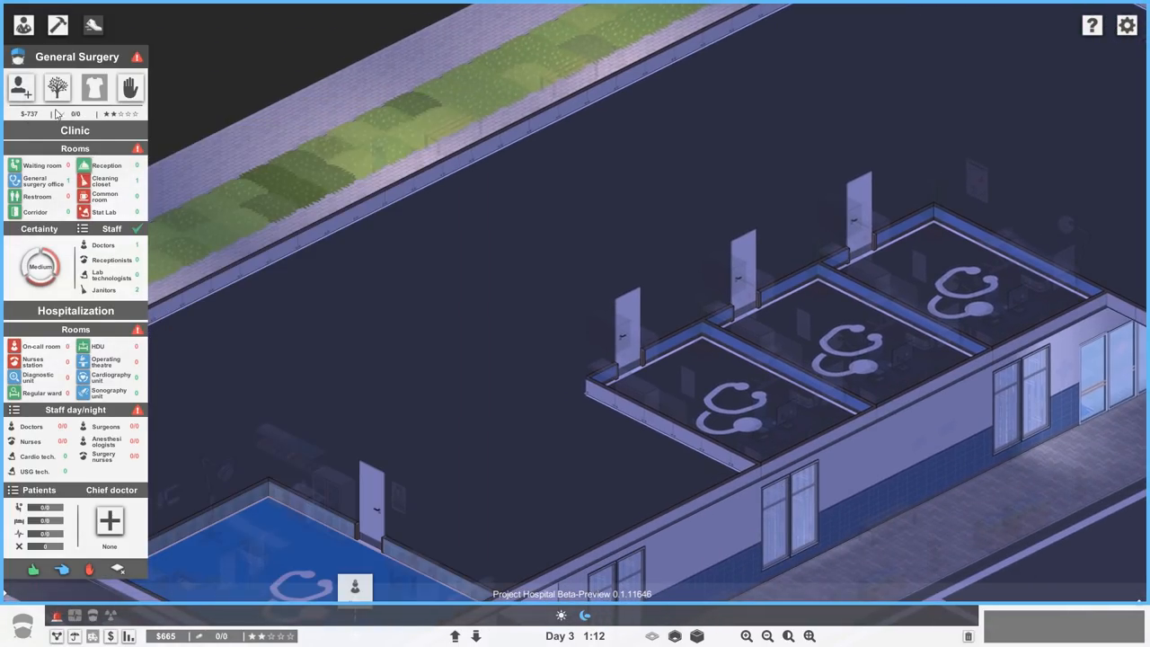
left_click(32, 20)
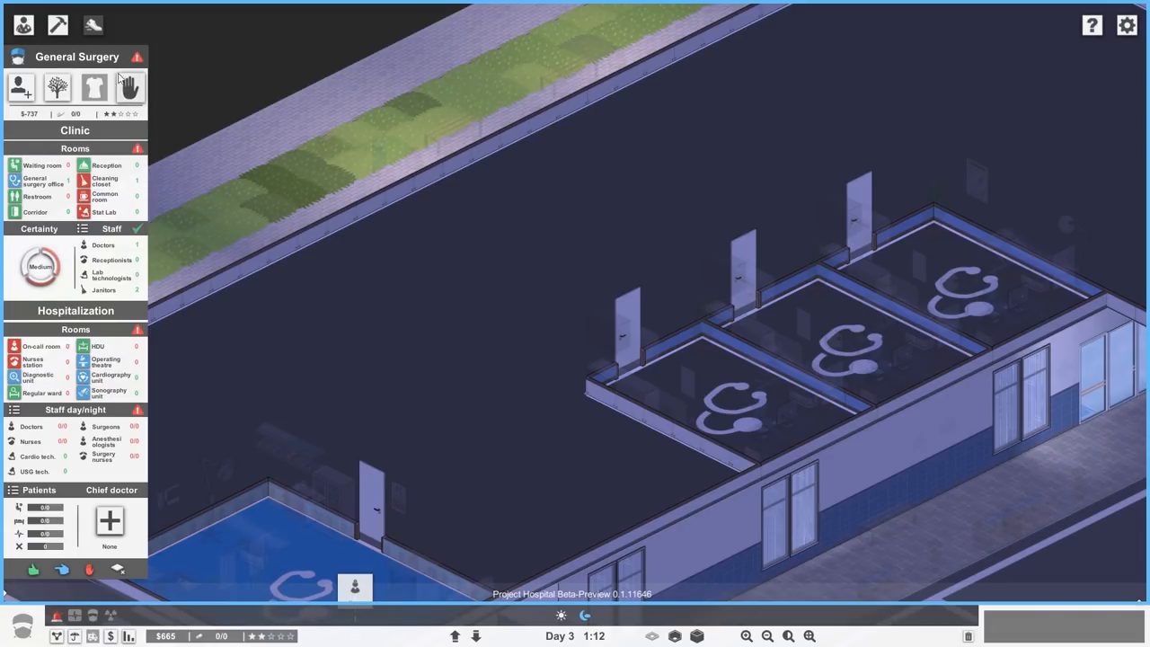
left_click(27, 20)
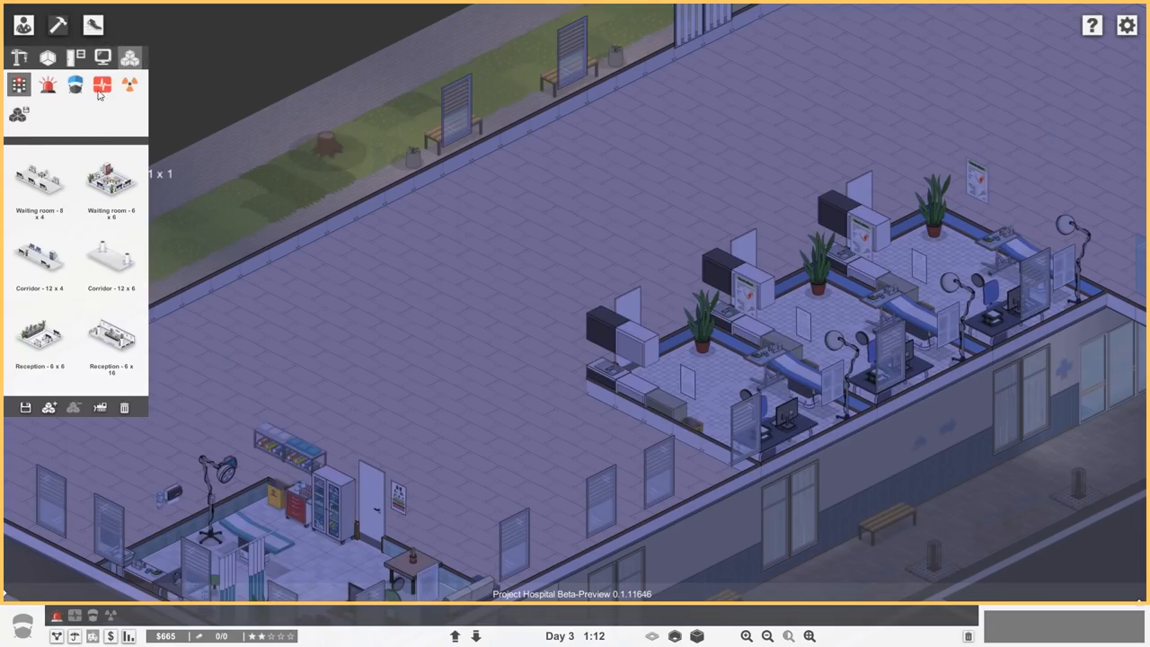
Browse staff room templates, then the floor tile catalogue for the new second-floor rooms
left_click(93, 83)
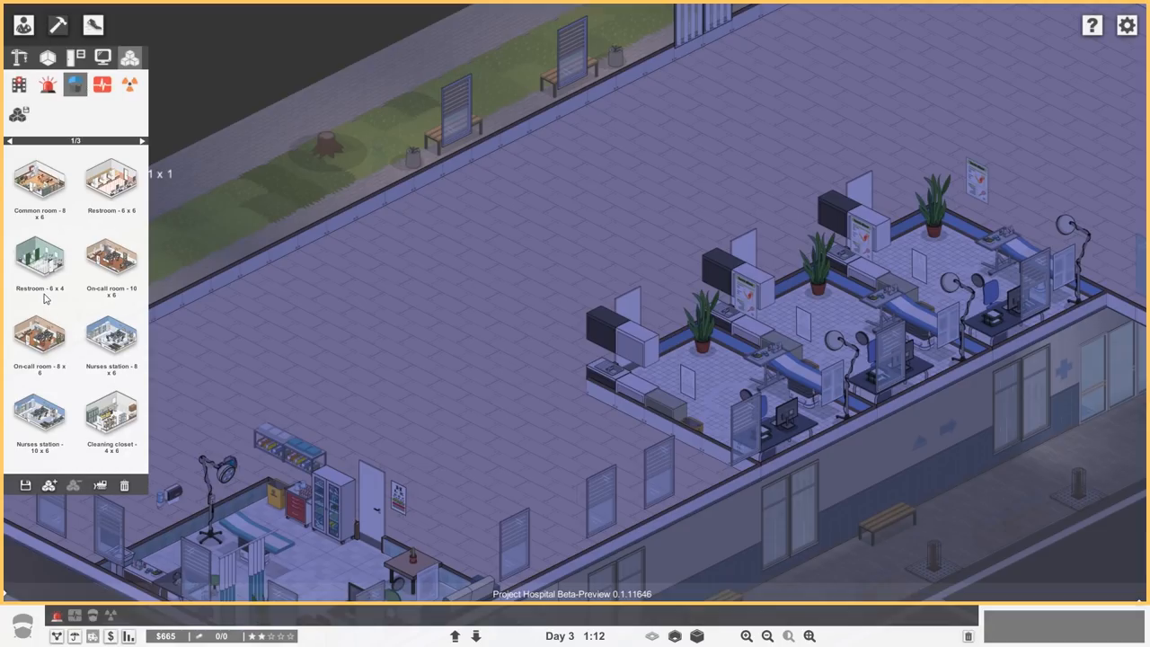
left_click(144, 140)
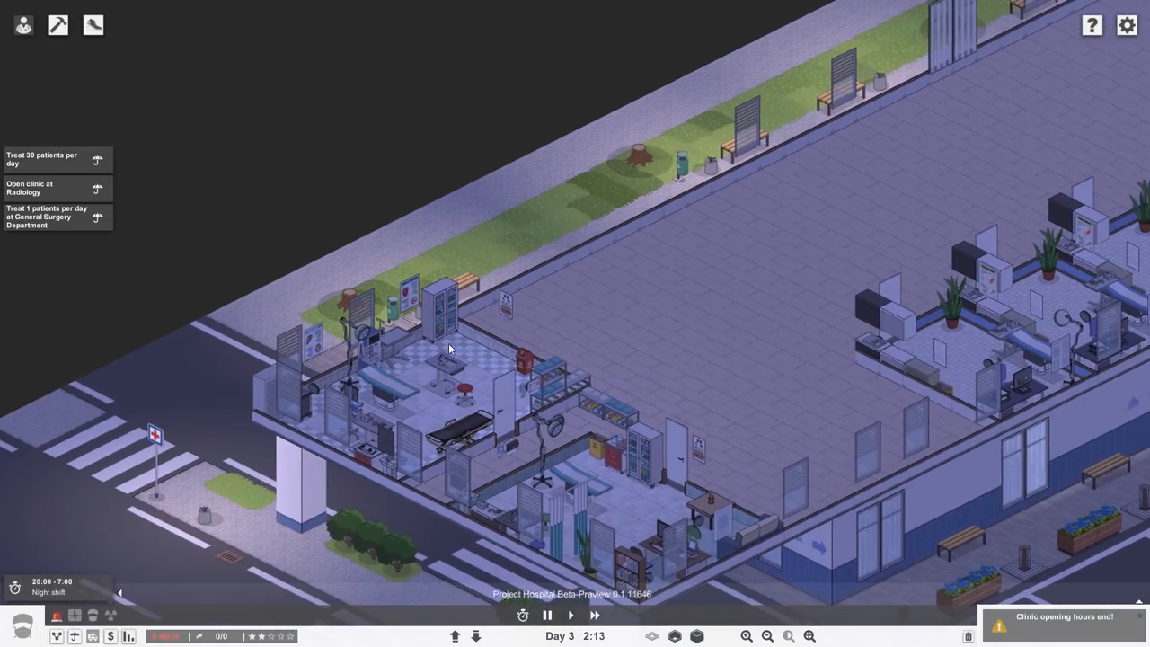
left_click(57, 22)
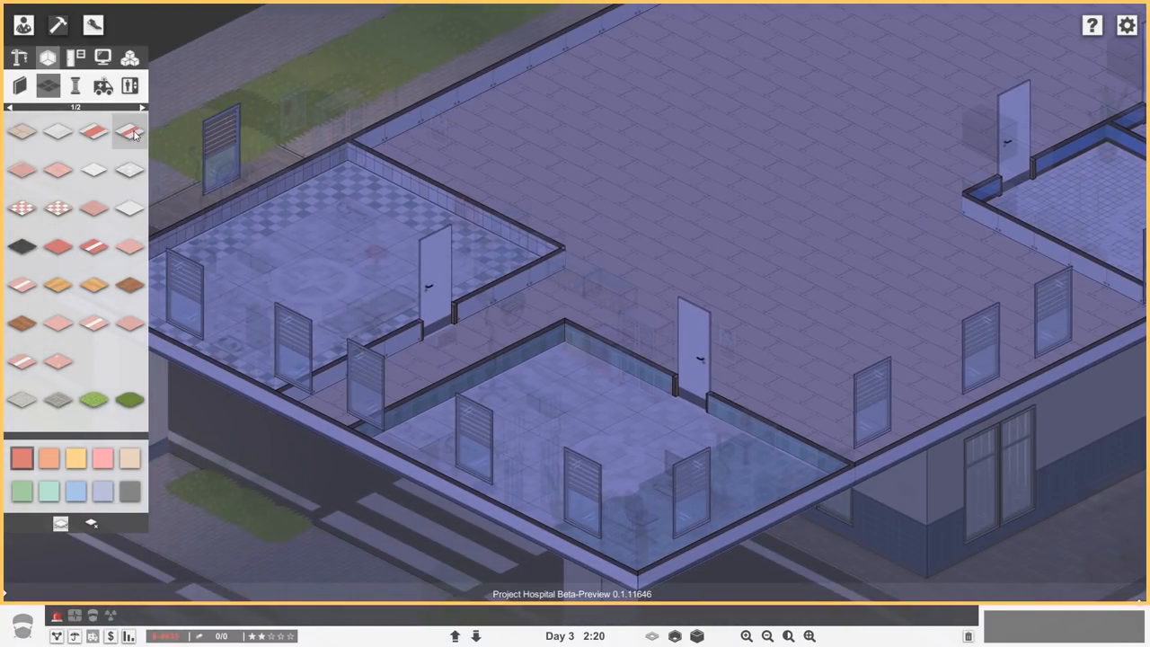
left_click(55, 135)
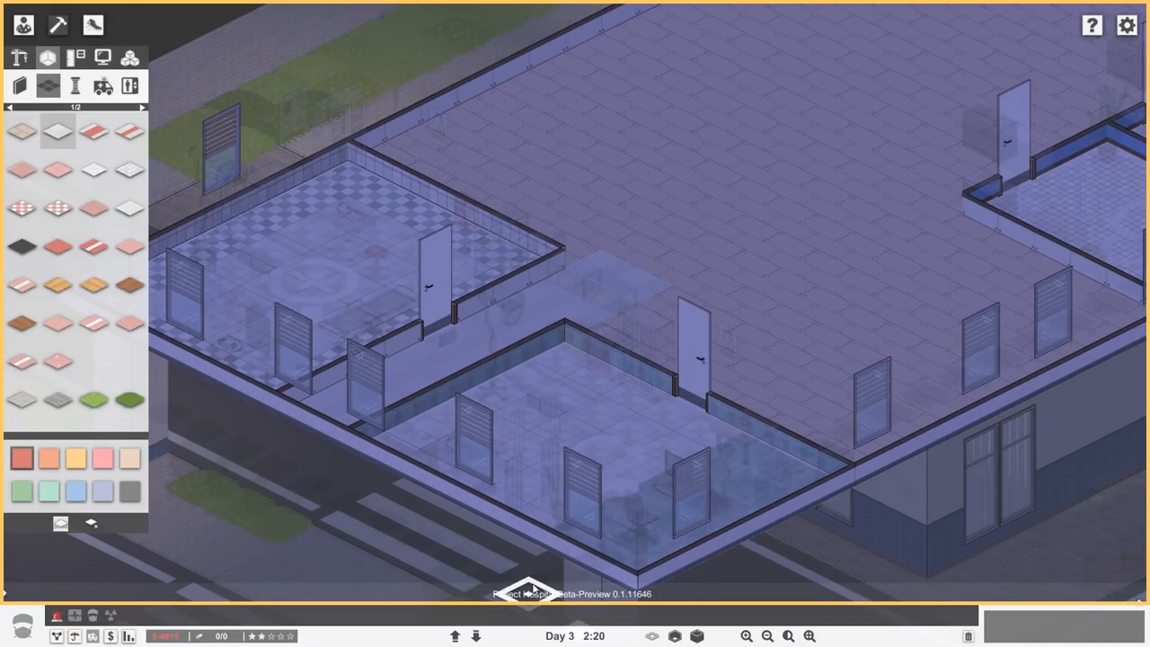
mouse_move(68, 87)
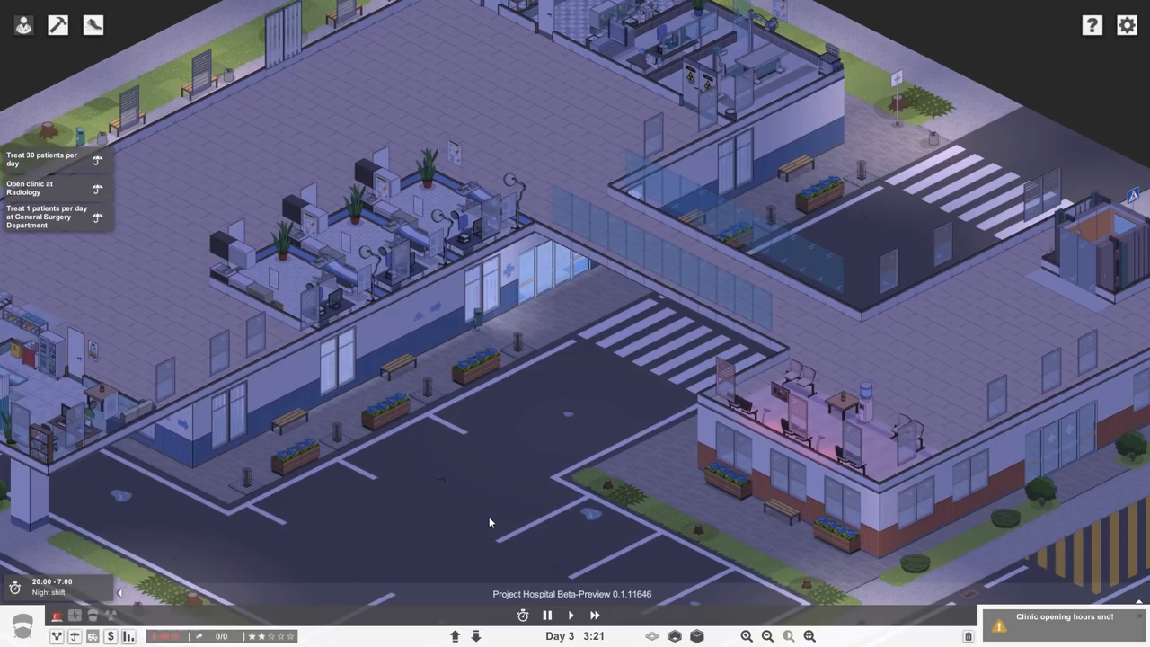
mouse_move(466, 464)
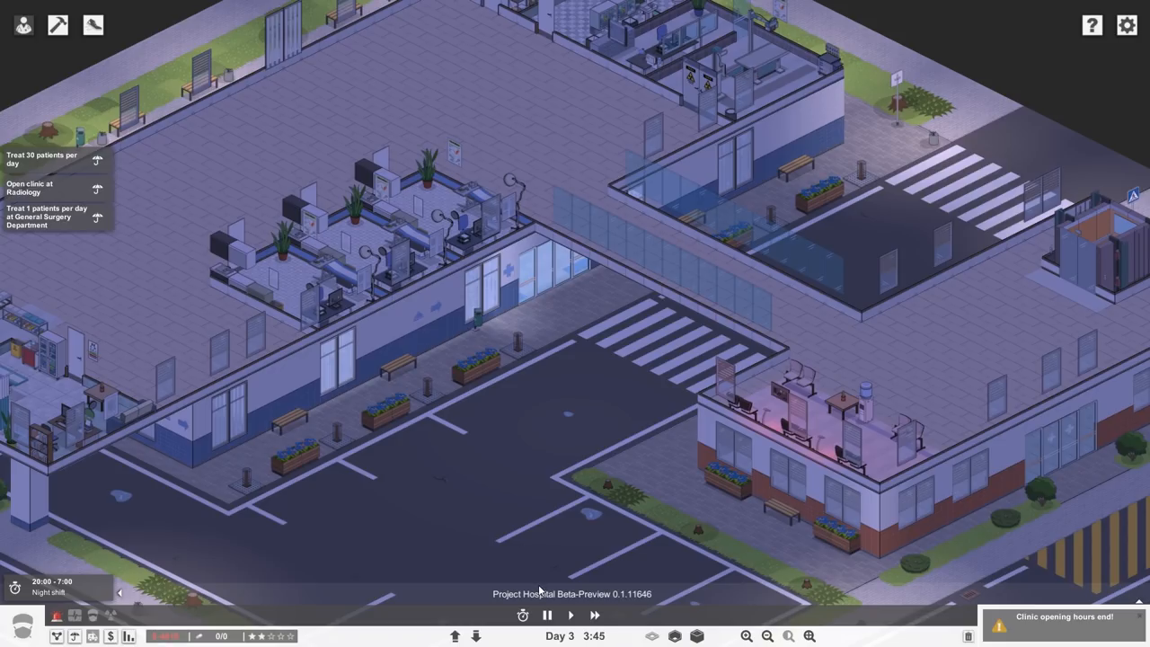
mouse_move(88, 25)
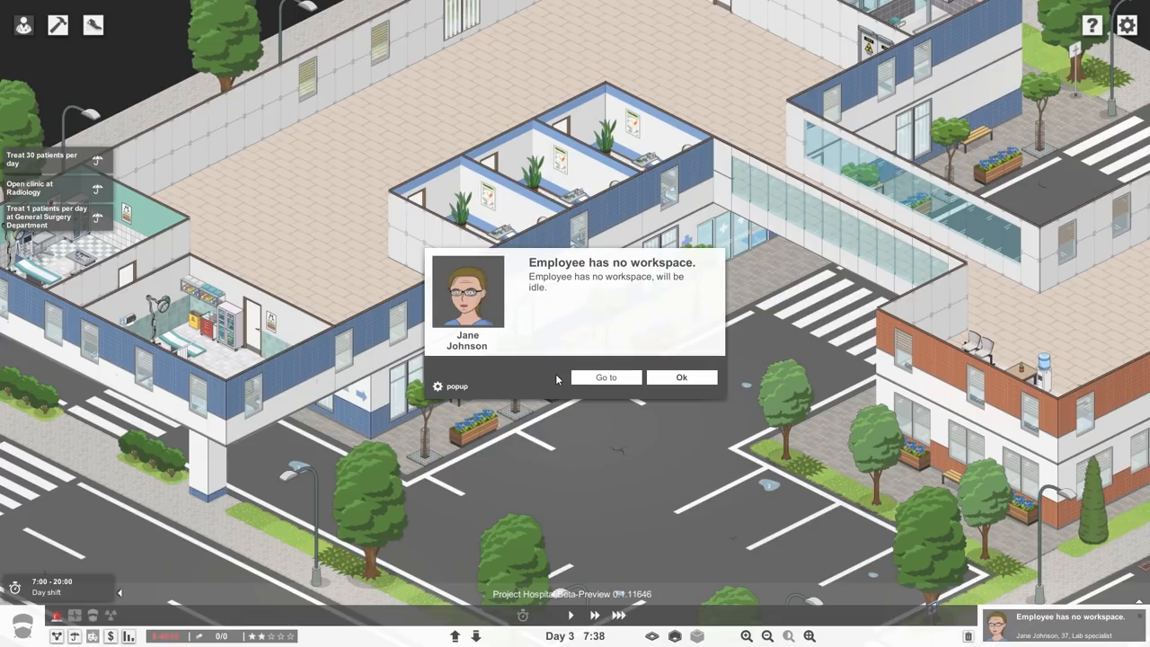
mouse_move(574, 367)
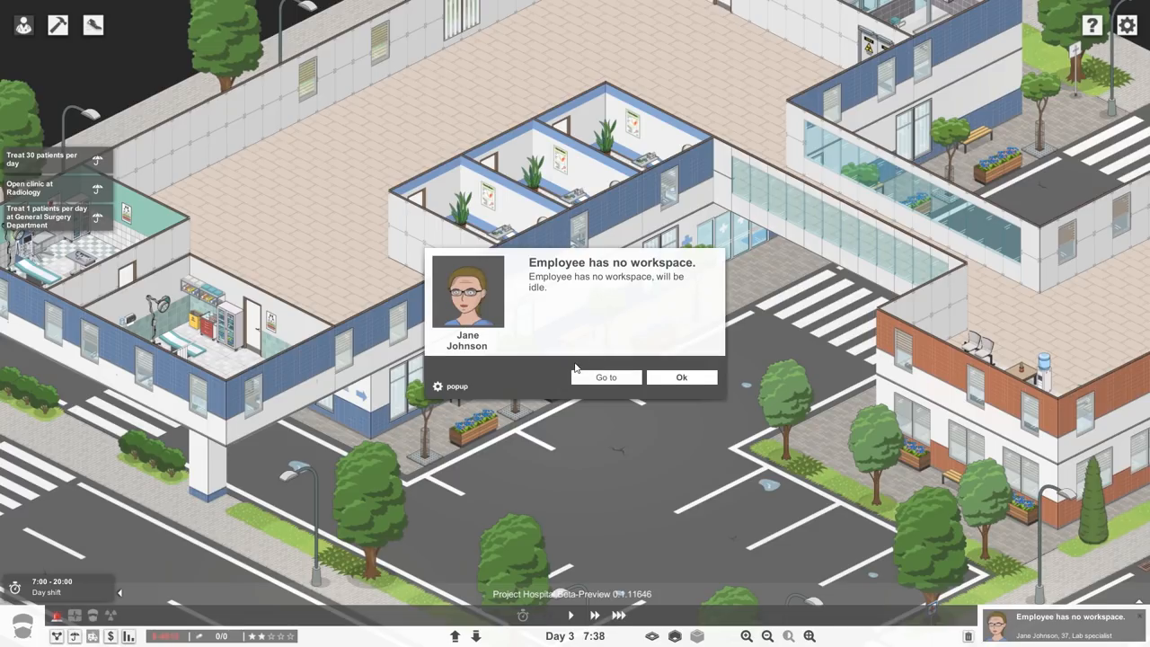
Dismiss Jane Johnson's 'Employee has no workspace' warning as day 3 morning begins
left_click(683, 378)
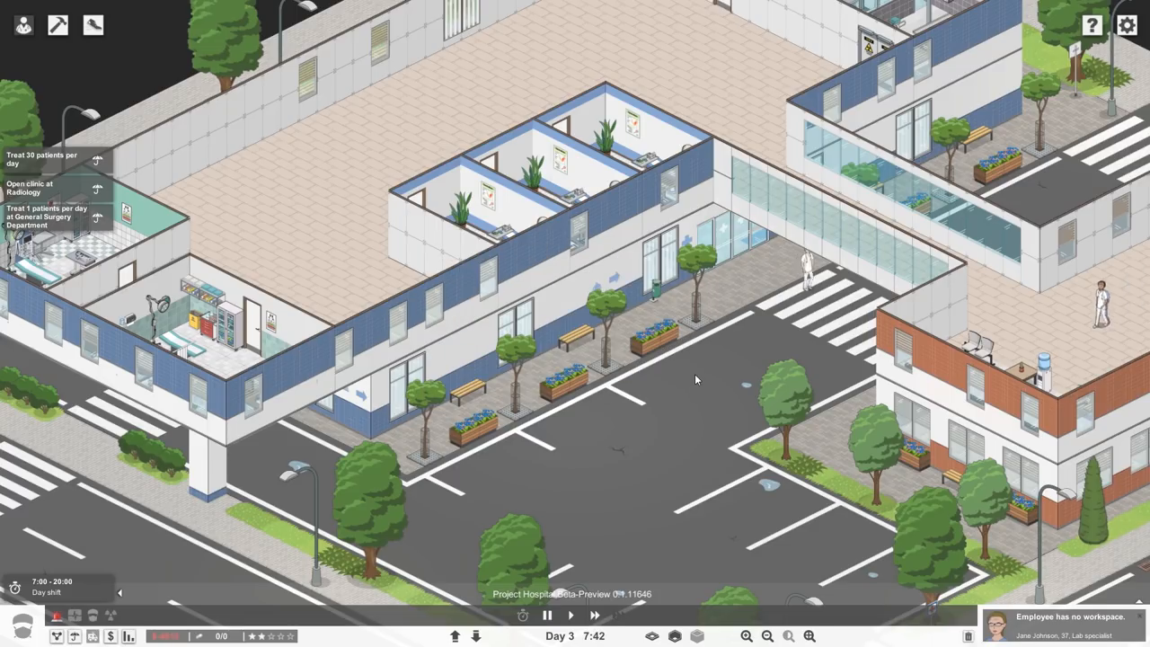